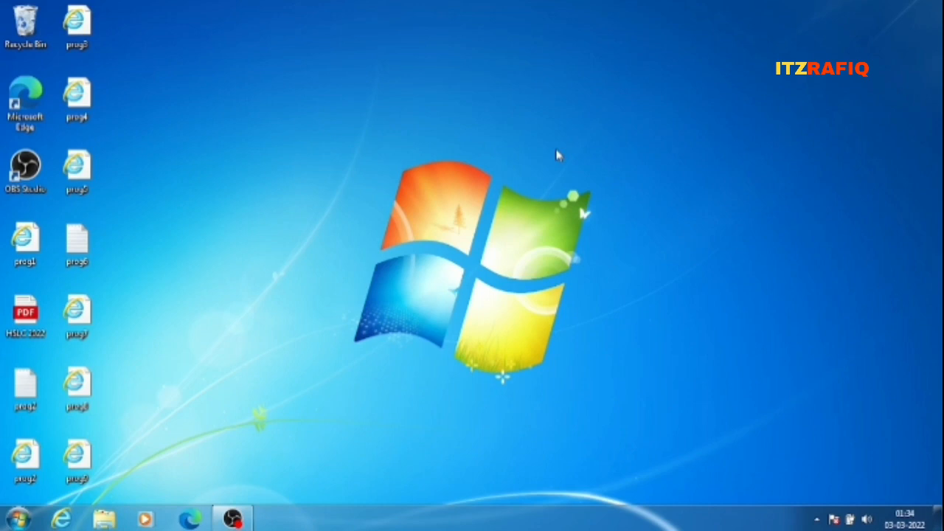
mouse_move(509, 164)
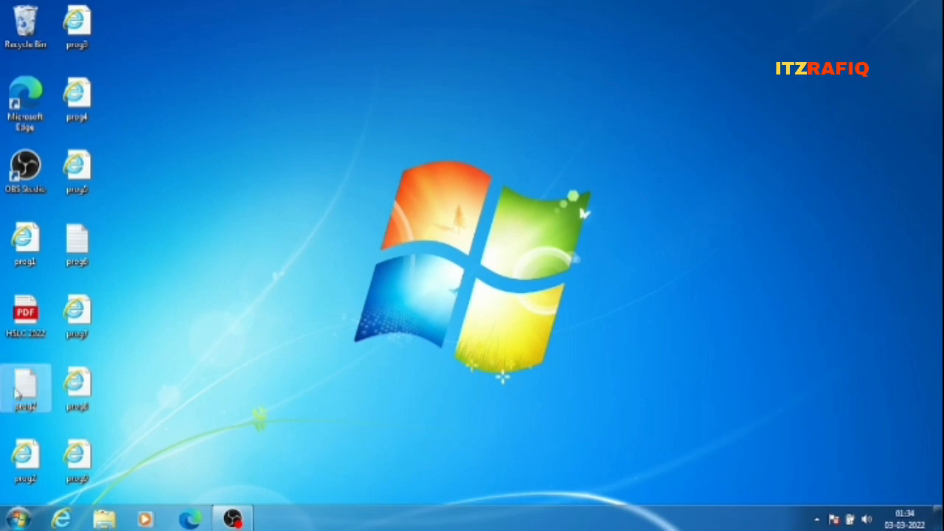
Open the Accessories folder from the Start menu's All Programs list.
click(15, 519)
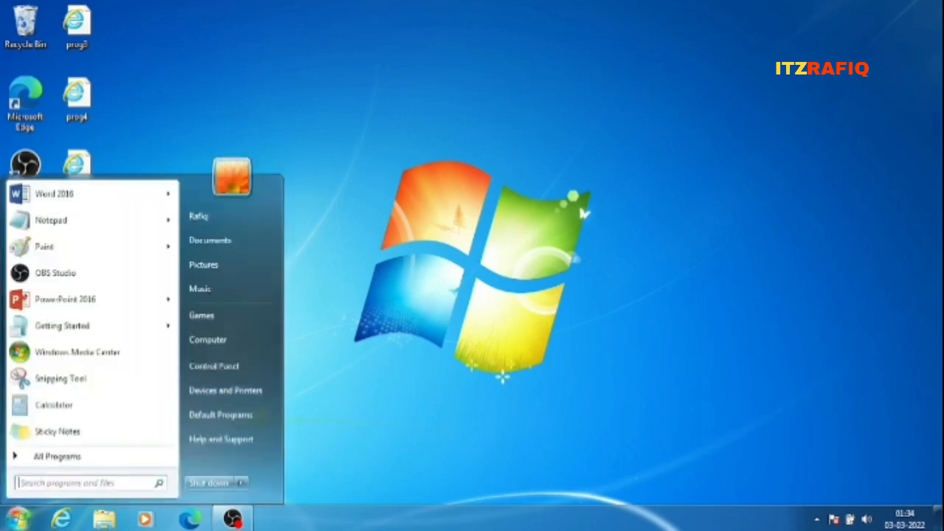
mouse_move(51, 220)
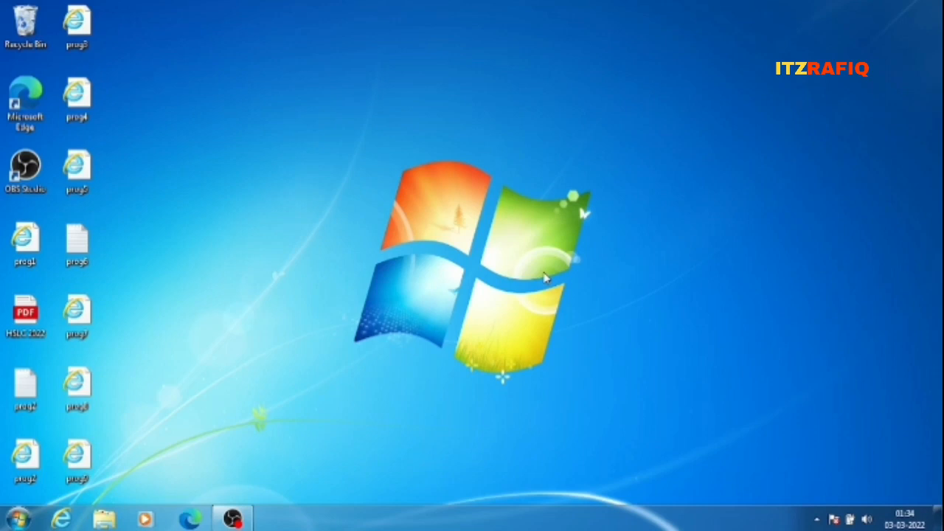
mouse_move(332, 347)
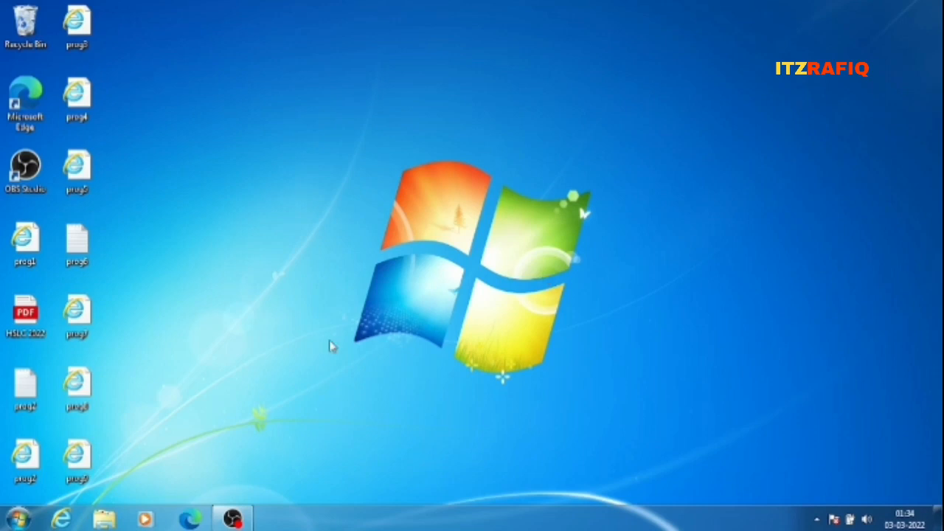
click(14, 518)
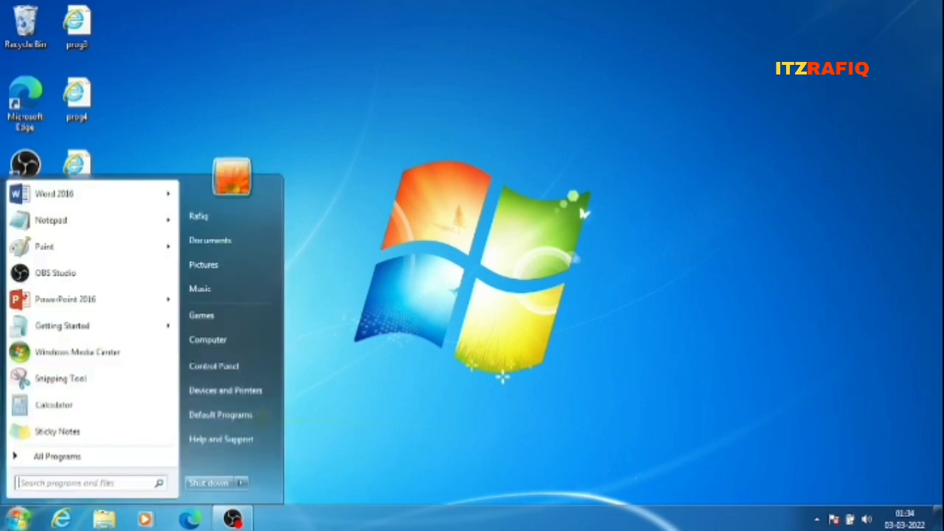
mouse_move(57, 456)
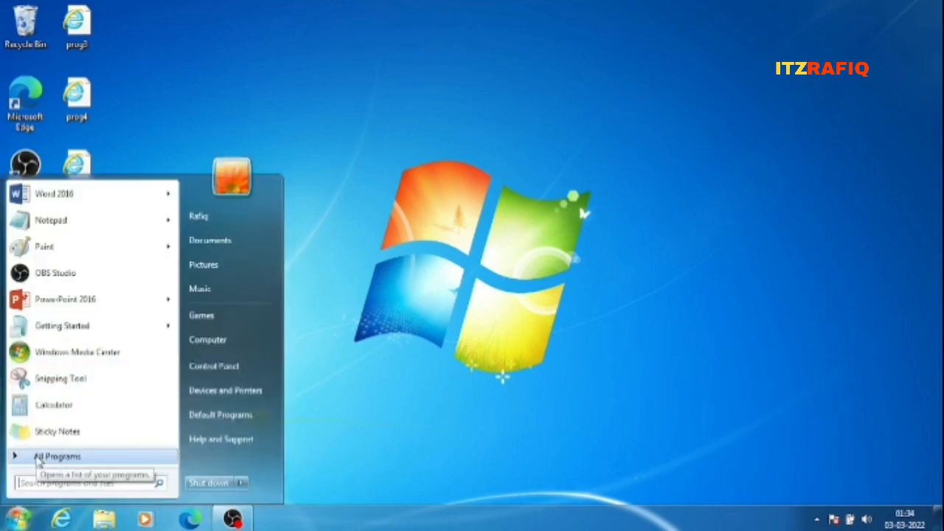
click(57, 456)
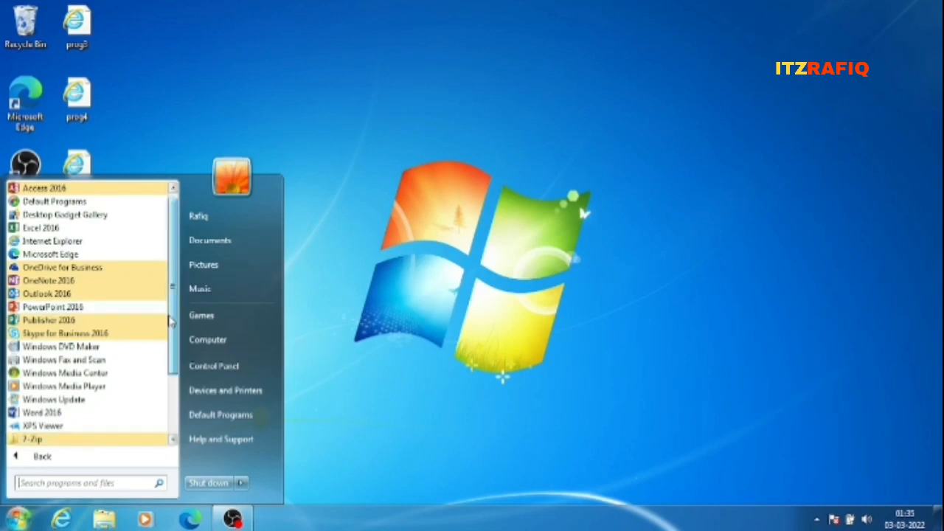
scroll(down, 3)
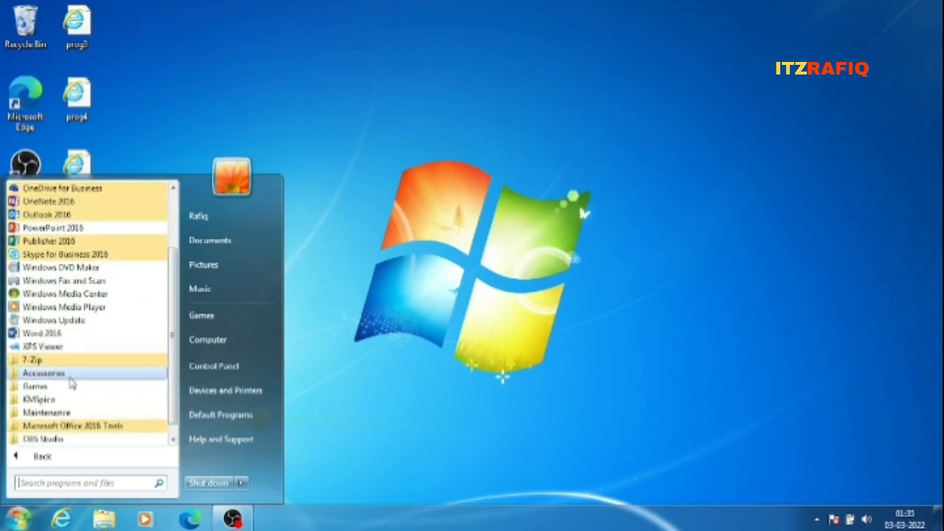
click(44, 372)
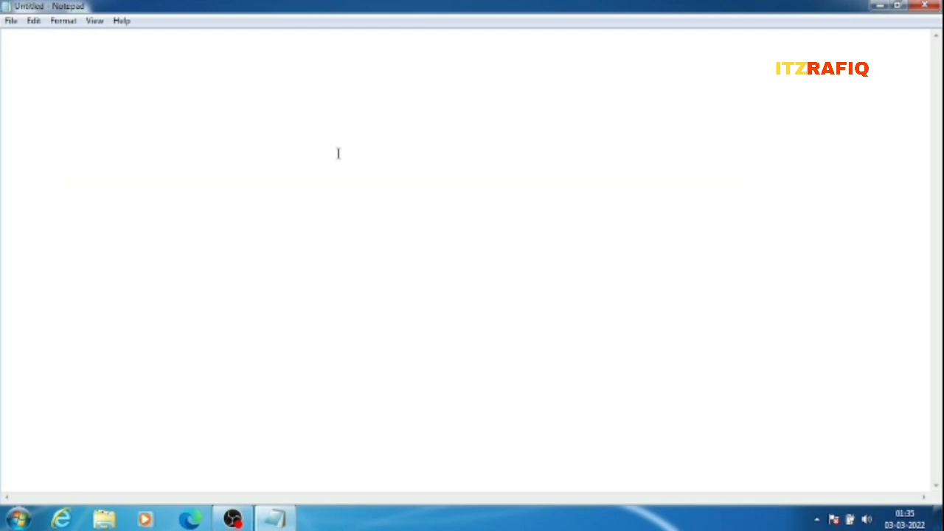
Type an opening <html> tag, then an opening <head> tag on the next line.
text(<)
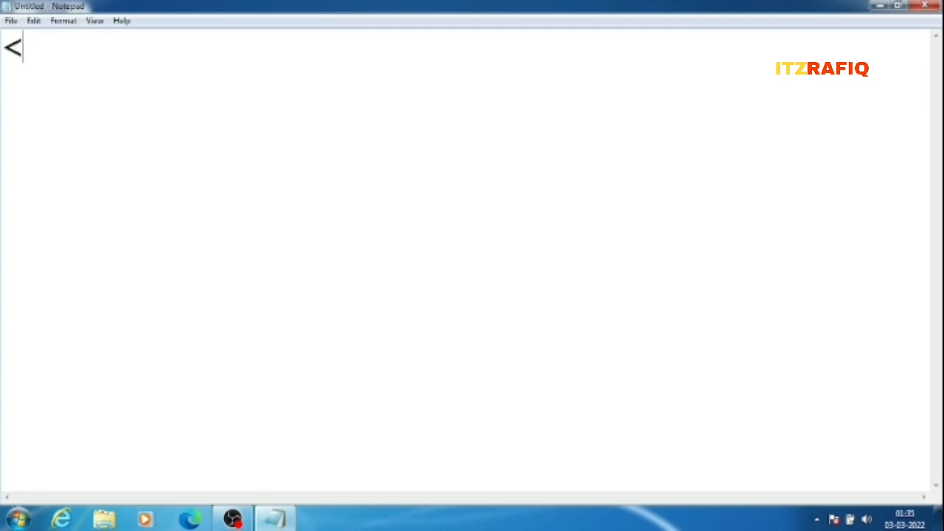
text(ht)
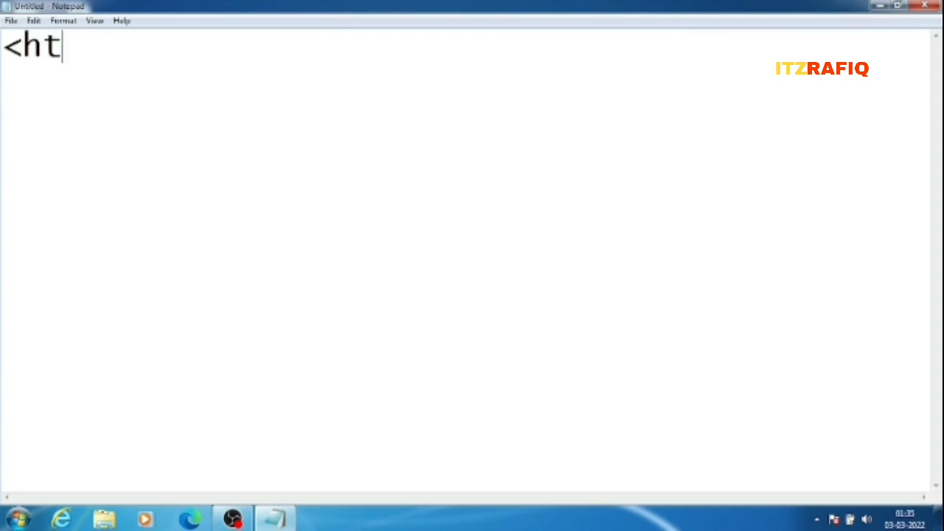
text(ml)
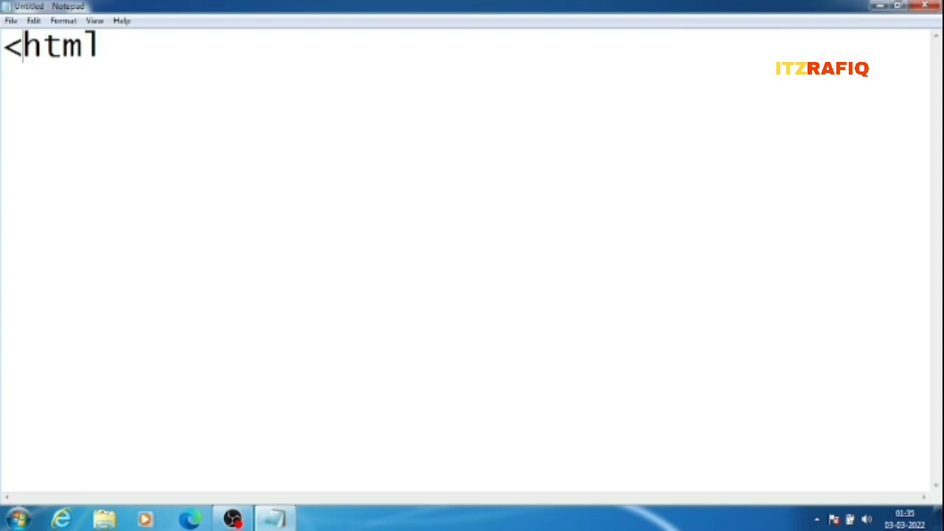
click(100, 45)
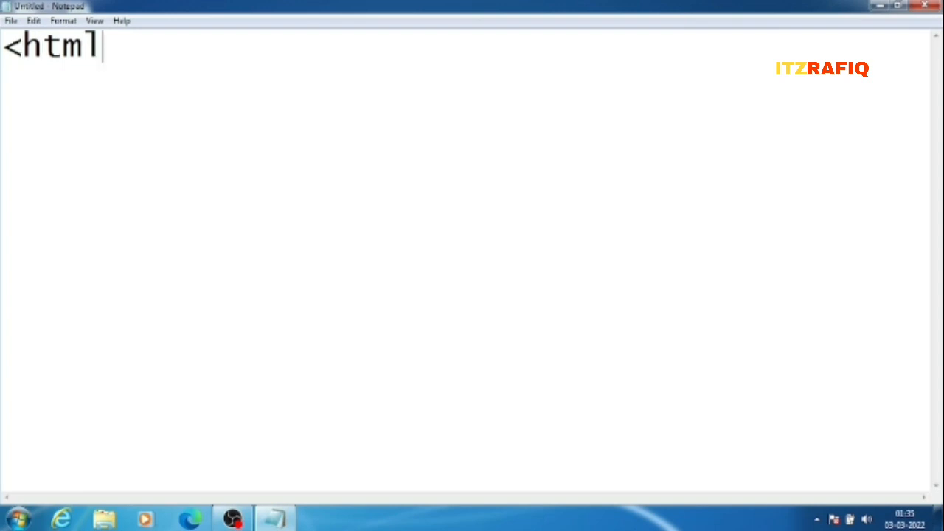
text(>)
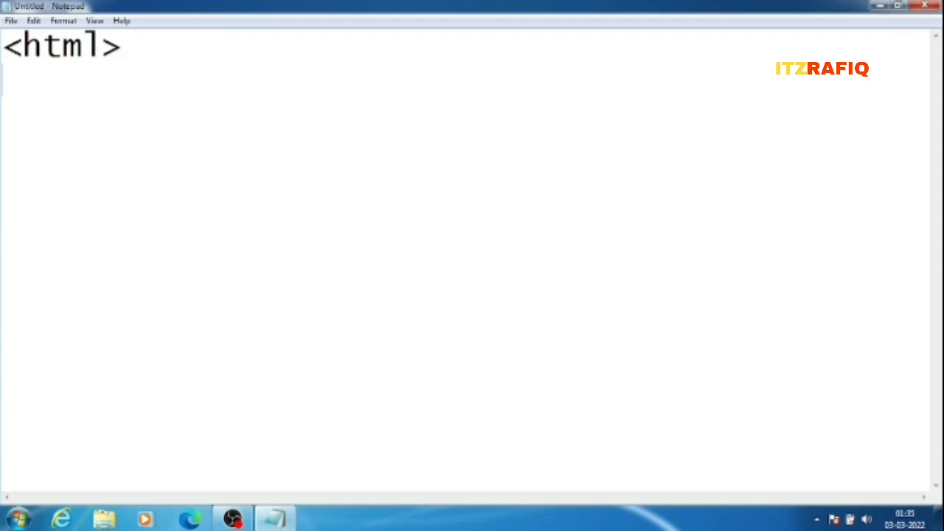
text(<)
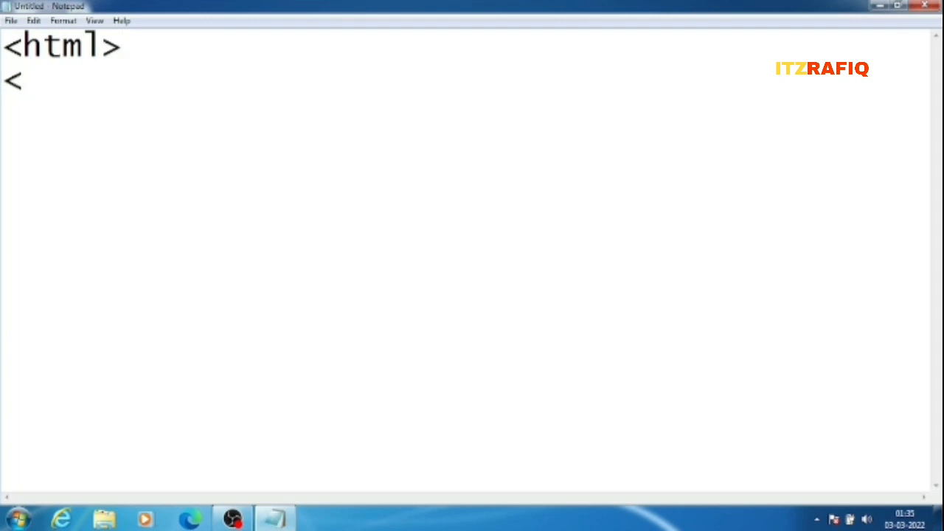
text(head)
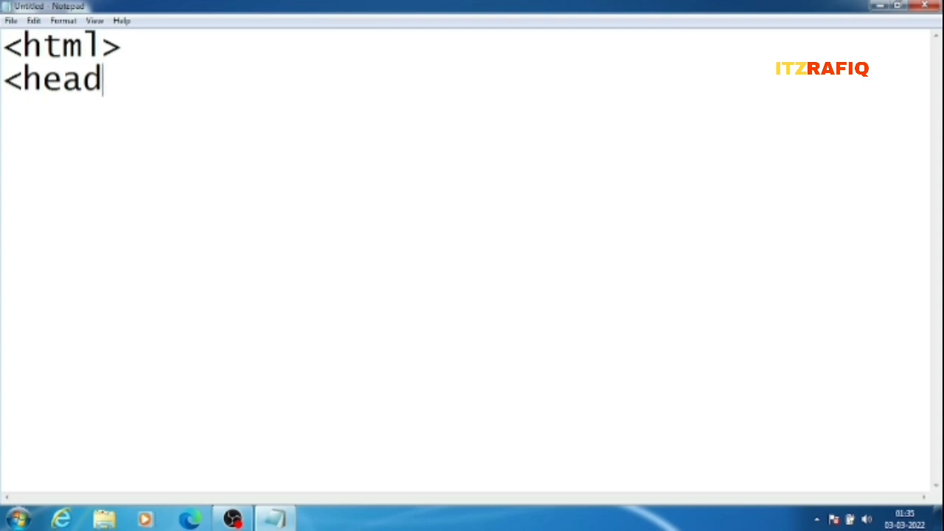
text(>)
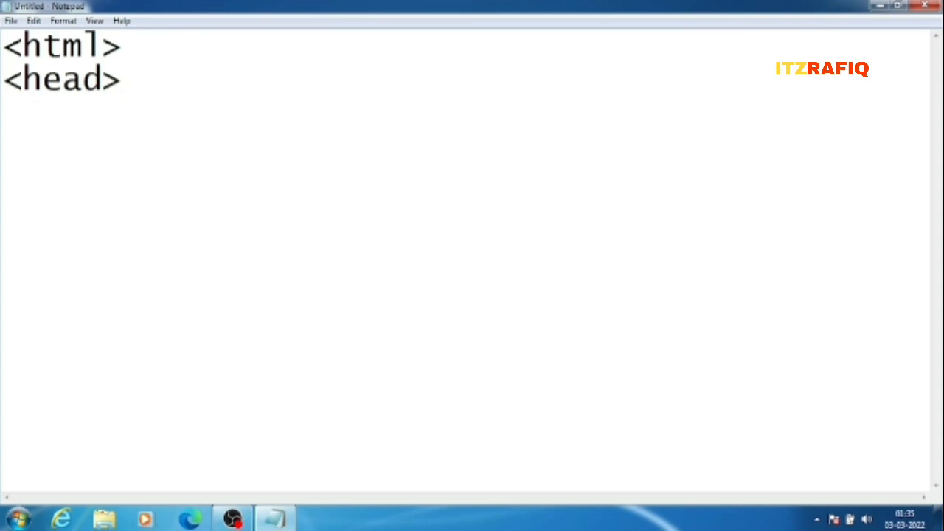
Type an opening <title> tag followed by the text 'Your page name'.
text(<)
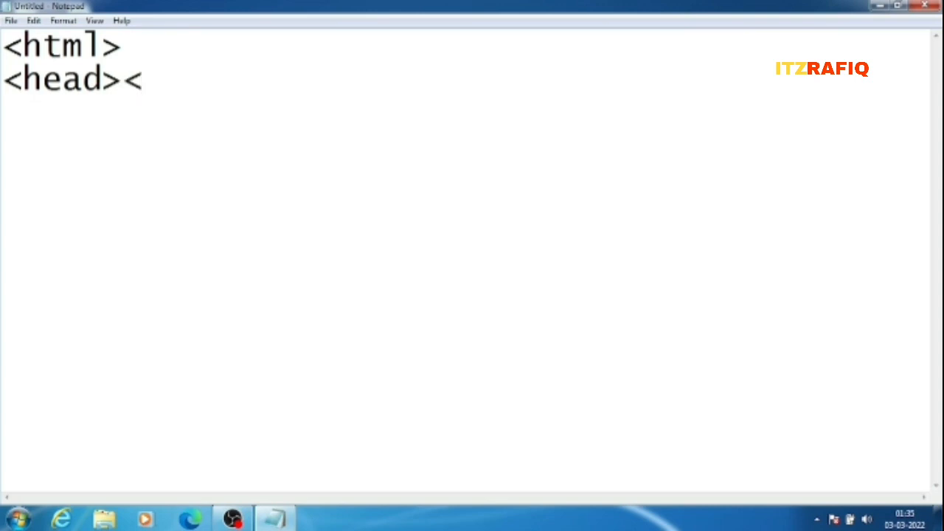
text(ti)
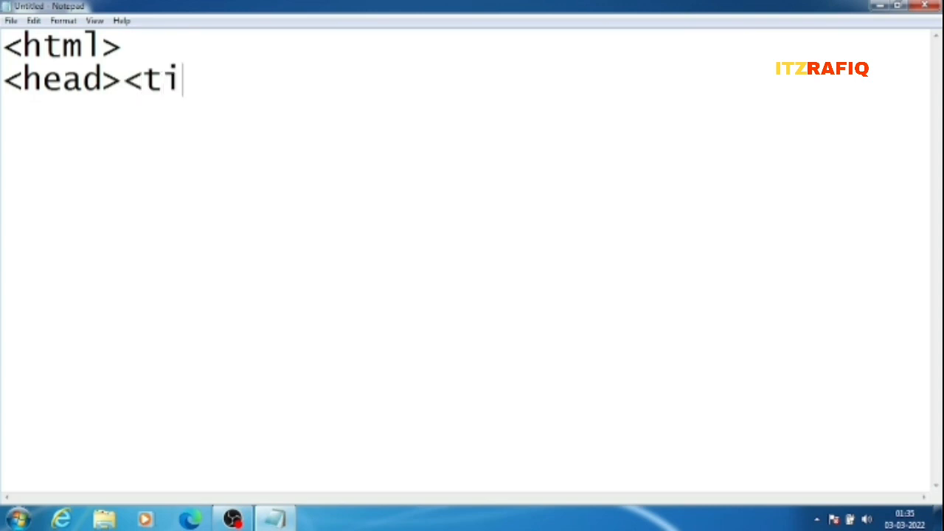
text(tl)
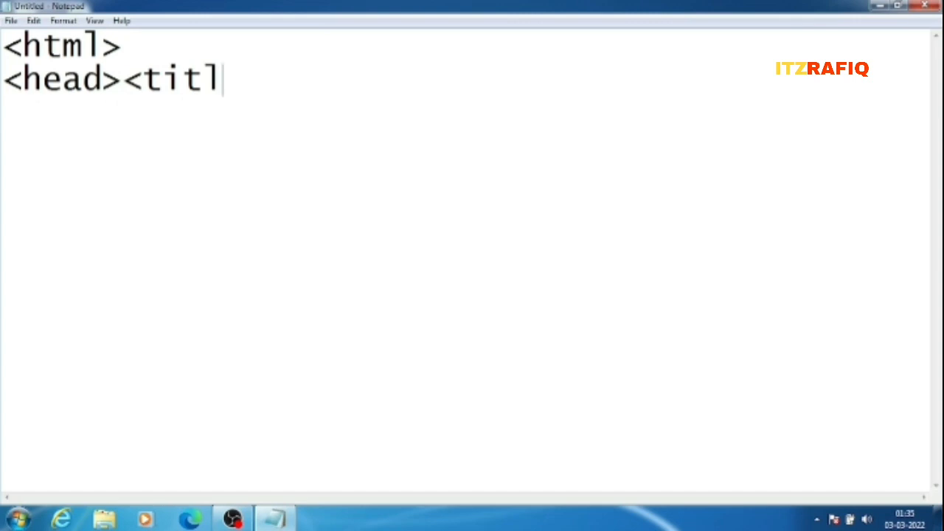
text(e>)
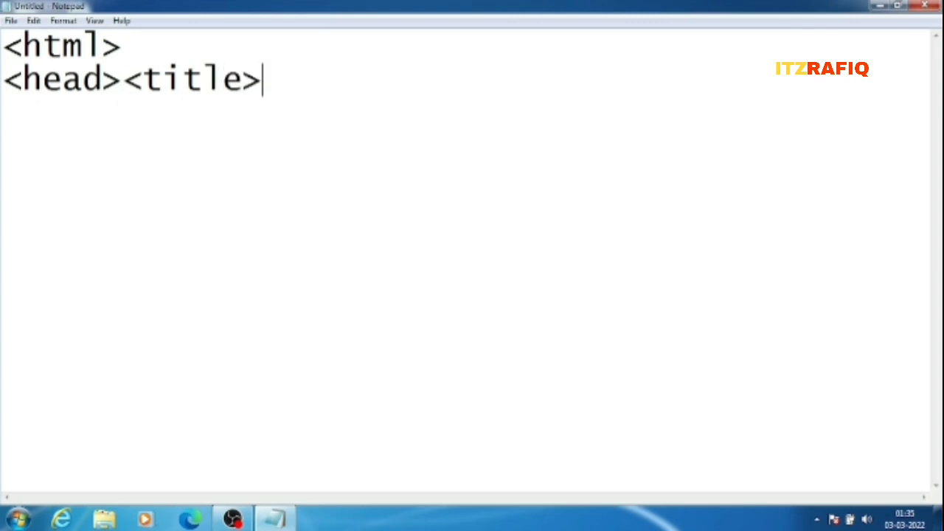
text(Your)
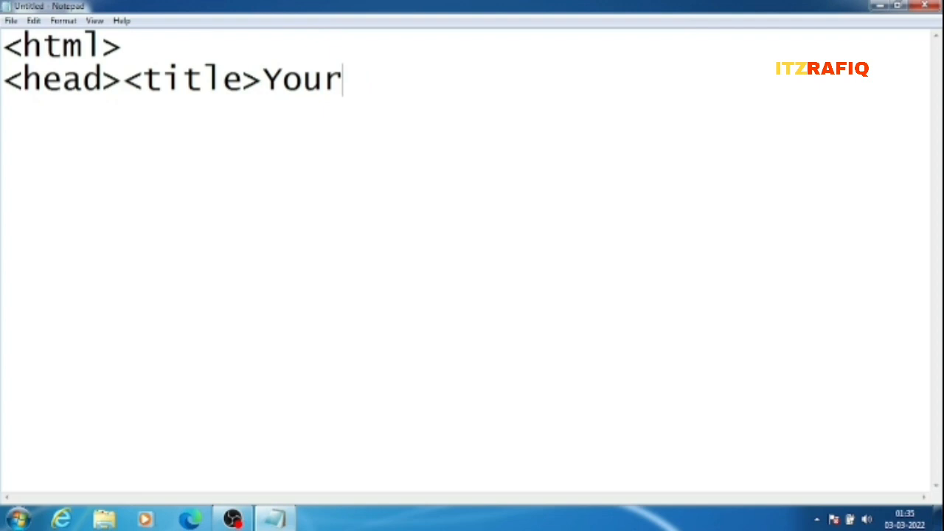
text(page)
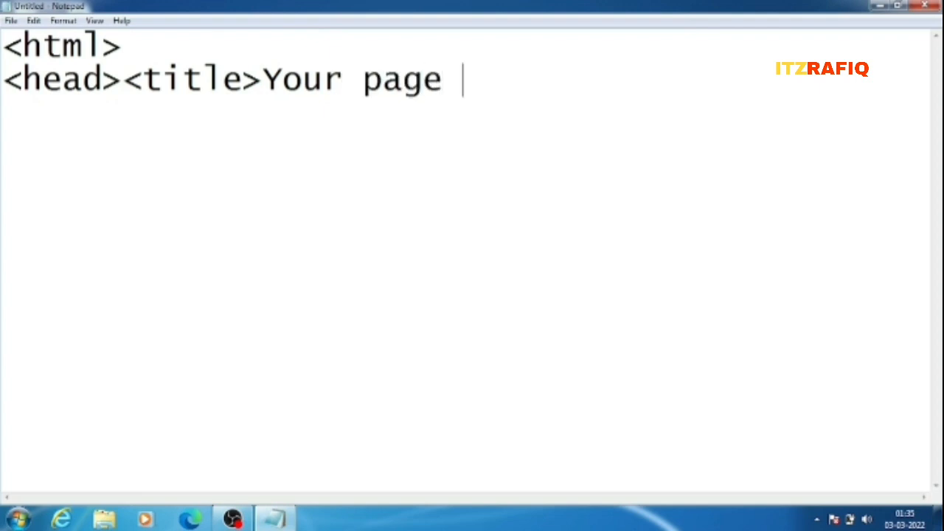
text(namr)
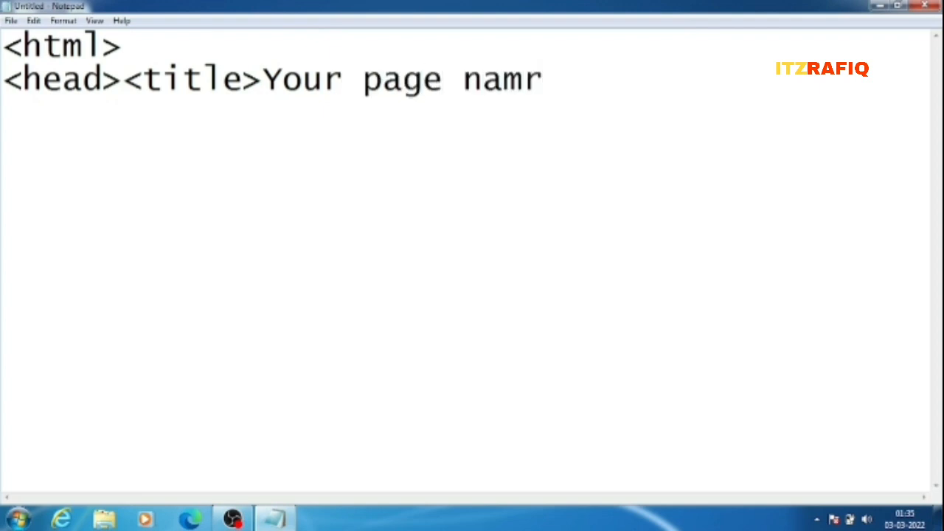
text(e<)
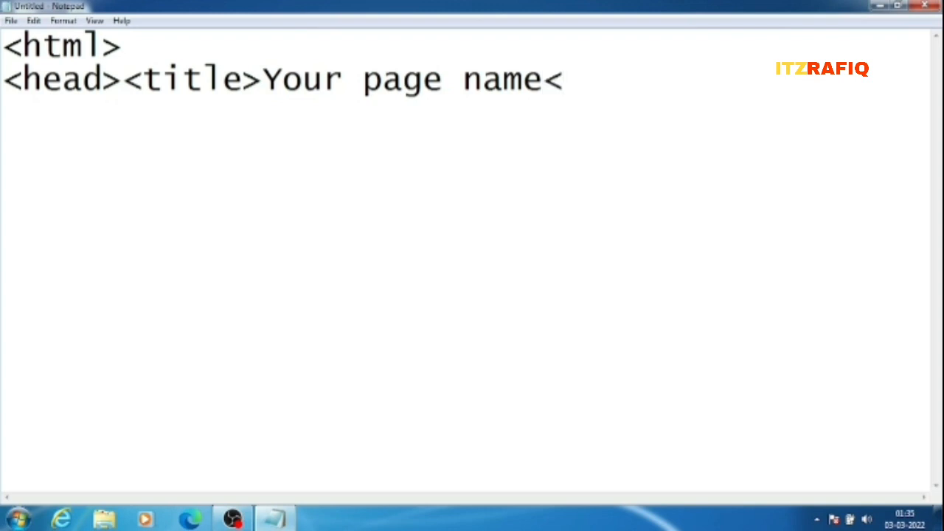
Close the title with a </title> tag, fixing stray slash characters along the way.
click(563, 79)
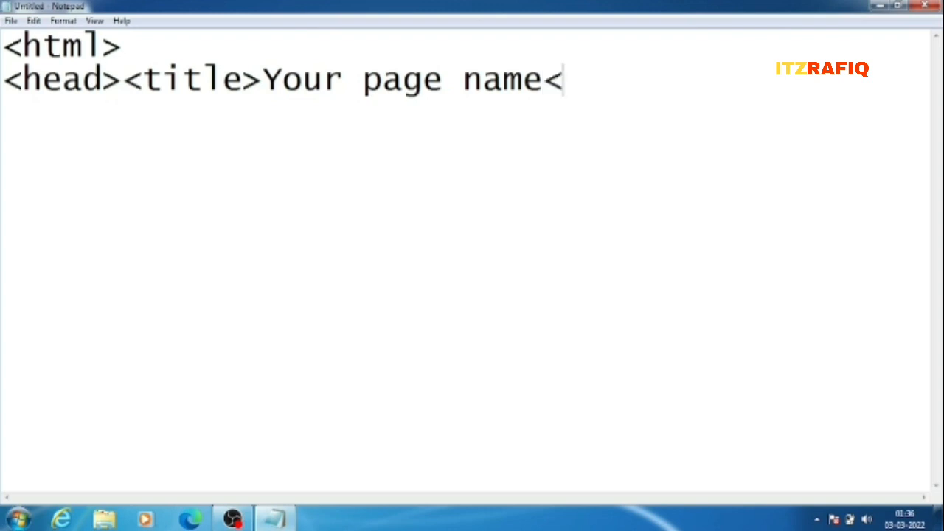
text(/)
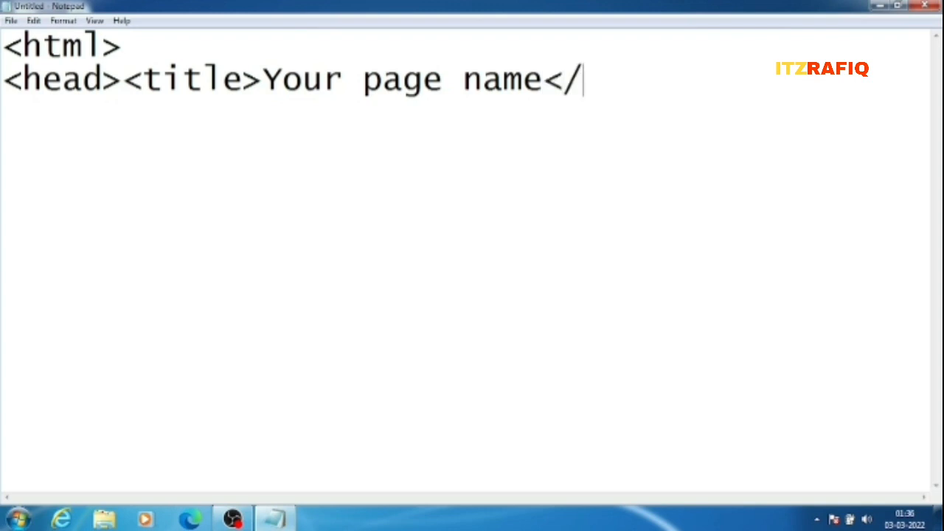
key(Backspace)
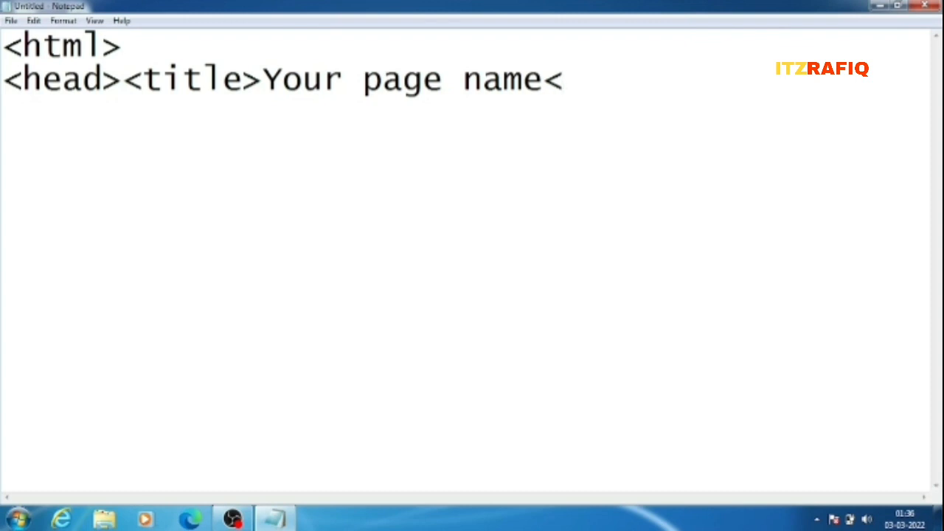
text(/)
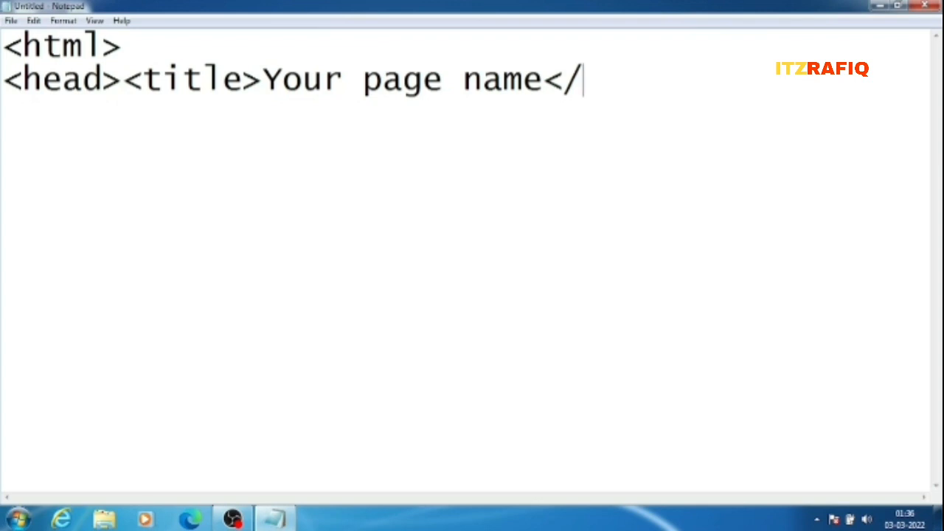
text(\)
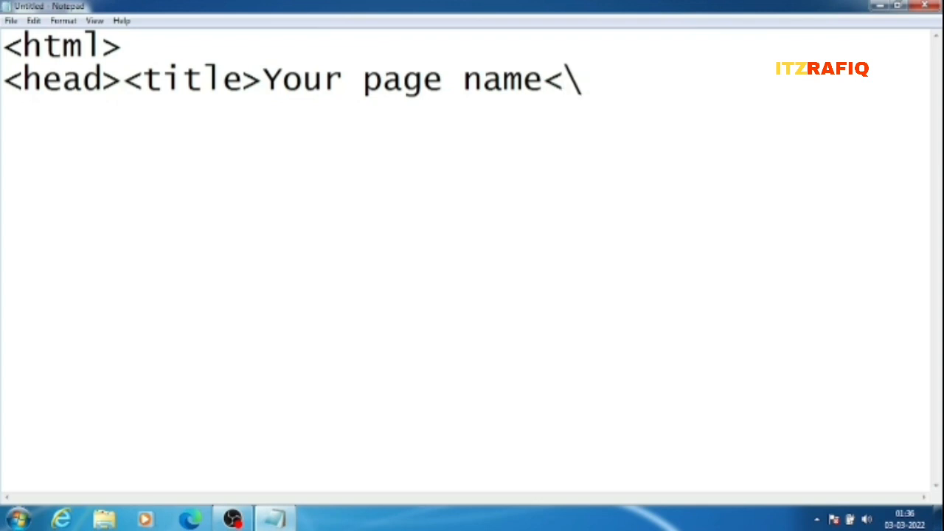
key(Backspace)
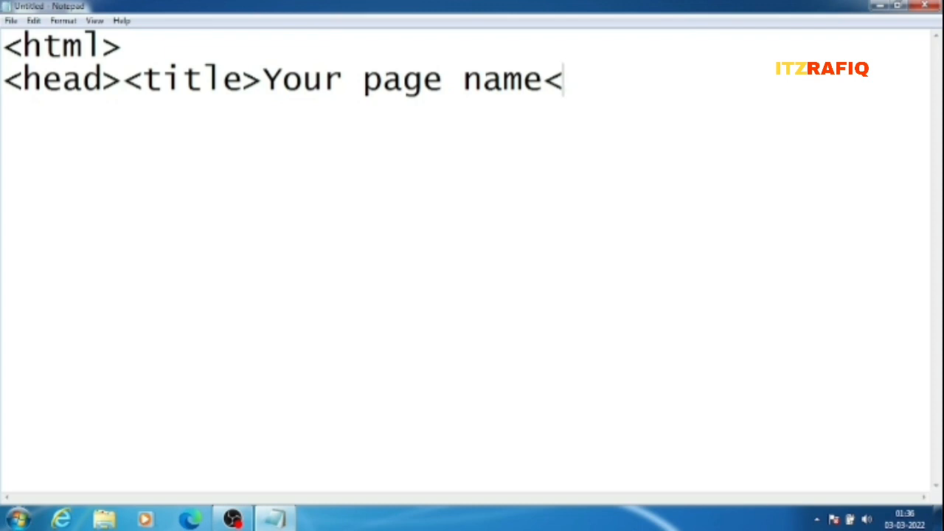
text(/t)
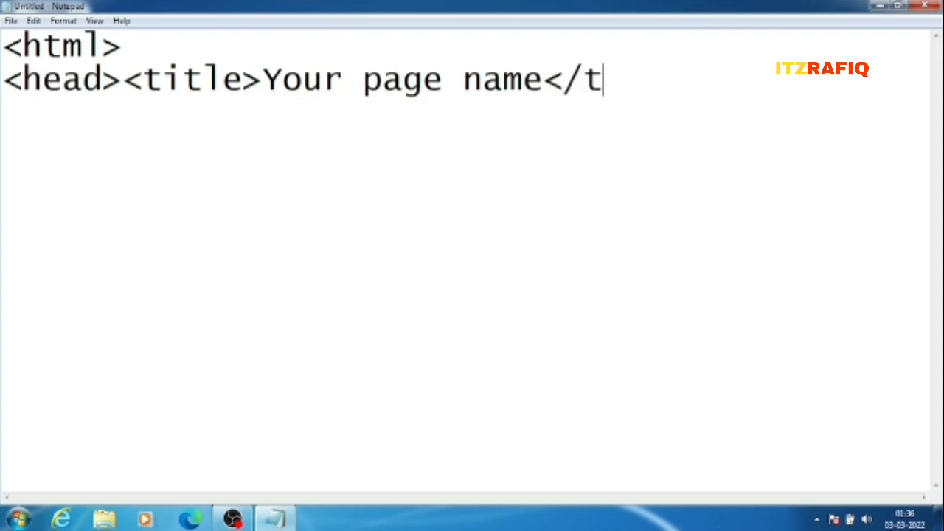
text(itl)
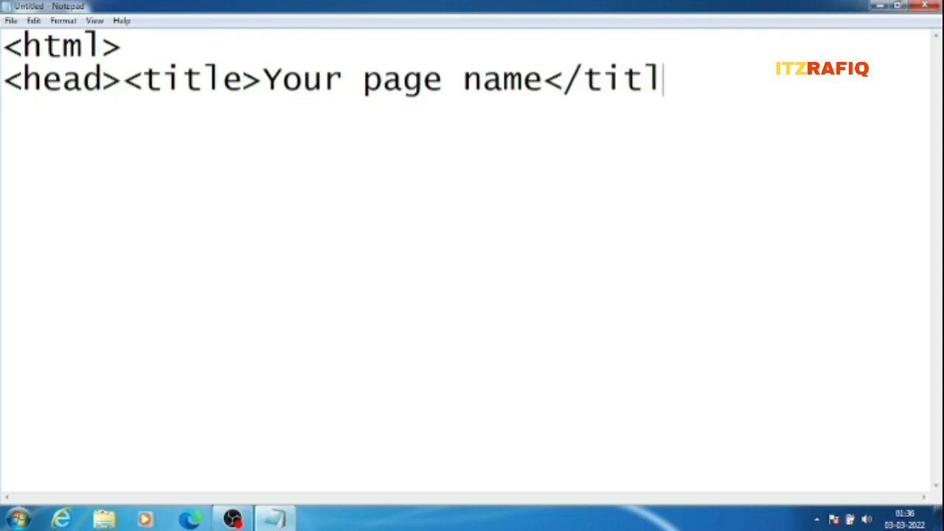
text(e>)
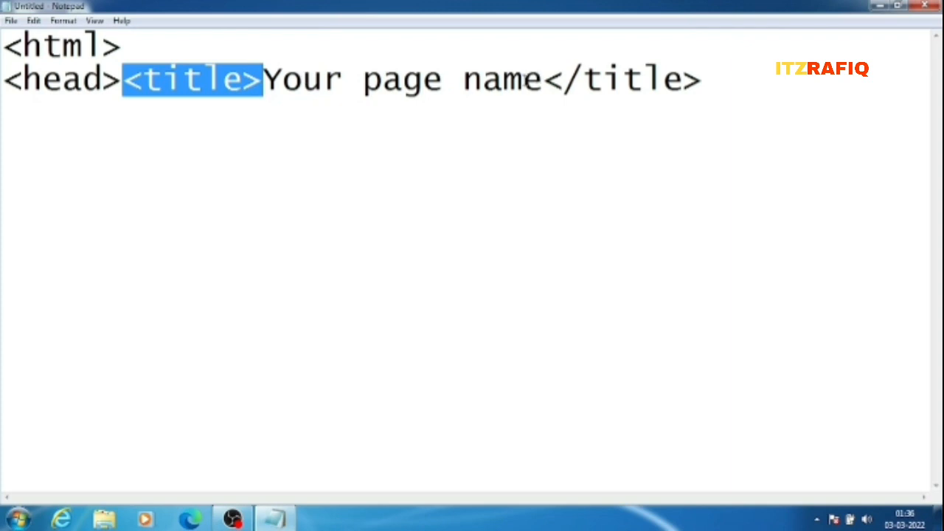
double_click(622, 79)
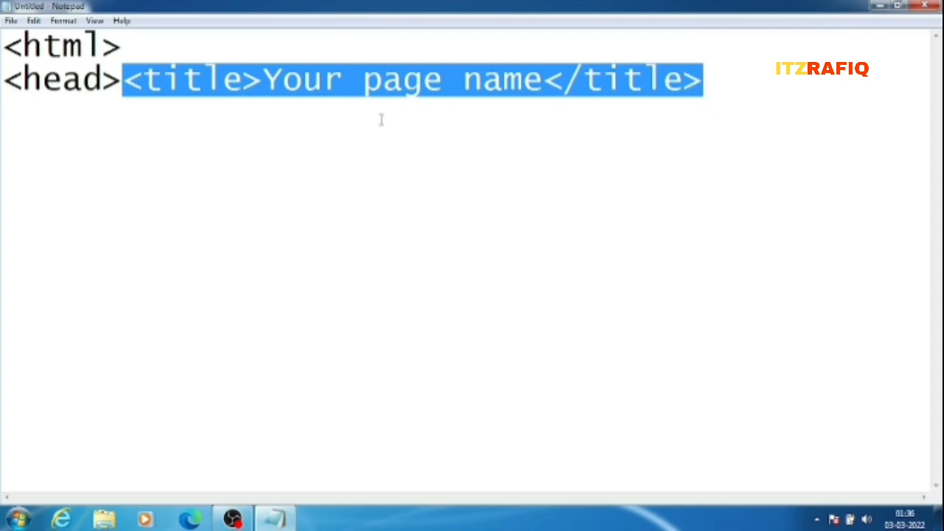
click(708, 79)
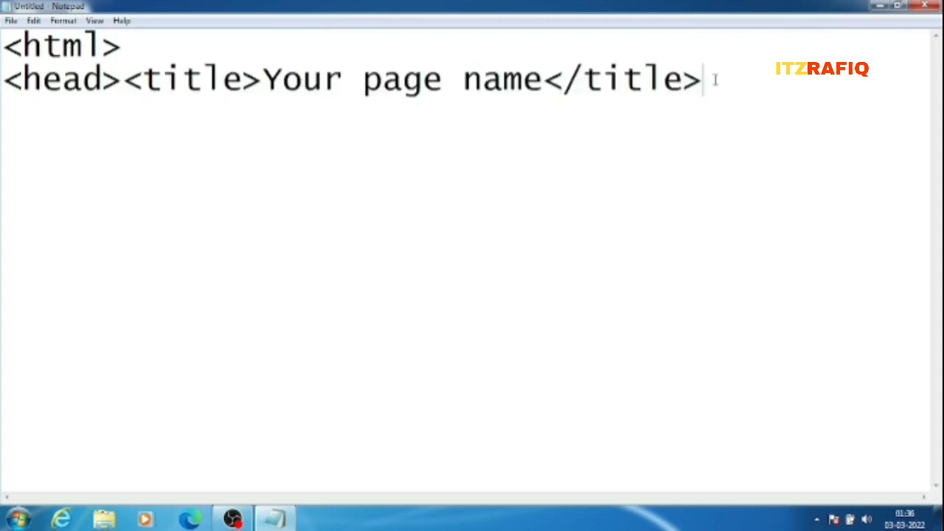
Add </head>, <body>, </body> and </html> tags to close the page structure.
text(</h)
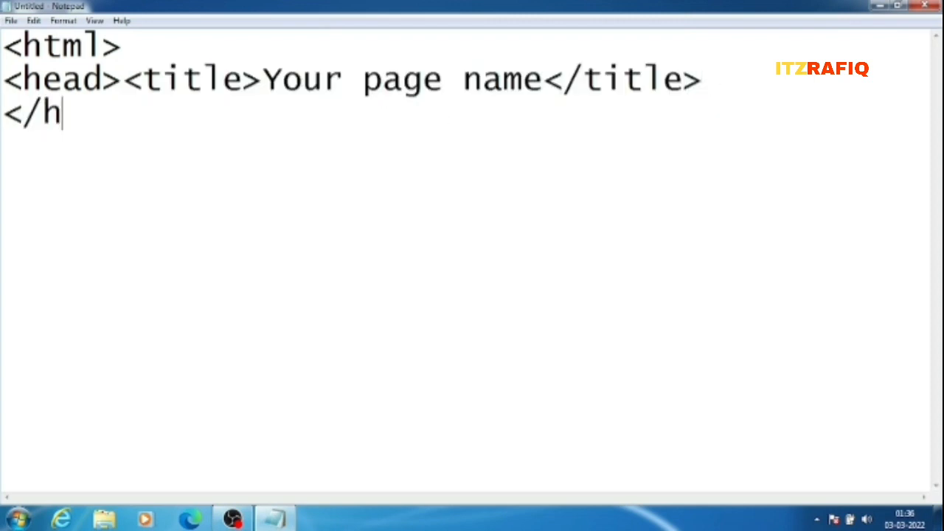
text(ead)
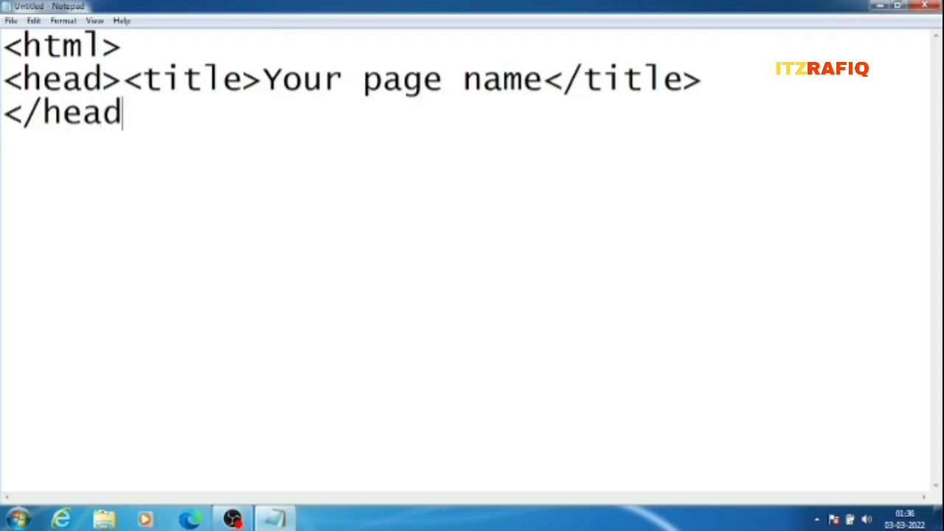
text(>)
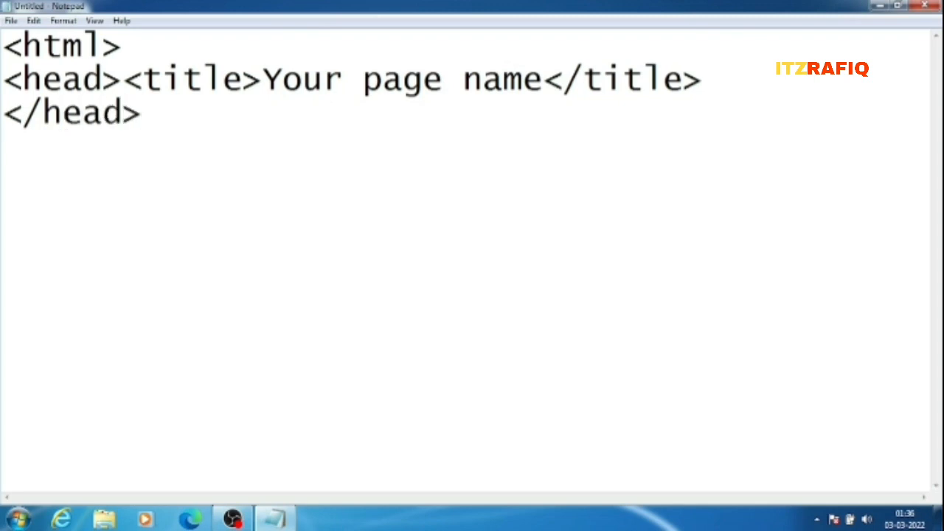
text(<body)
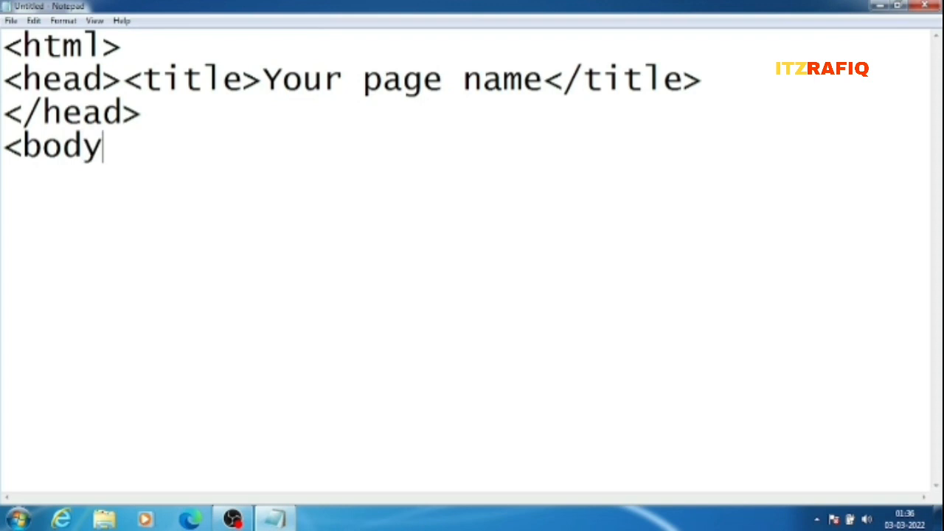
text(>)
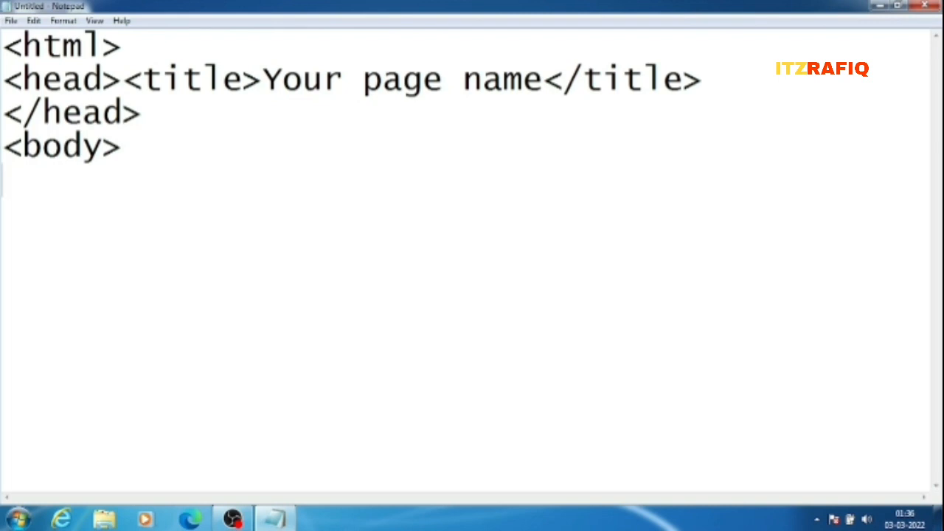
text(</)
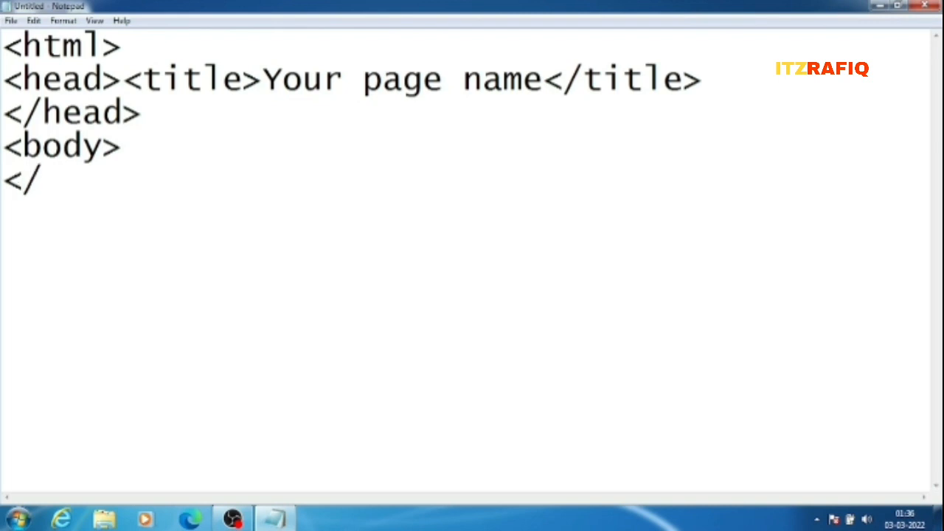
text(bod)
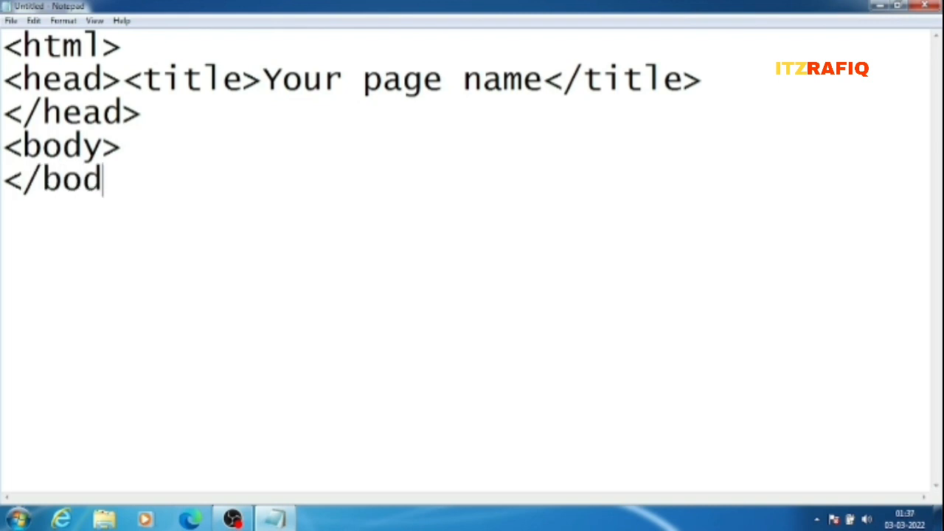
text(y>)
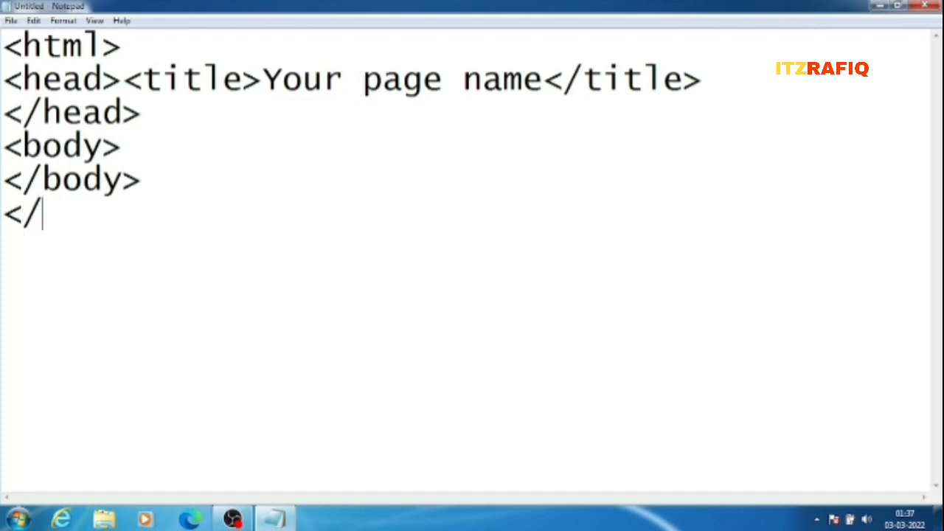
text(html>)
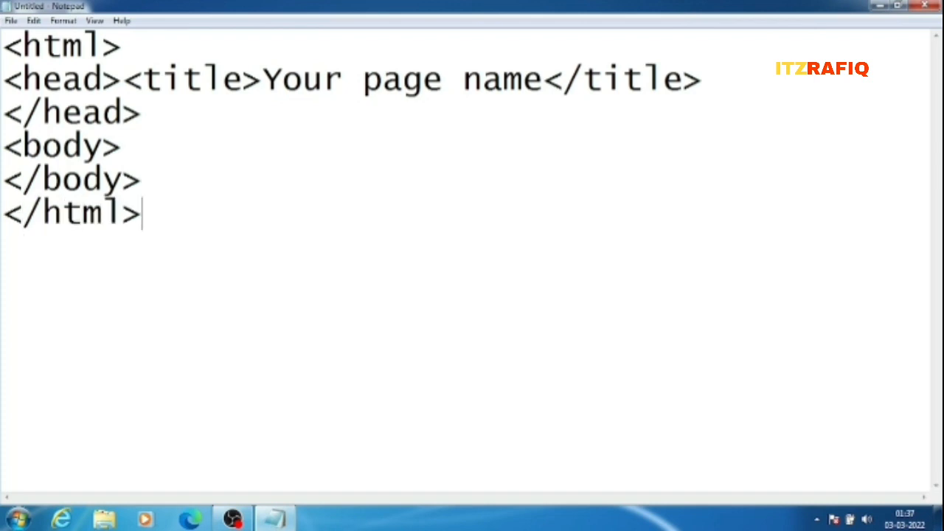
mouse_move(229, 134)
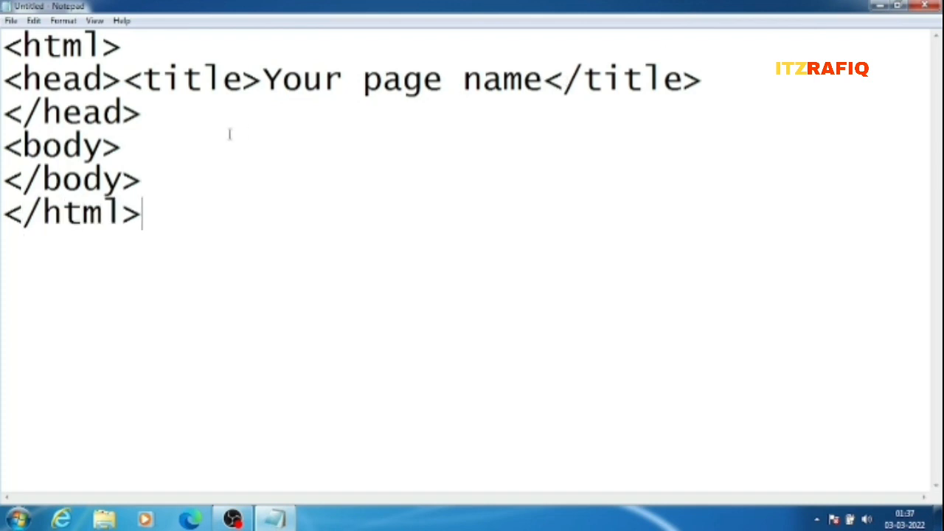
Add an <h1>Hello World</h1> heading inside the body.
key(Enter)
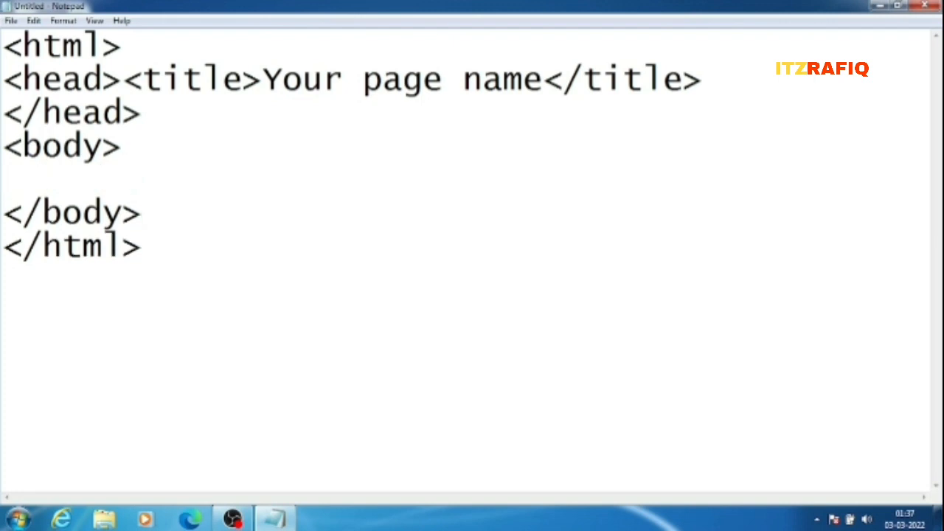
text(<h1)
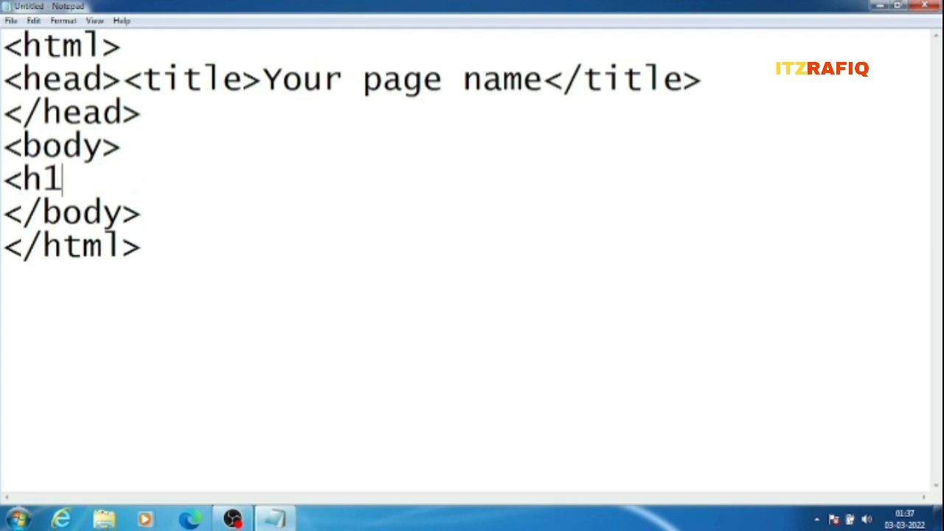
text(>Hello W)
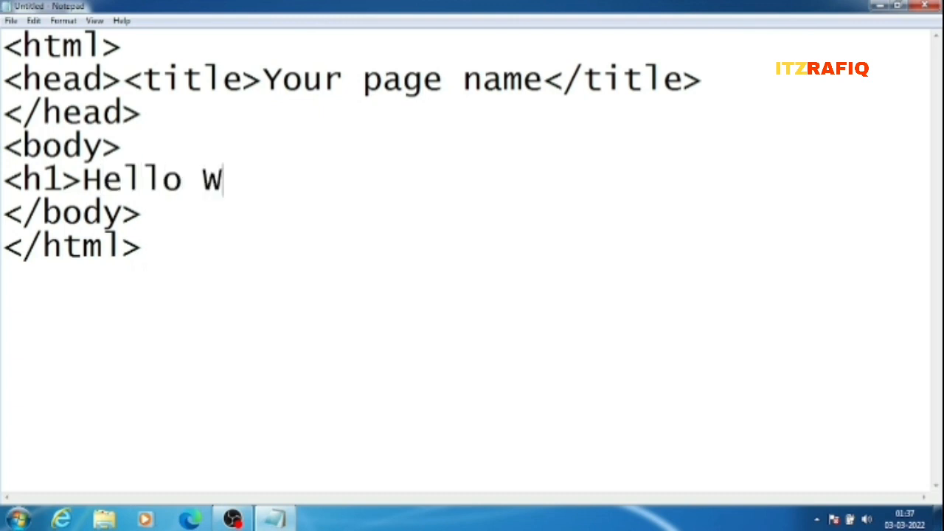
text(orld</)
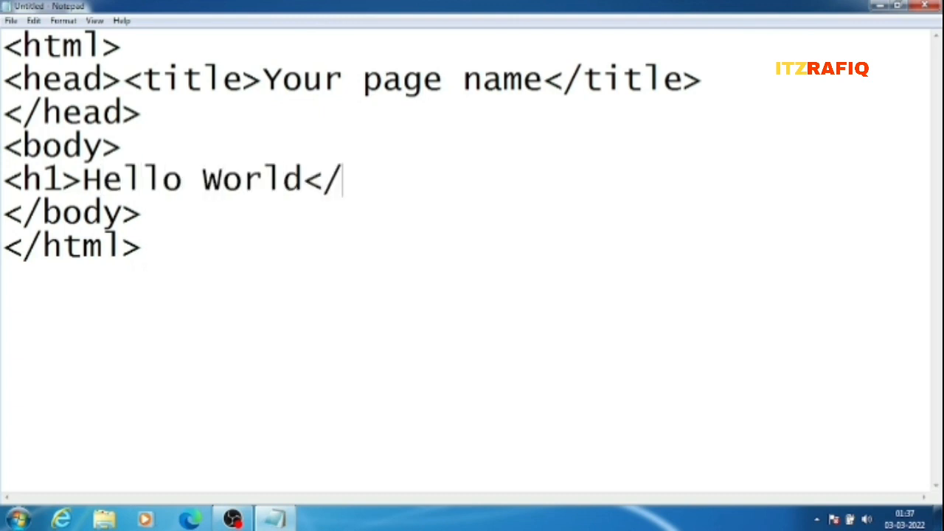
text(h1>)
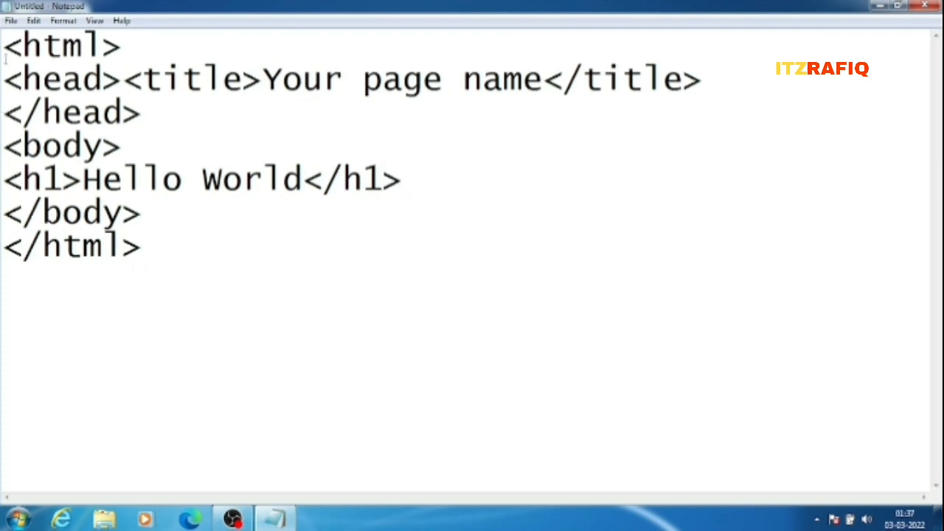
Save the page to the Desktop as myfile.html with Save as type All Files.
click(10, 20)
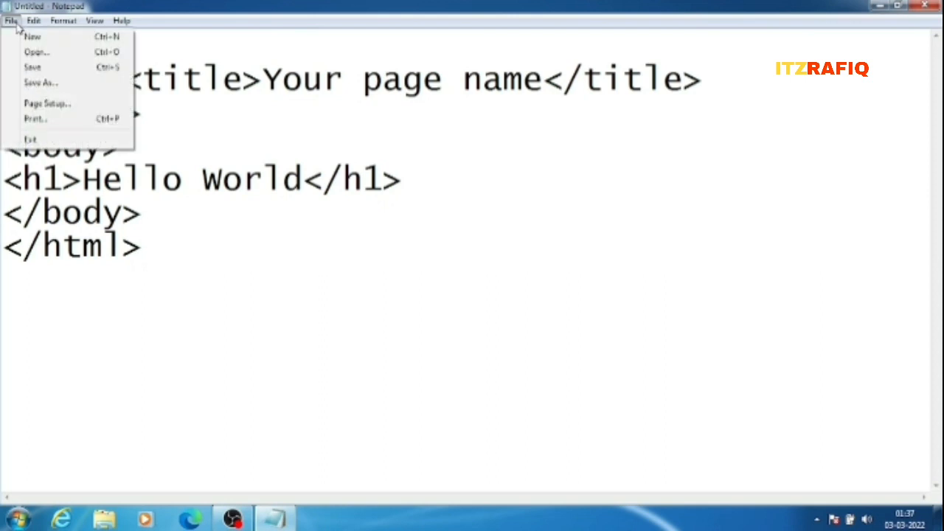
click(11, 19)
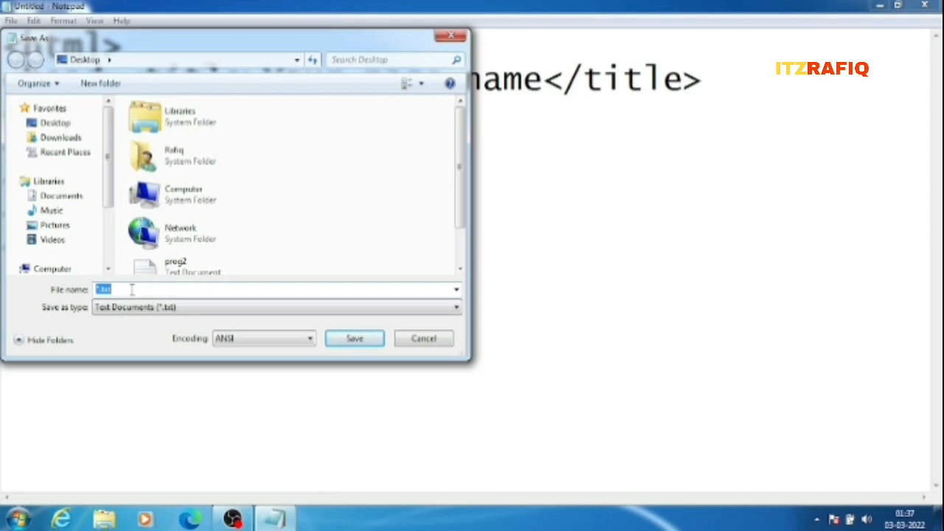
key(Delete)
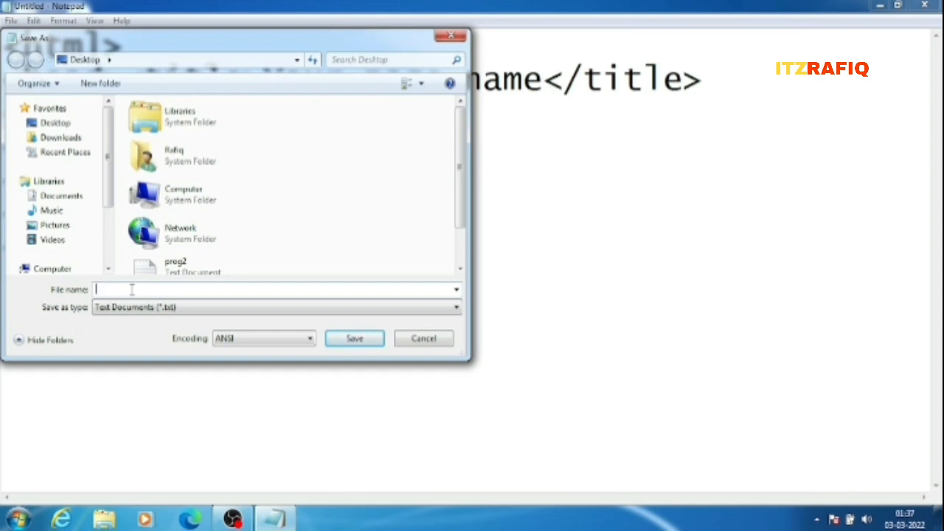
text(myfile)
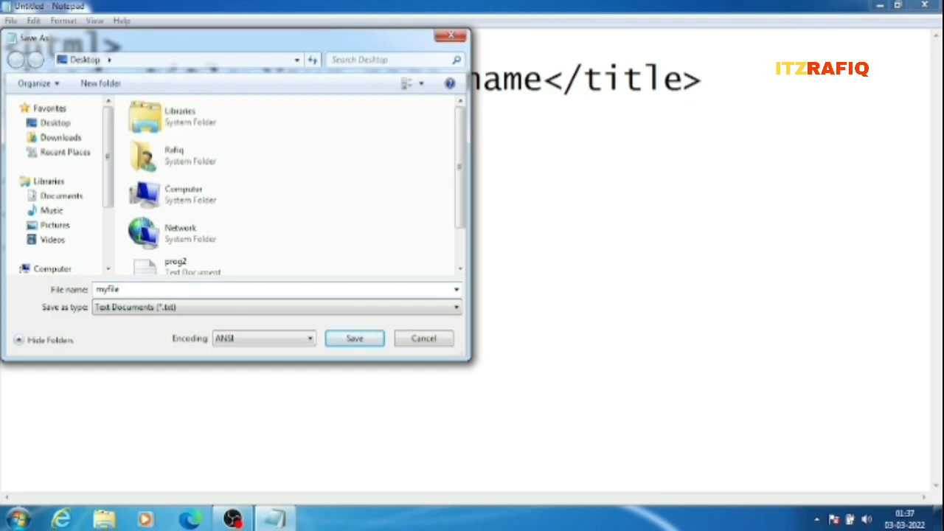
text(.html)
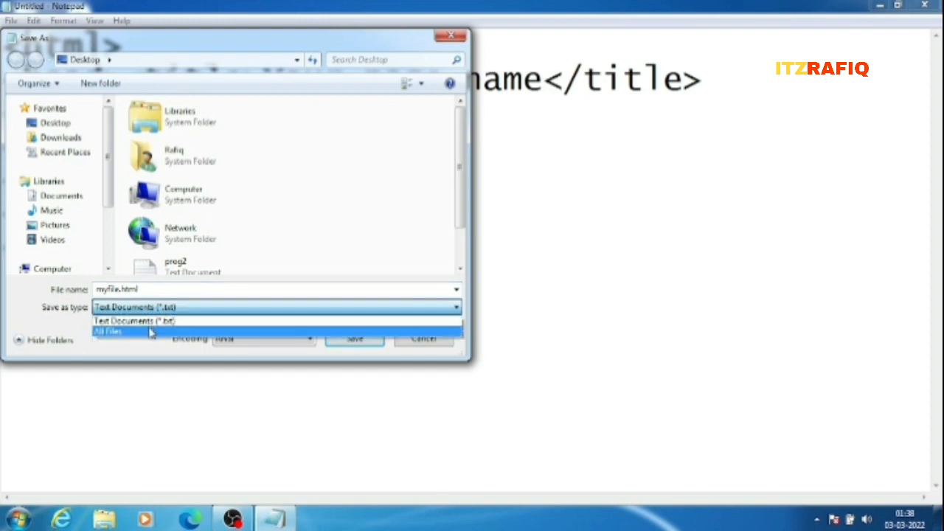
click(108, 332)
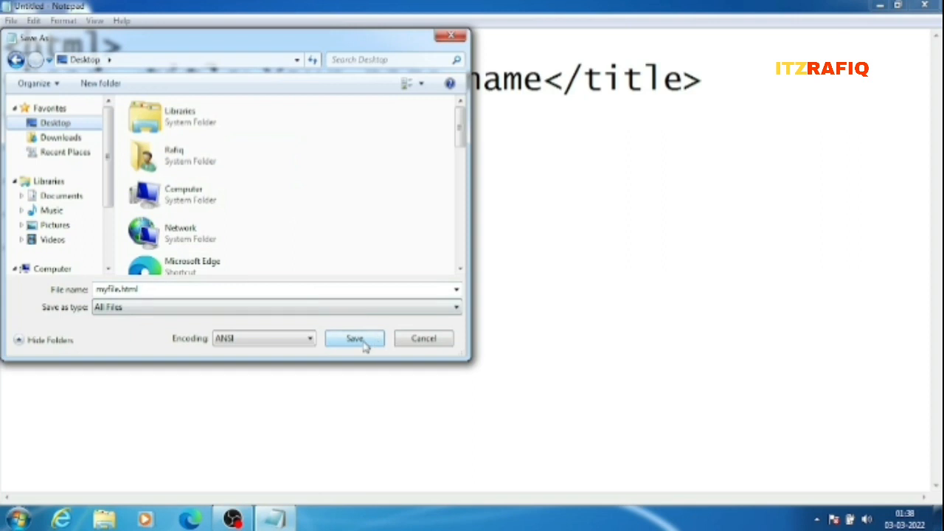
click(354, 339)
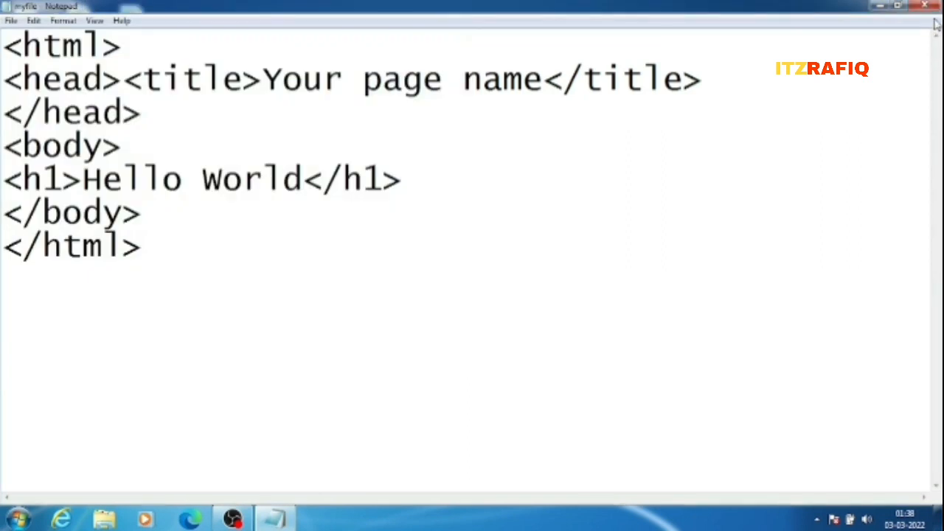
Close Notepad, view myfile.html in Internet Explorer, then close the browser.
click(898, 5)
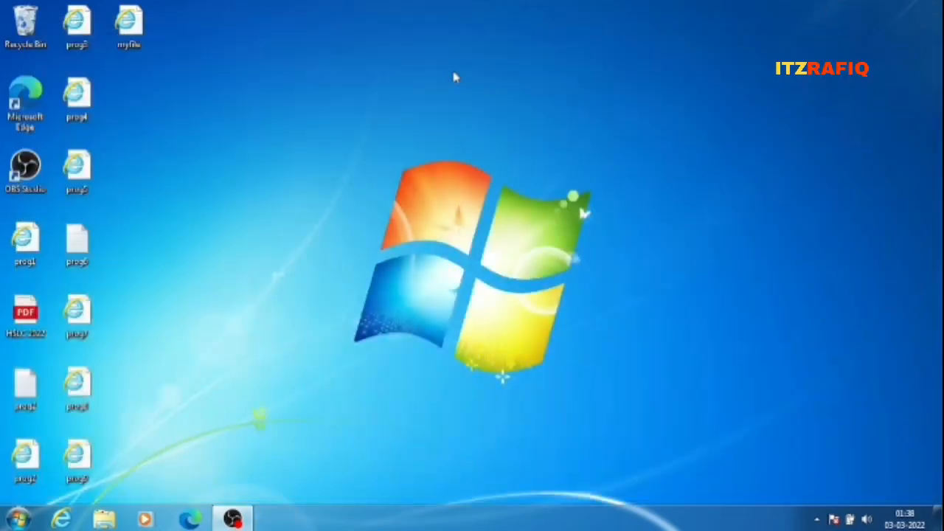
click(128, 26)
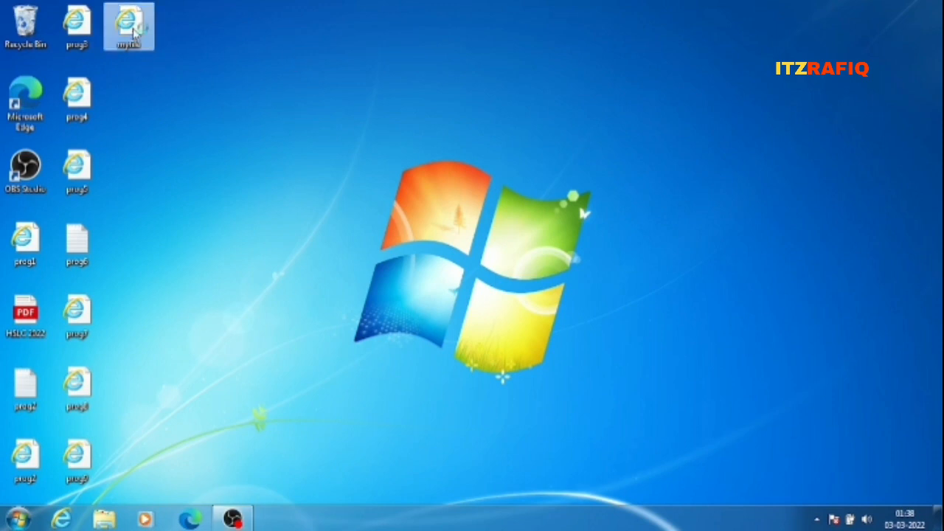
double_click(129, 26)
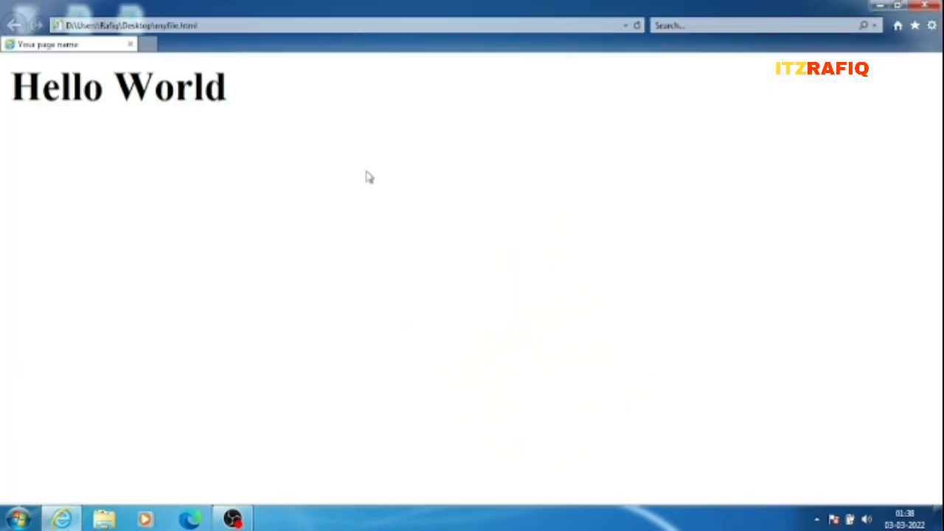
mouse_move(301, 79)
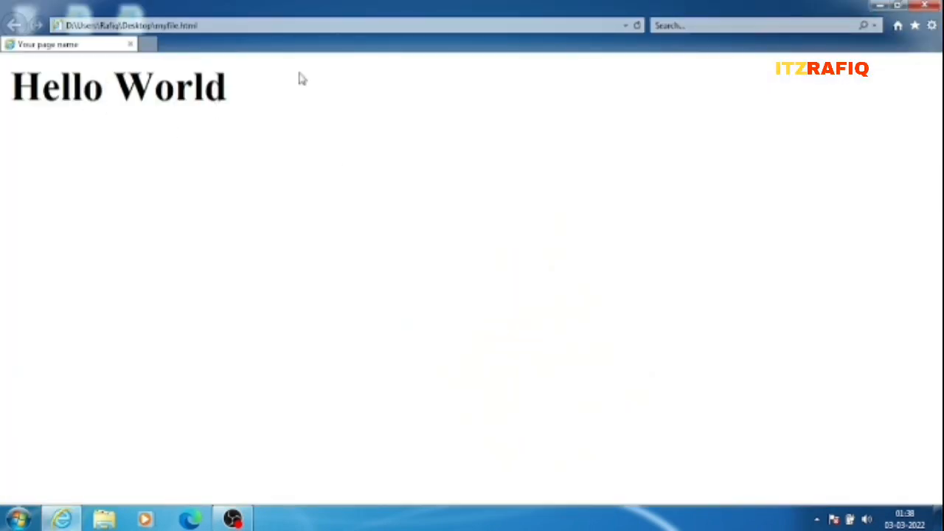
click(907, 6)
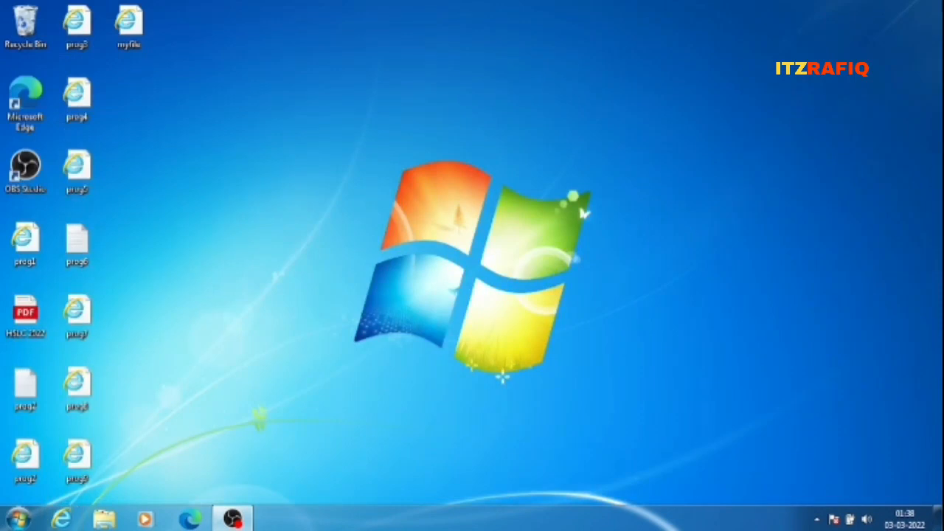
mouse_move(620, 6)
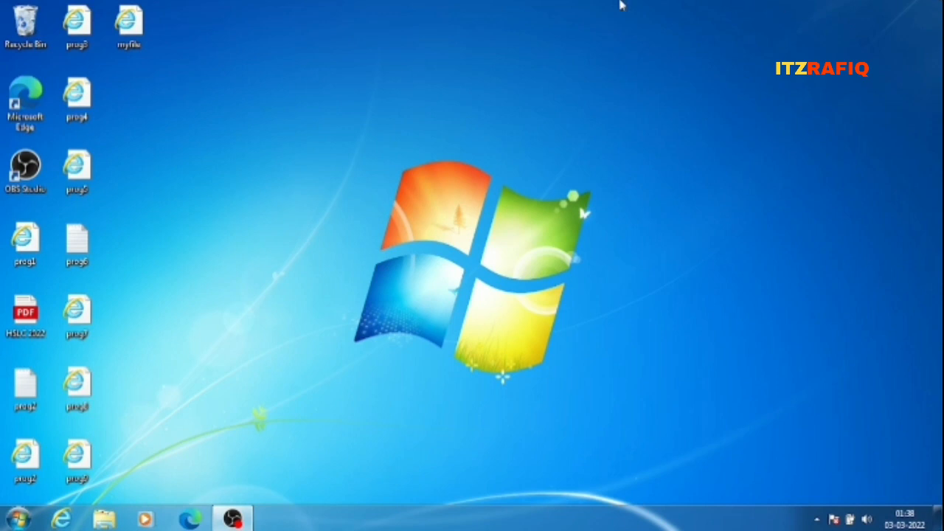
click(129, 25)
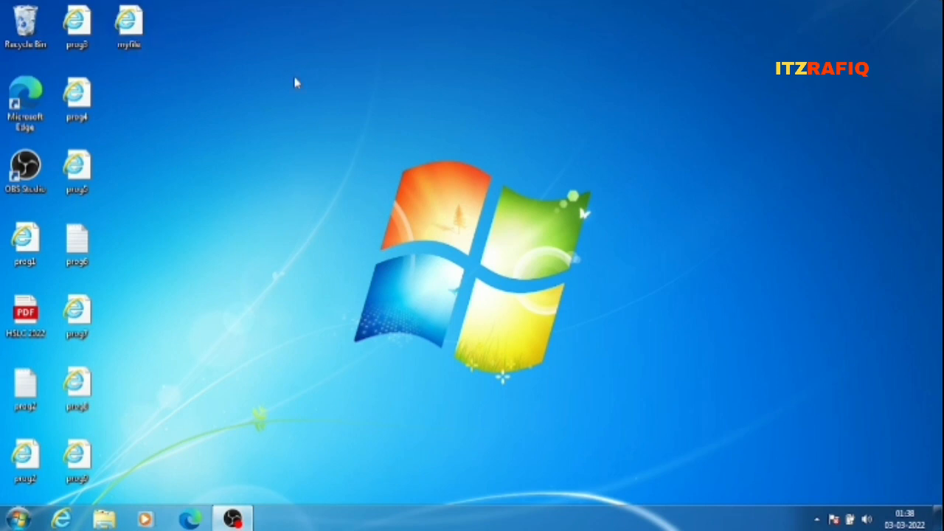
click(129, 25)
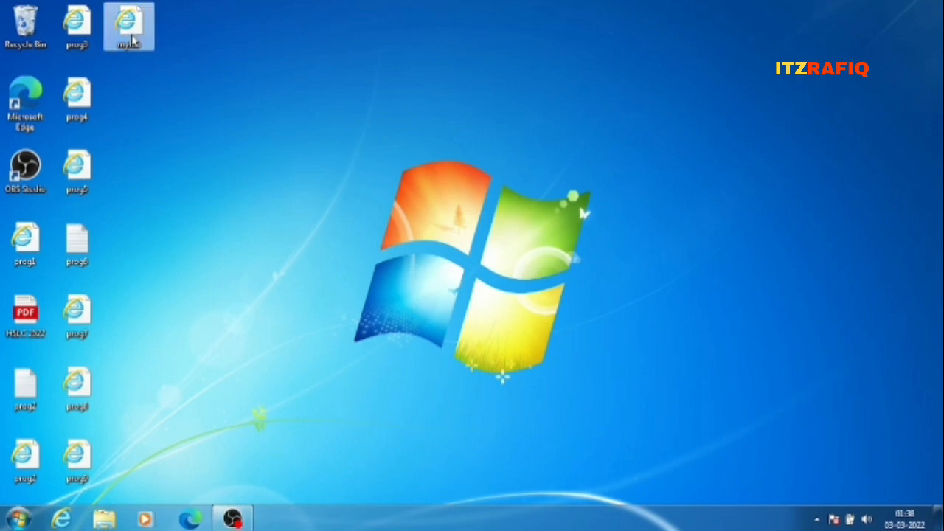
right_click(129, 26)
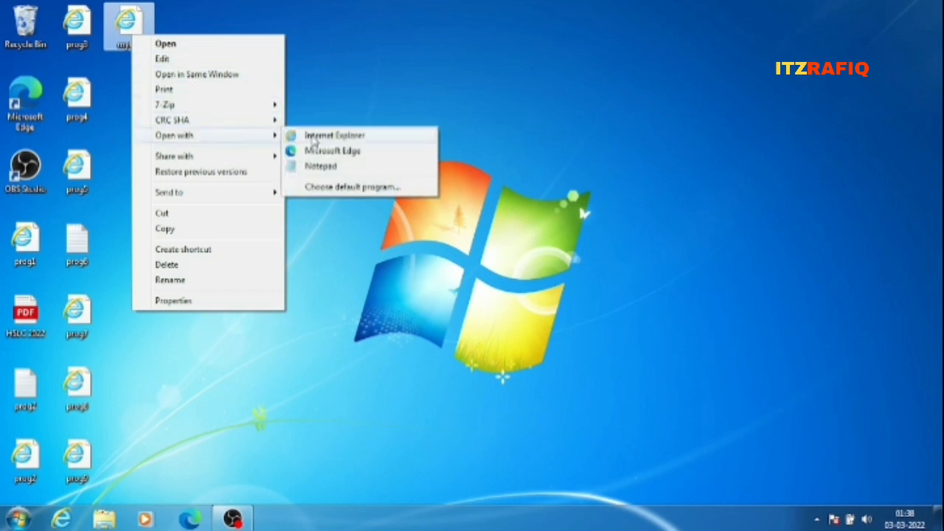
mouse_move(320, 166)
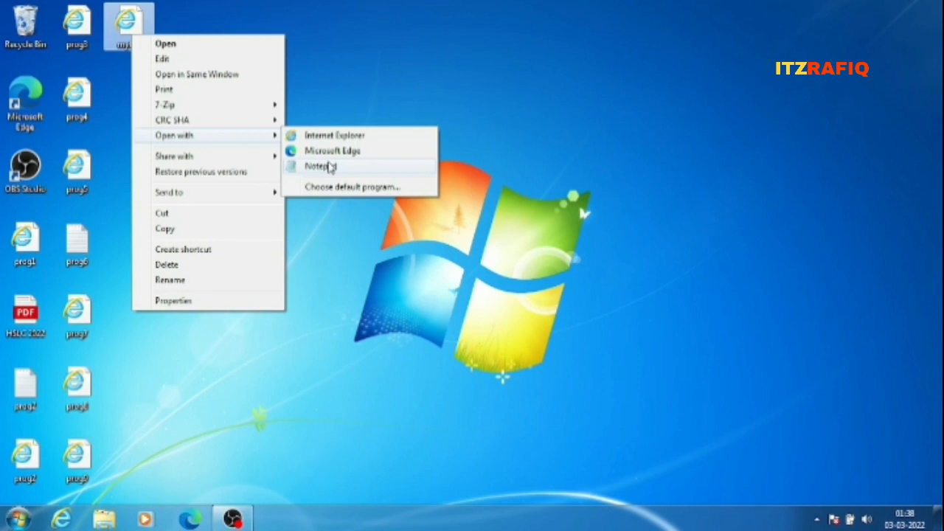
mouse_move(343, 191)
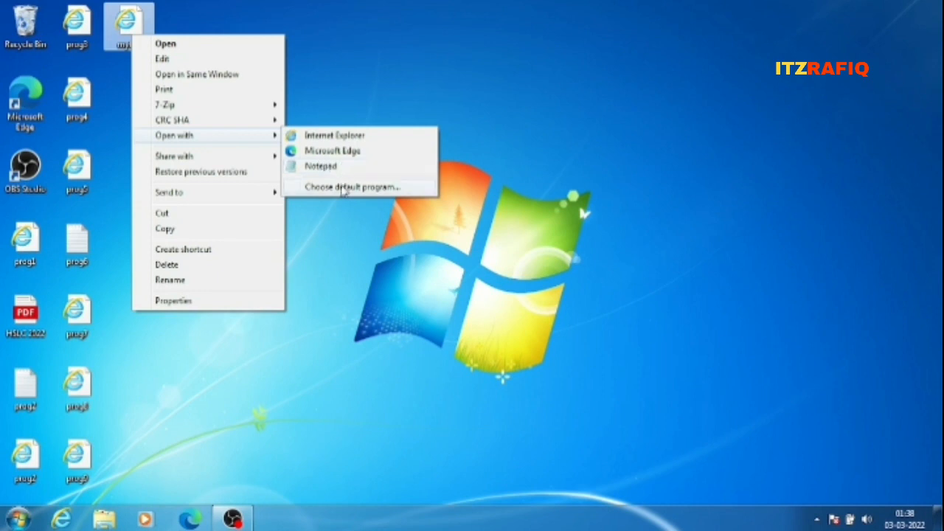
mouse_move(340, 173)
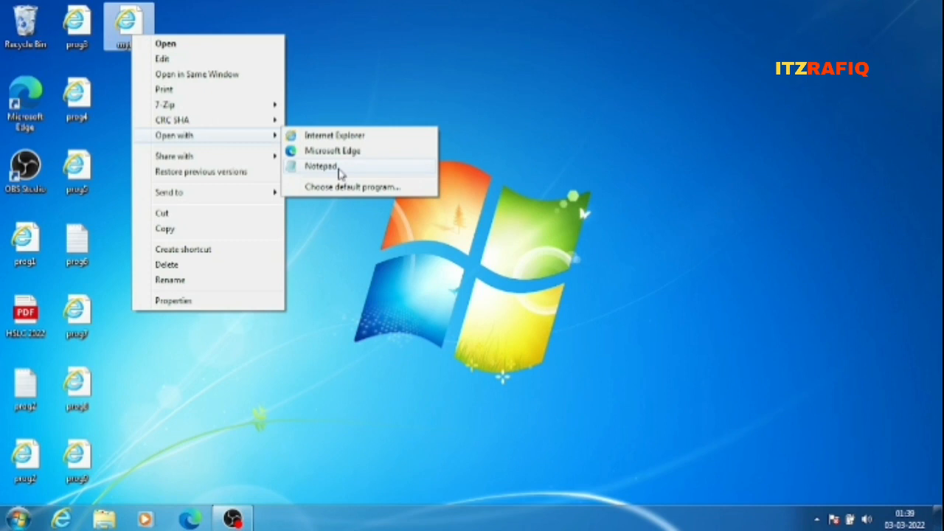
click(321, 166)
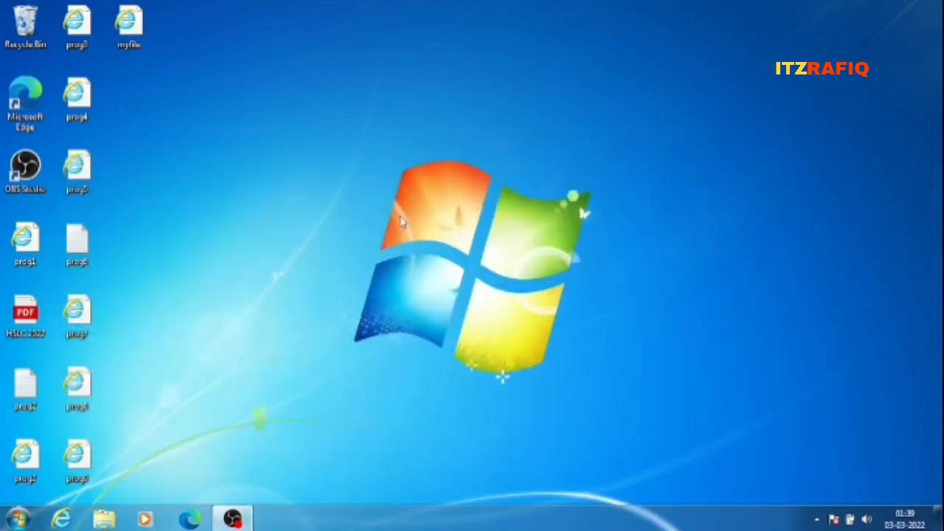
Launch Notepad and open myfile.html from the Desktop with All Files listed.
click(15, 519)
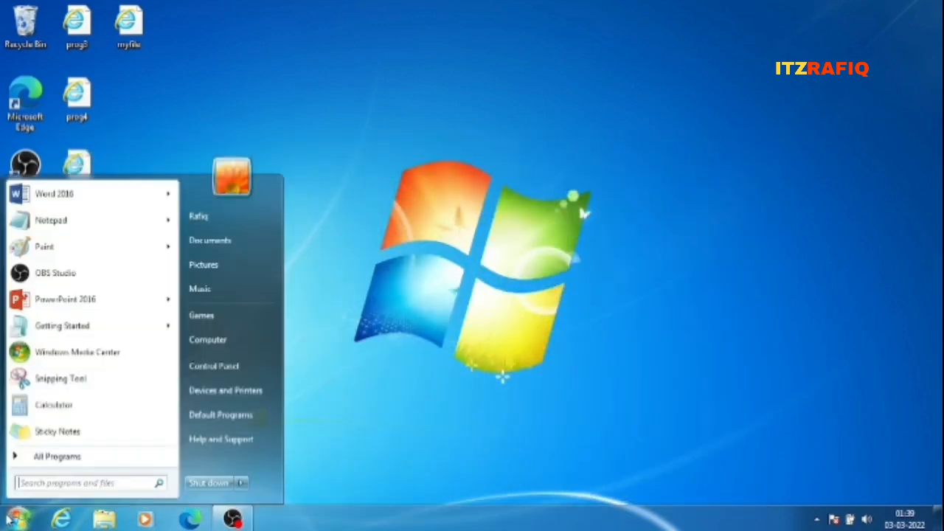
click(50, 220)
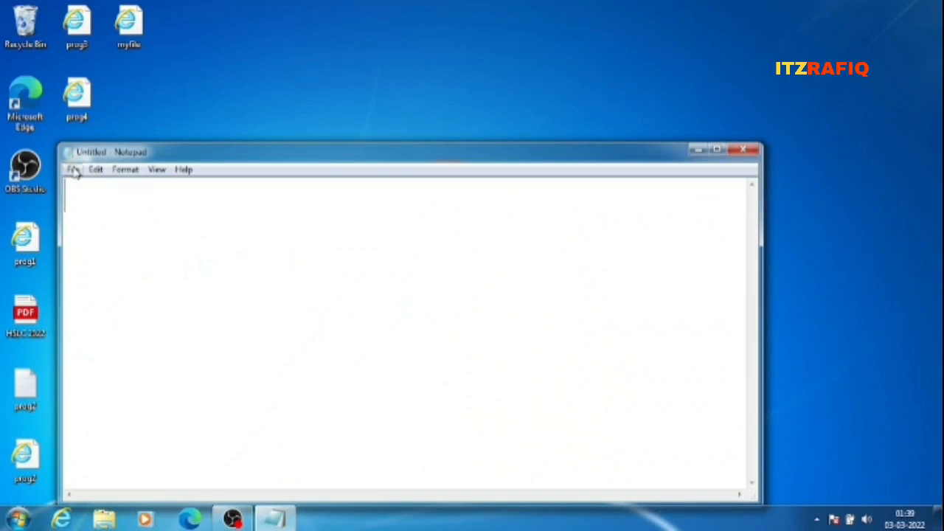
click(72, 169)
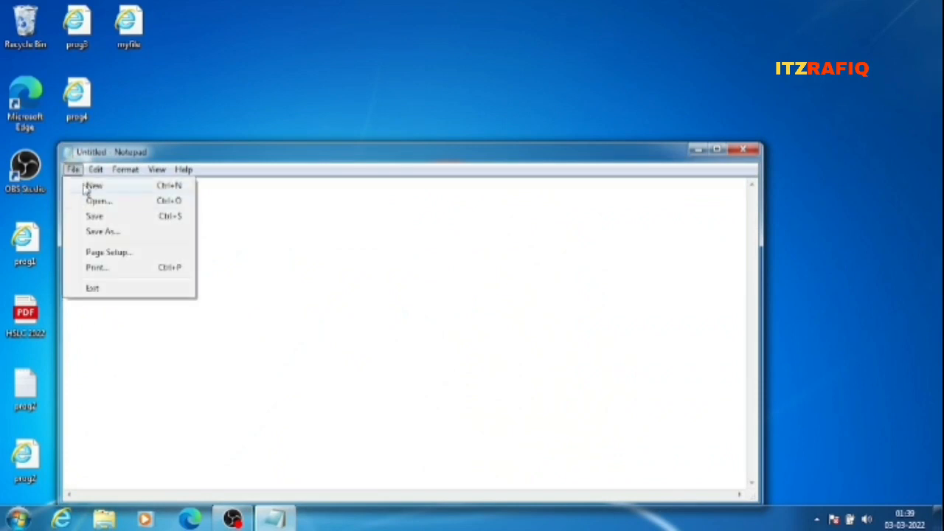
click(98, 200)
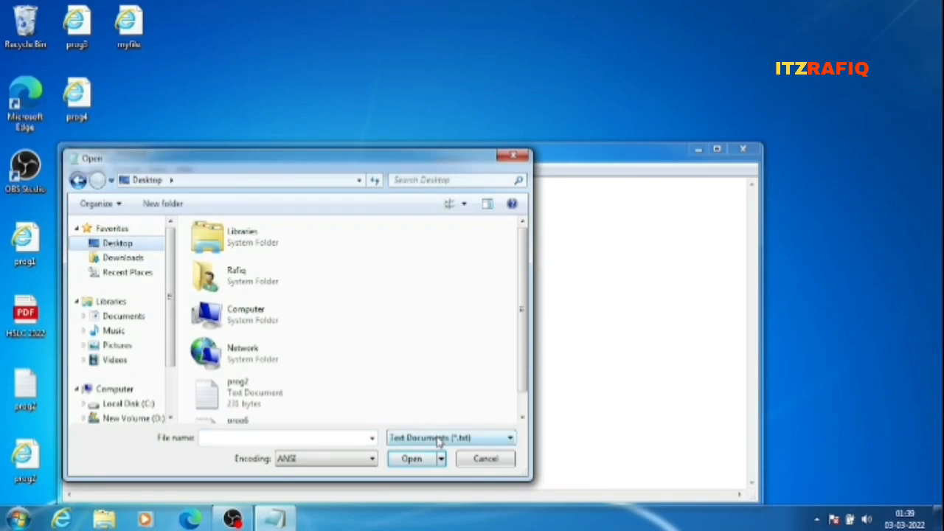
click(509, 437)
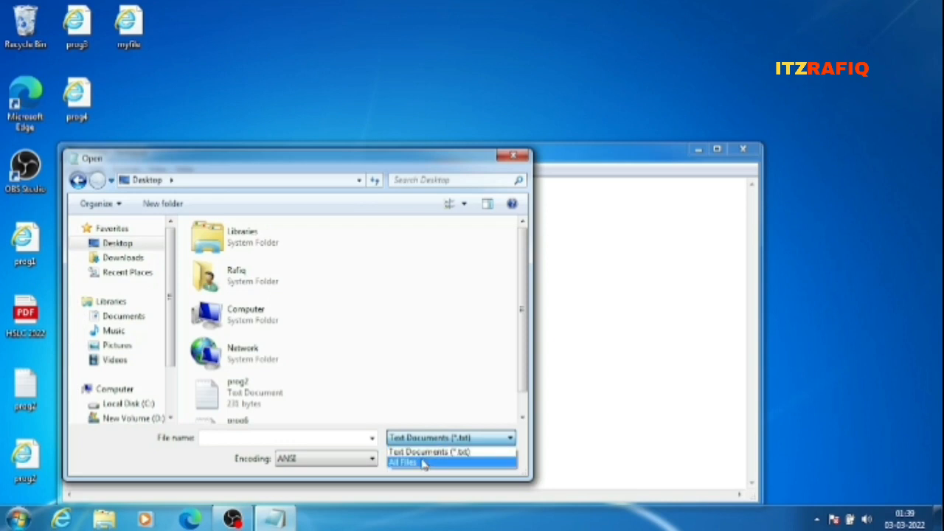
click(403, 463)
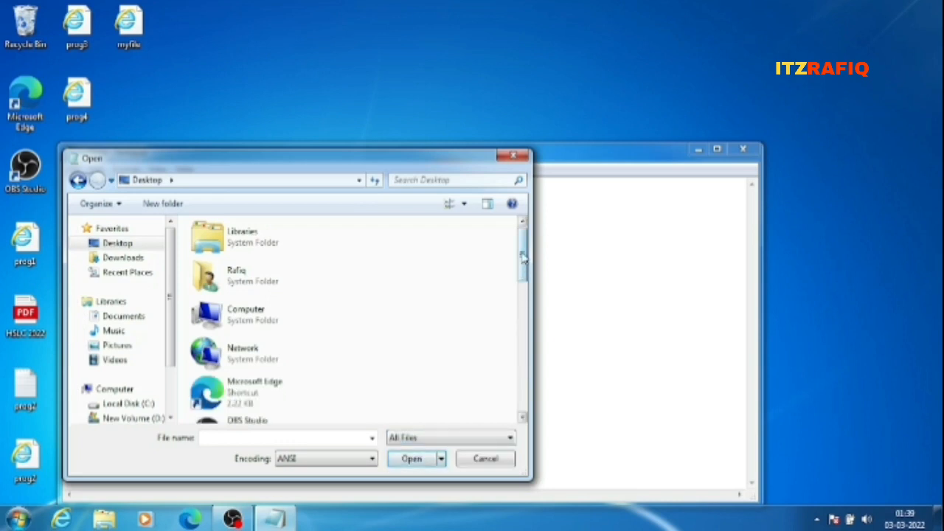
scroll(down, 3)
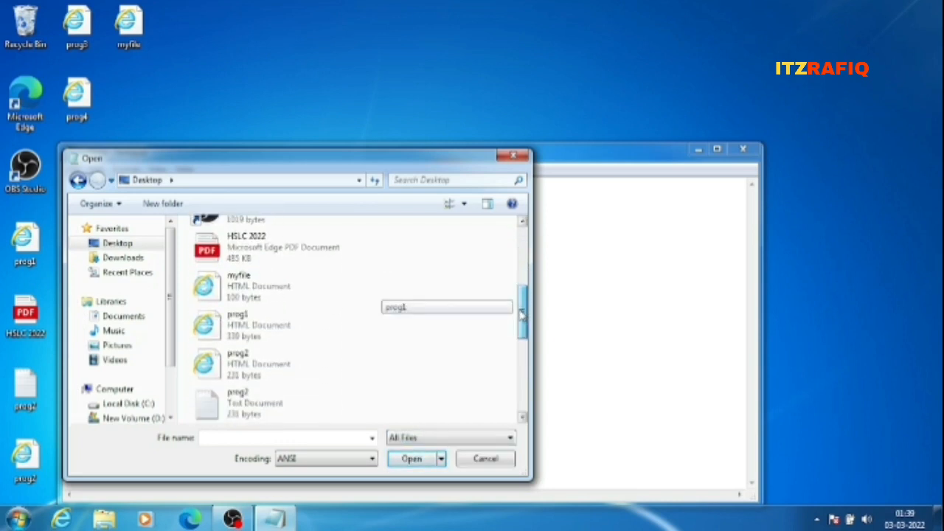
click(454, 180)
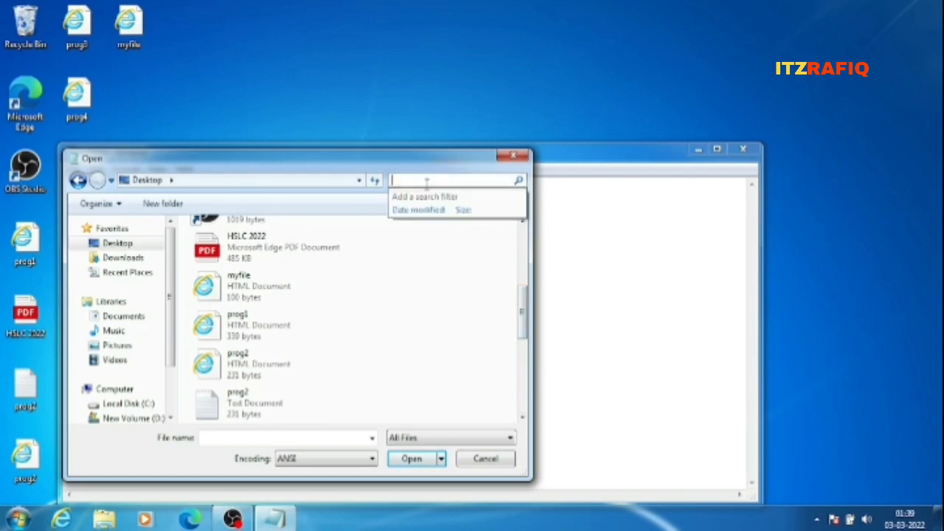
text(myf)
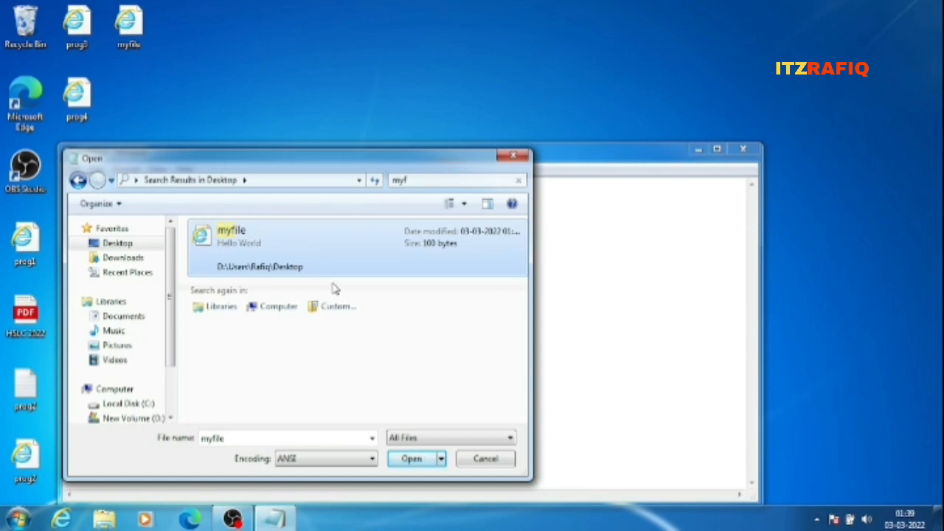
mouse_move(433, 435)
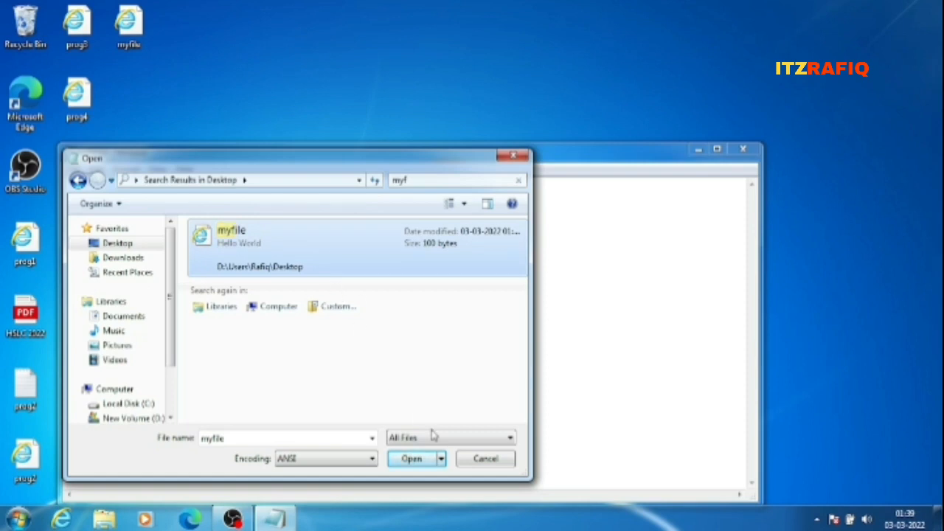
click(411, 459)
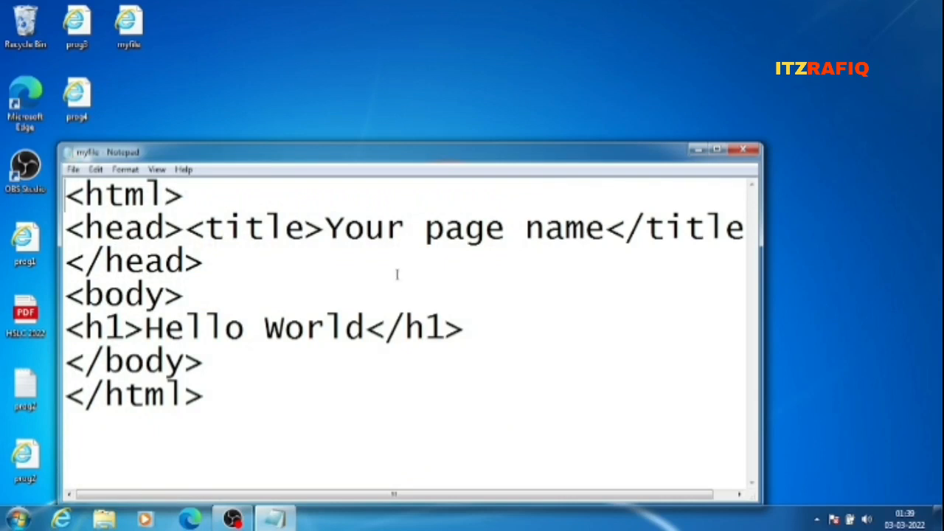
Maximize Notepad and replace 'Your page name' and 'Hello World' with Tiger.
click(717, 152)
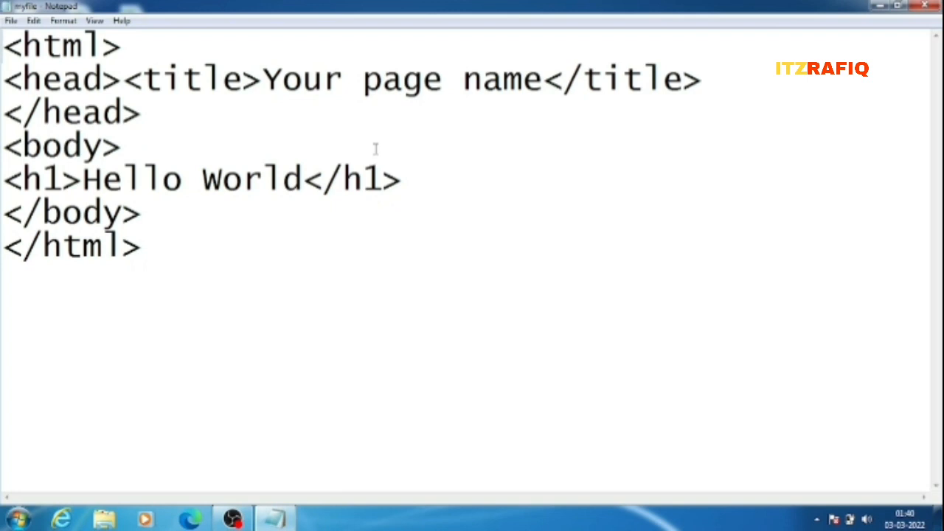
click(183, 179)
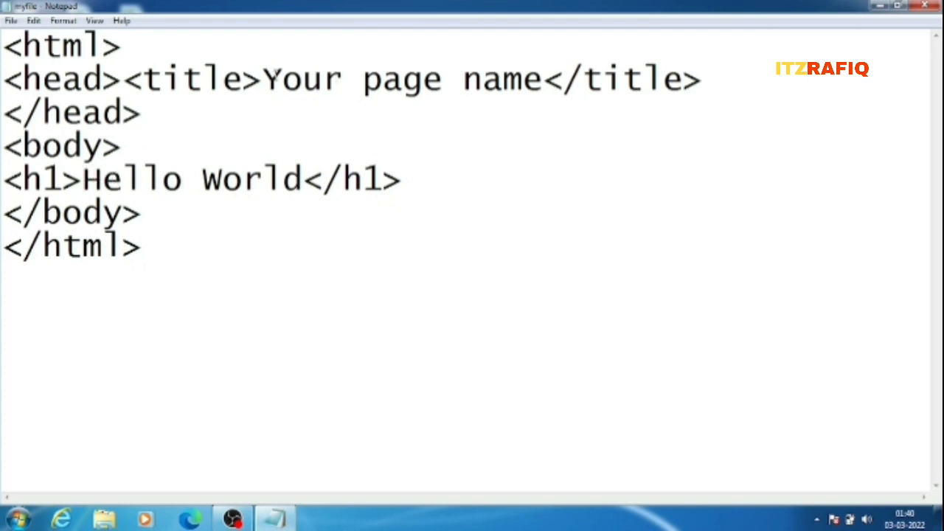
drag(264, 79, 544, 79)
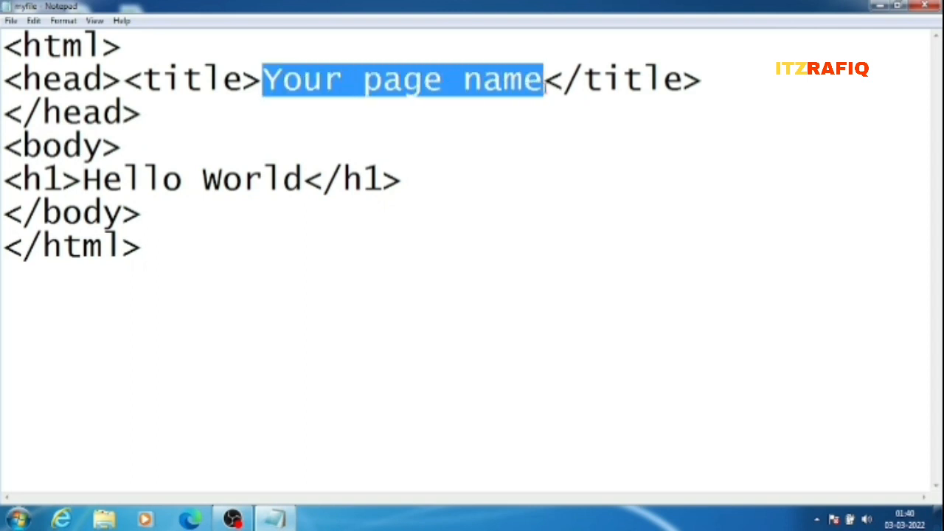
text(Tiger)
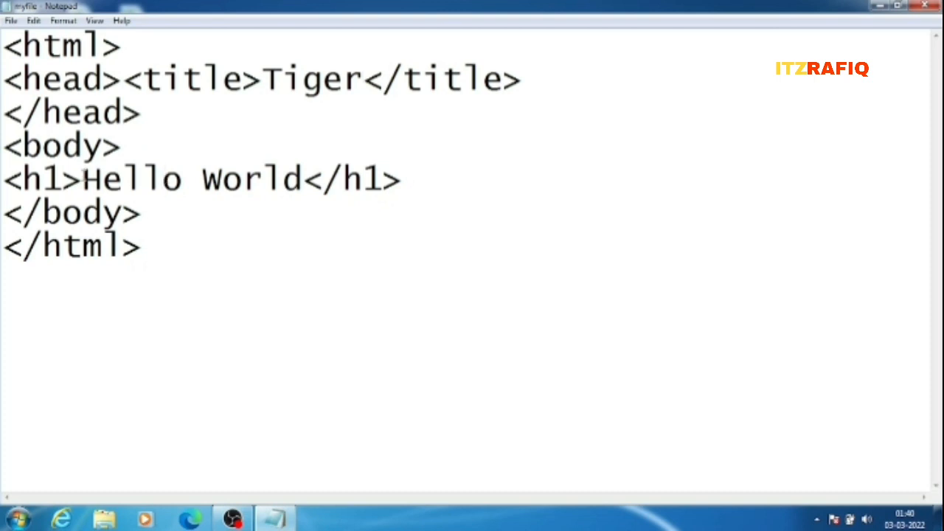
drag(83, 179, 301, 179)
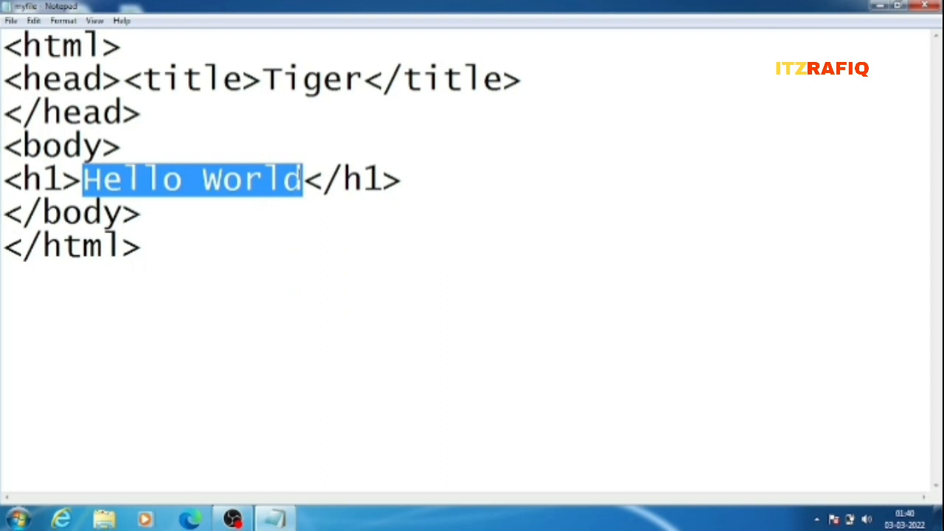
text(Tiger)
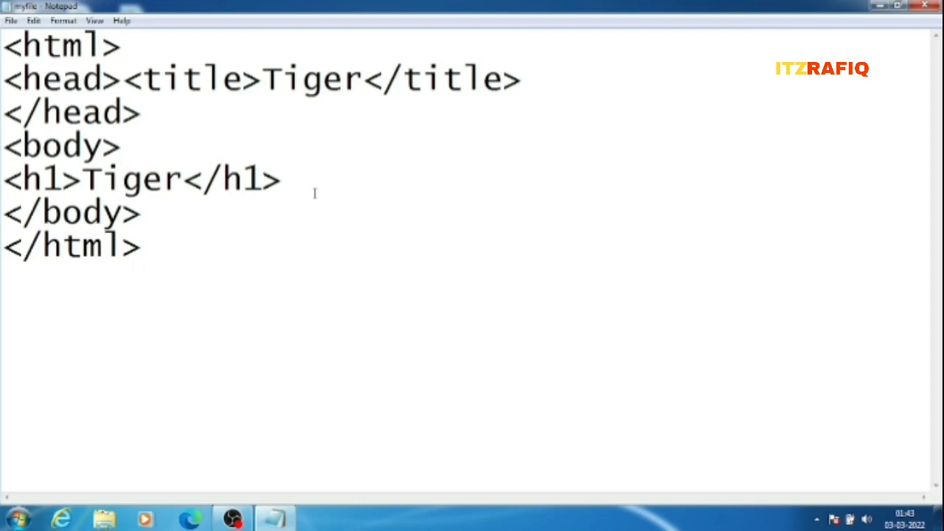
Add a new line with an anchor tag linking to tigerinformation.html.
key(enter)
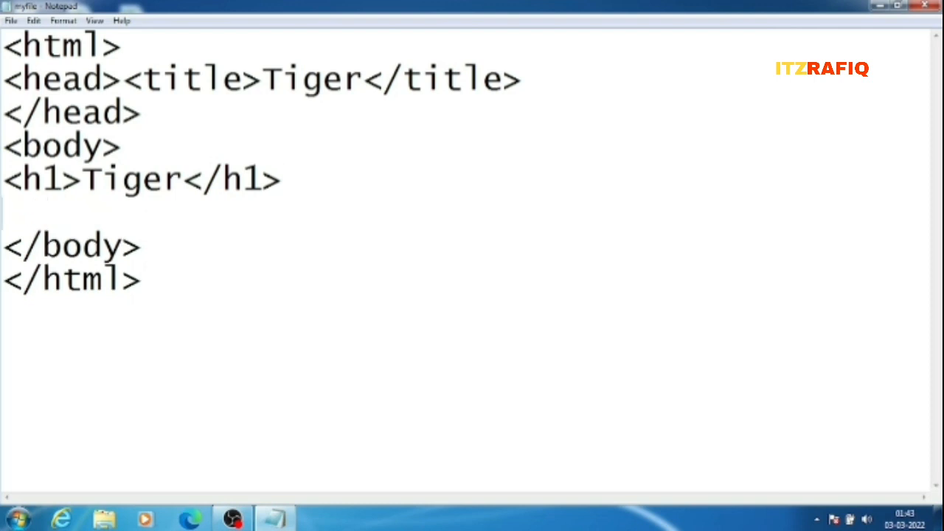
text(<)
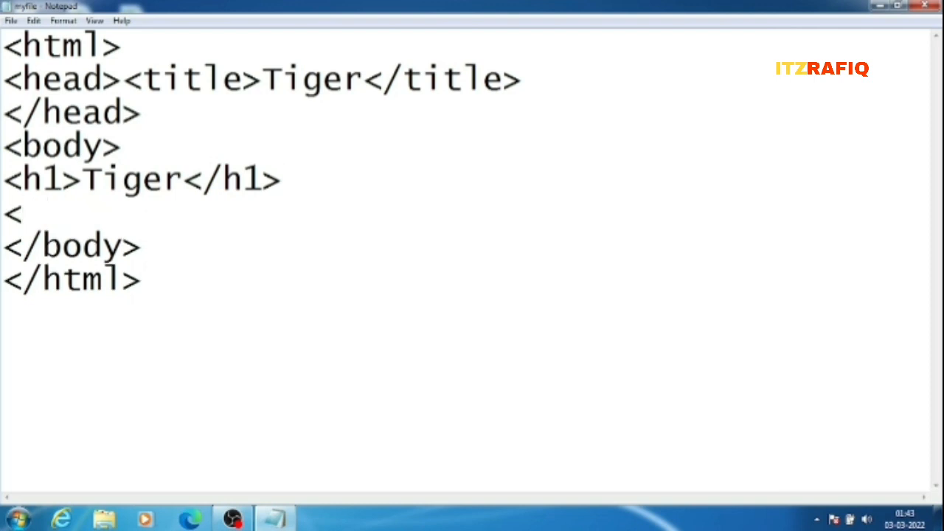
text(a hr)
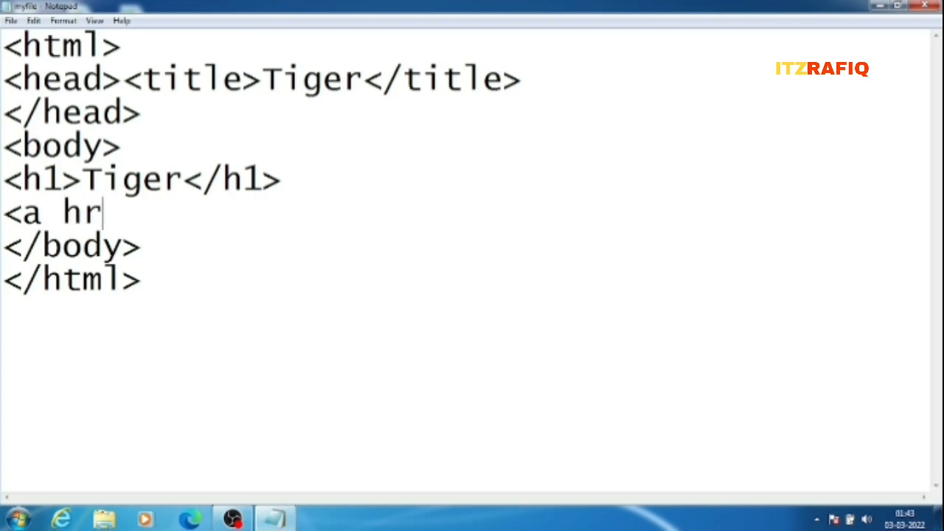
text(ef)
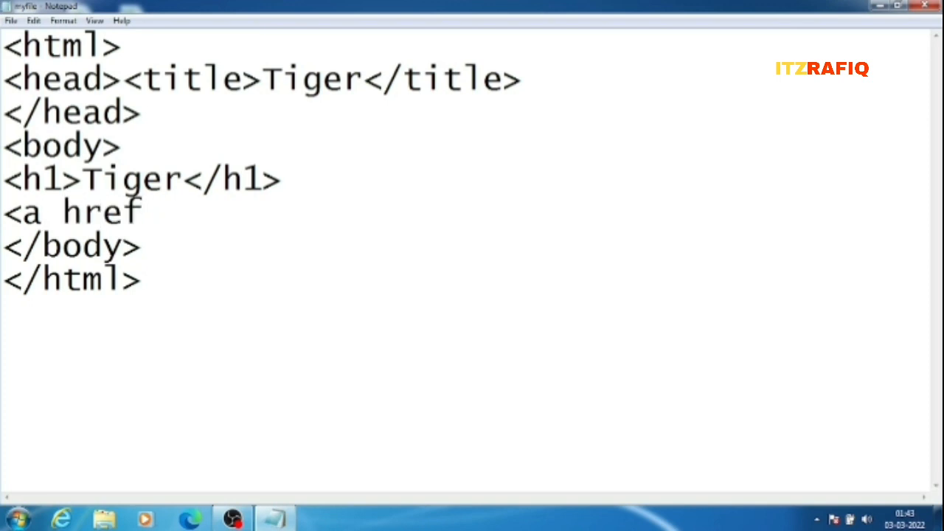
text(=")
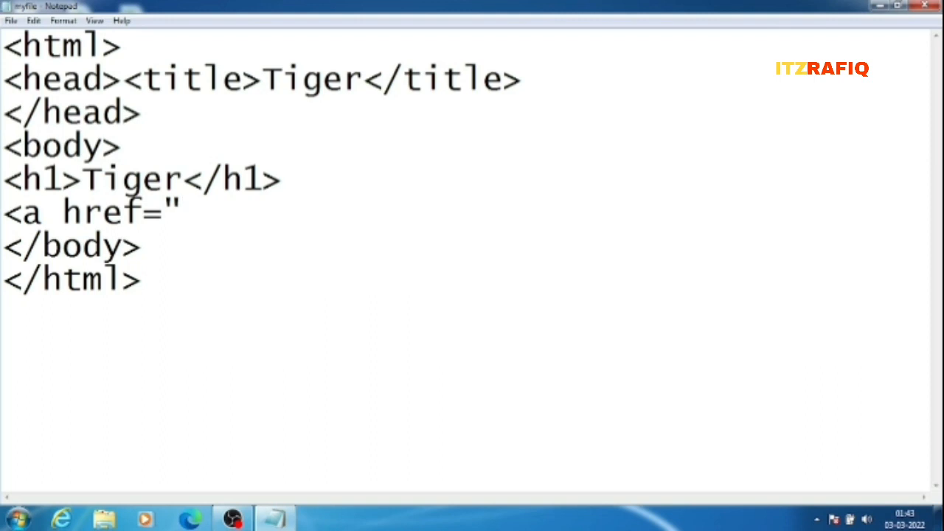
text(tig)
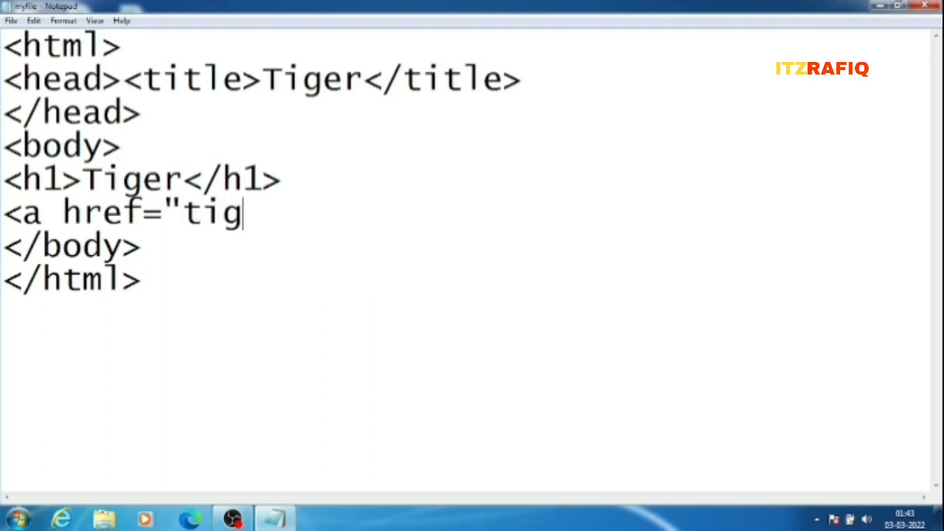
text(erin)
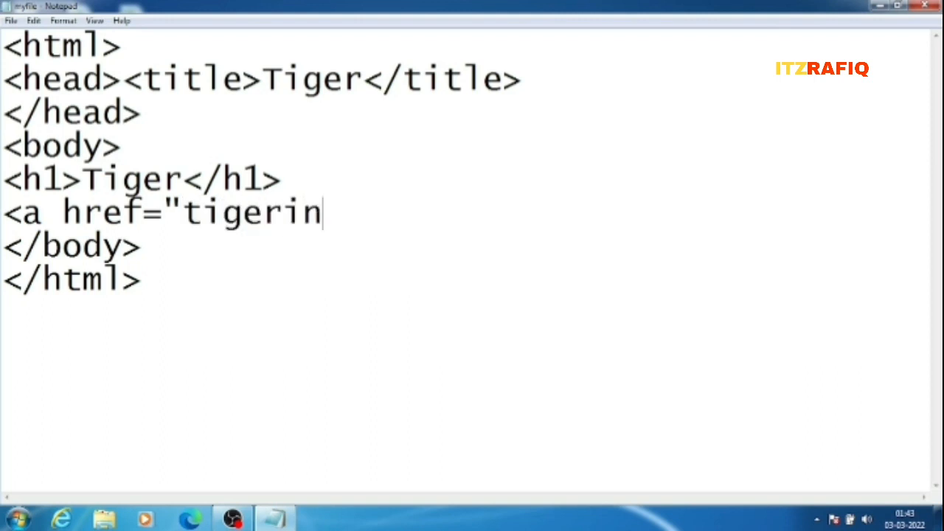
text(format)
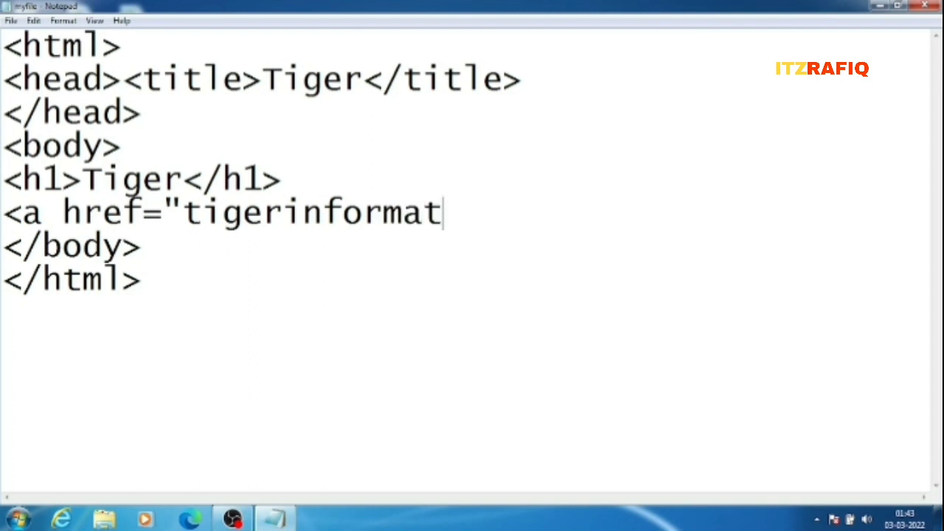
text(ion.ht)
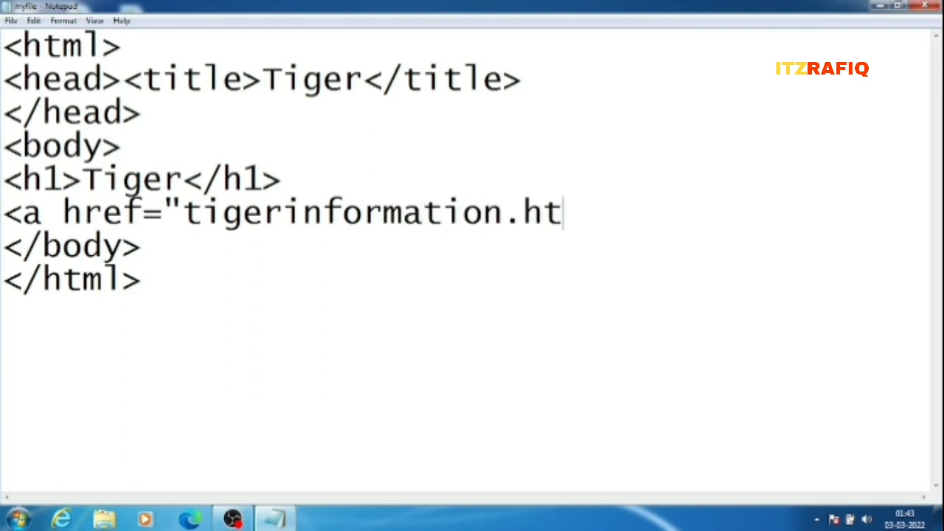
text(ml">)
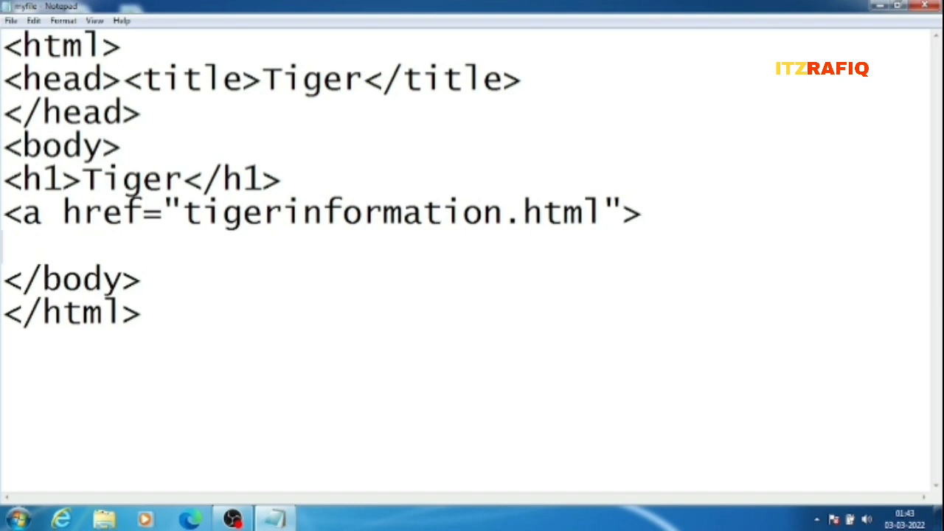
Begin an image tag with <img src=" on the next line.
text(<im)
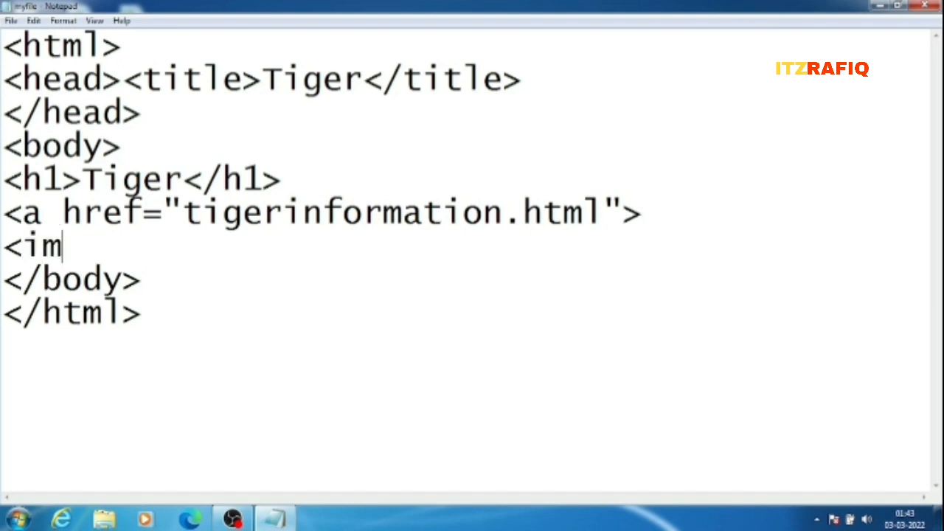
text(g sr)
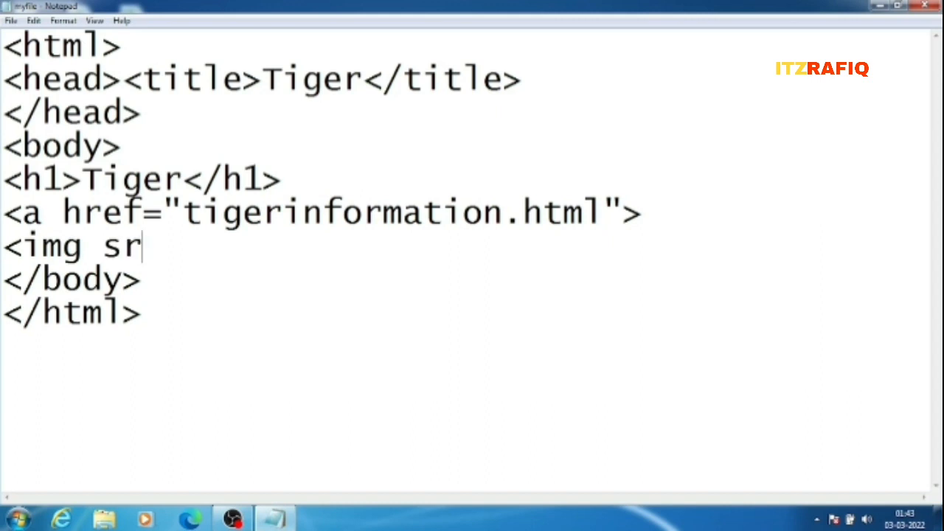
text(c=")
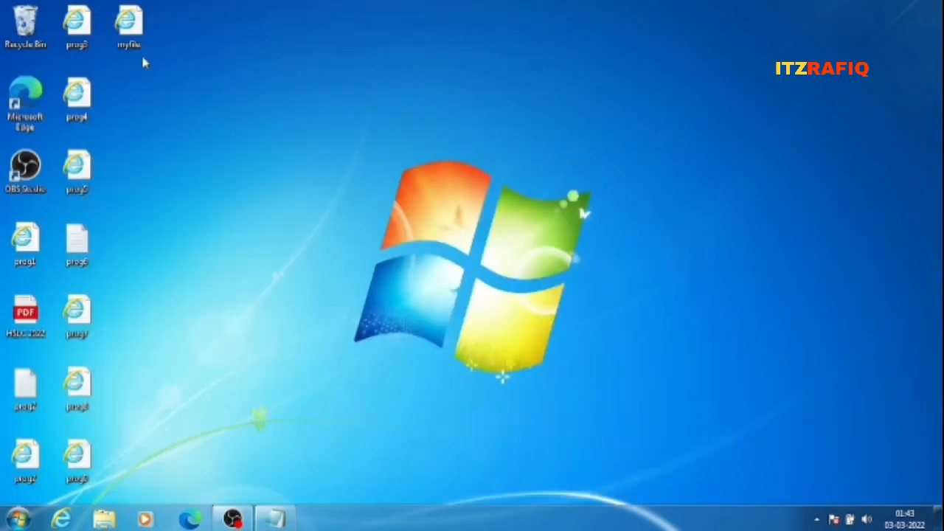
mouse_move(302, 157)
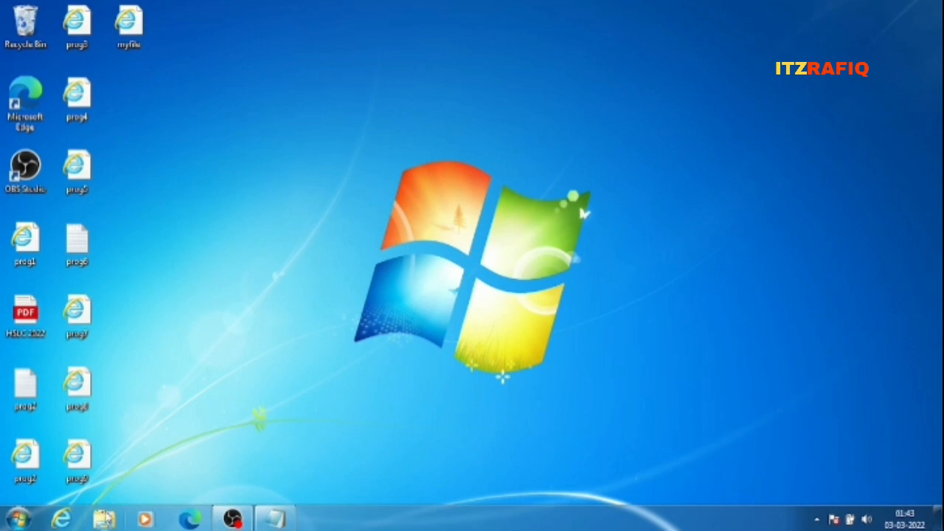
Send Koala from Pictures > Sample Pictures to the Desktop, then close Explorer.
click(103, 519)
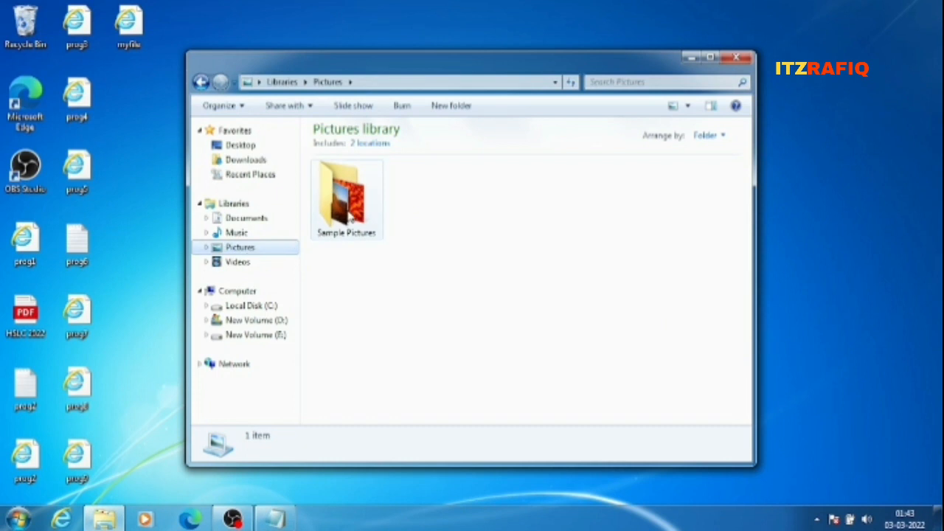
double_click(346, 196)
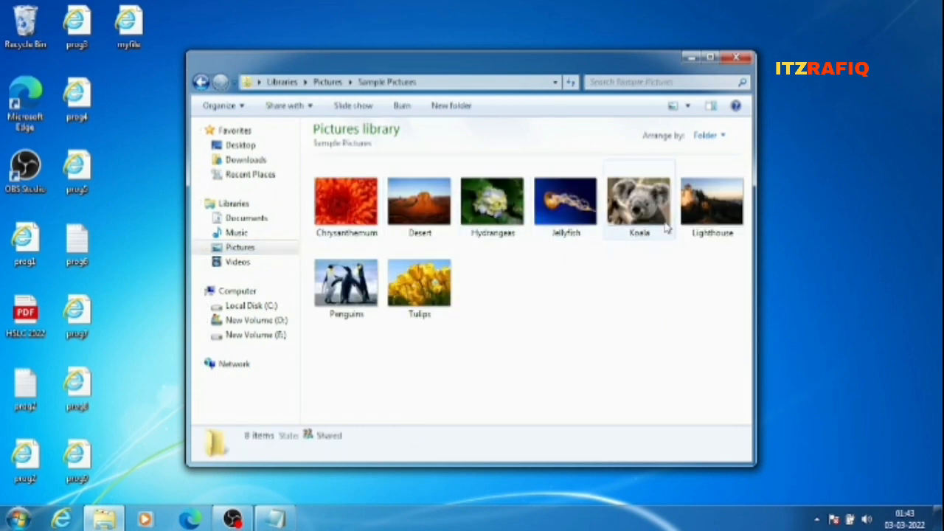
click(639, 202)
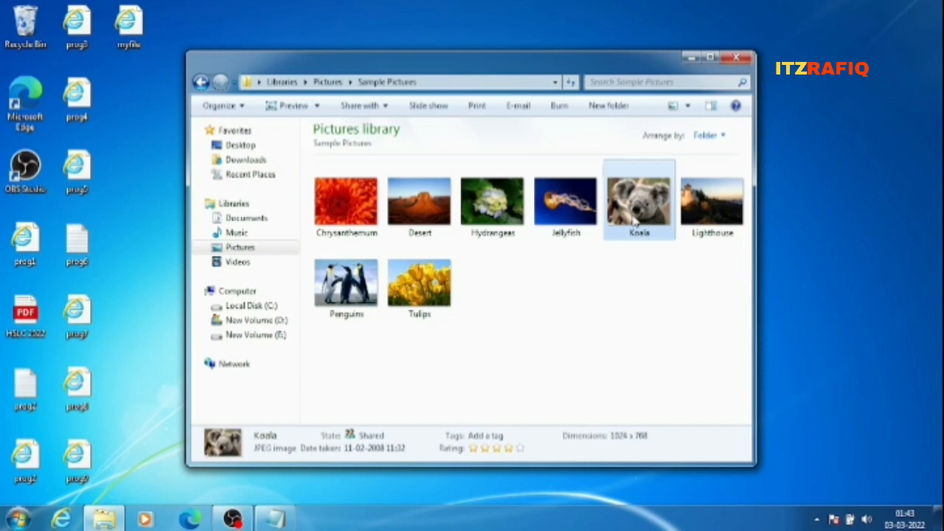
right_click(638, 199)
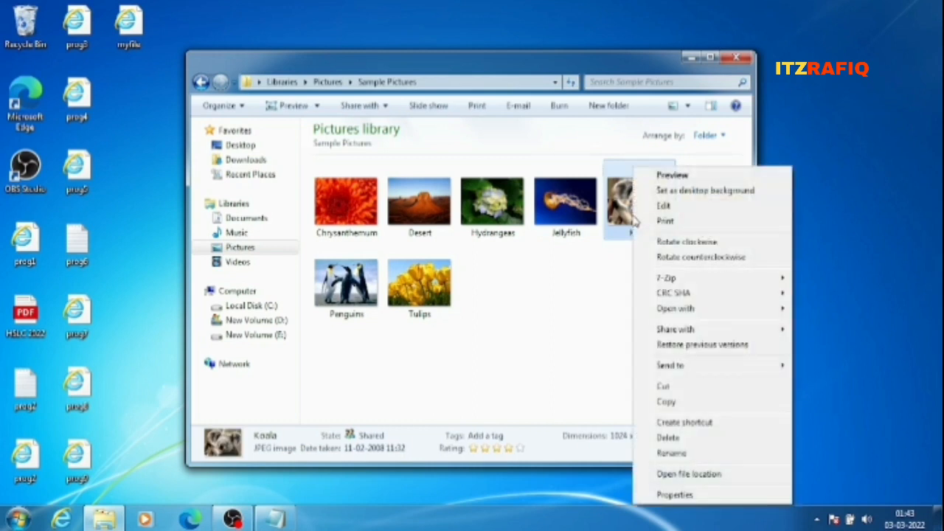
mouse_move(667, 402)
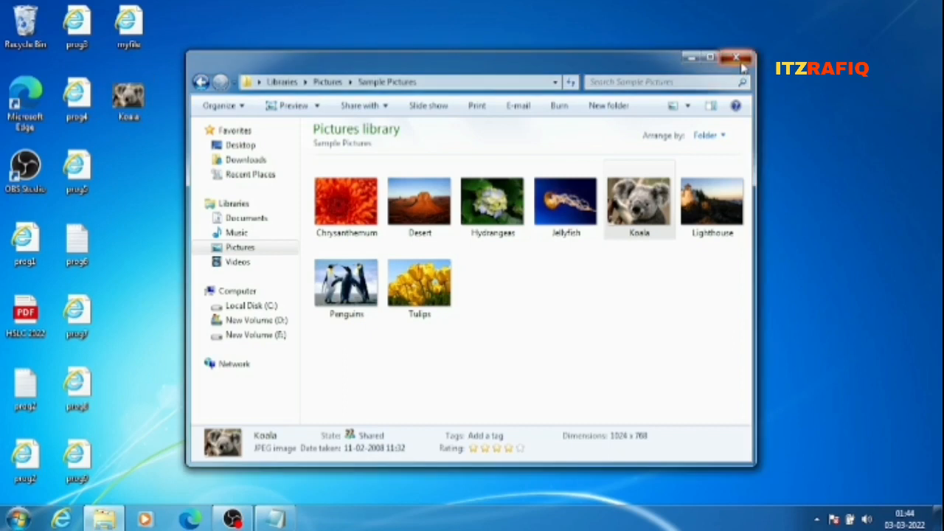
click(736, 57)
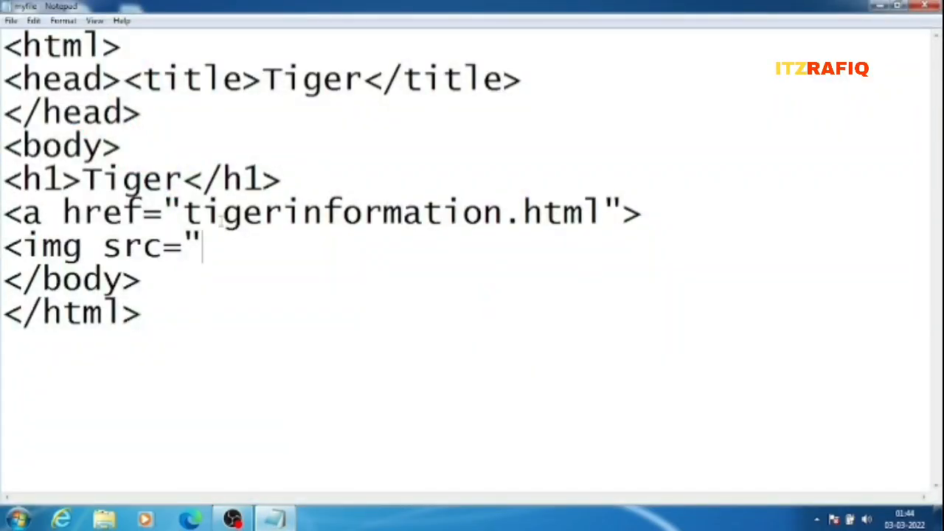
Finish the img tag with Koala.jpg, height 300 and wifth 400, then close it with </a>.
text(Koal)
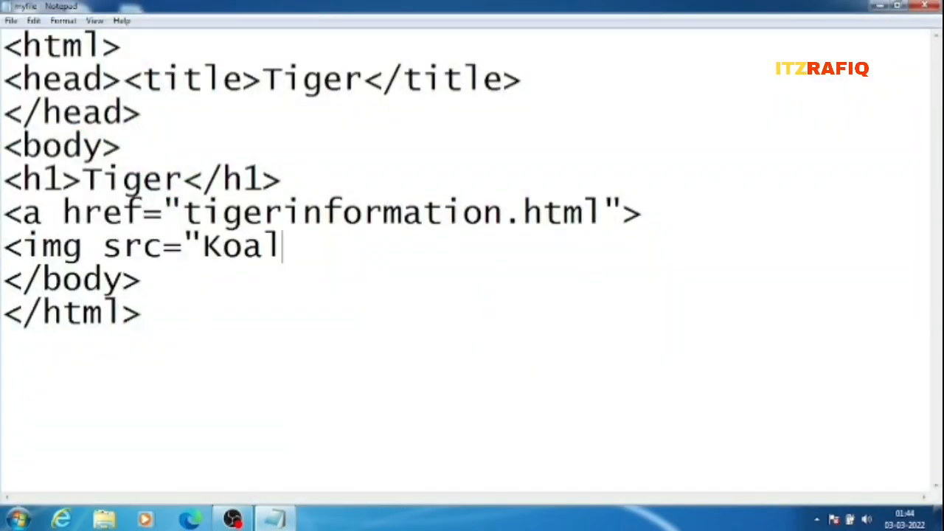
text(a)
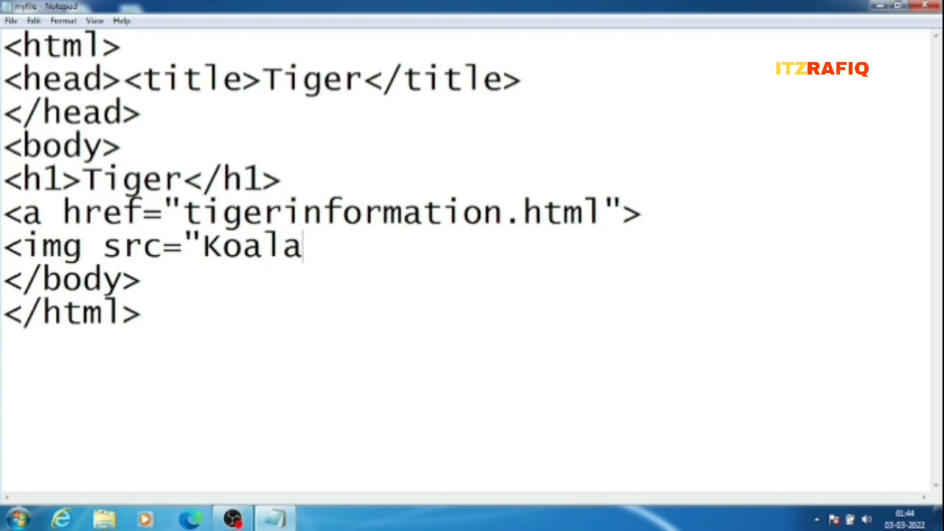
text(.jpg)
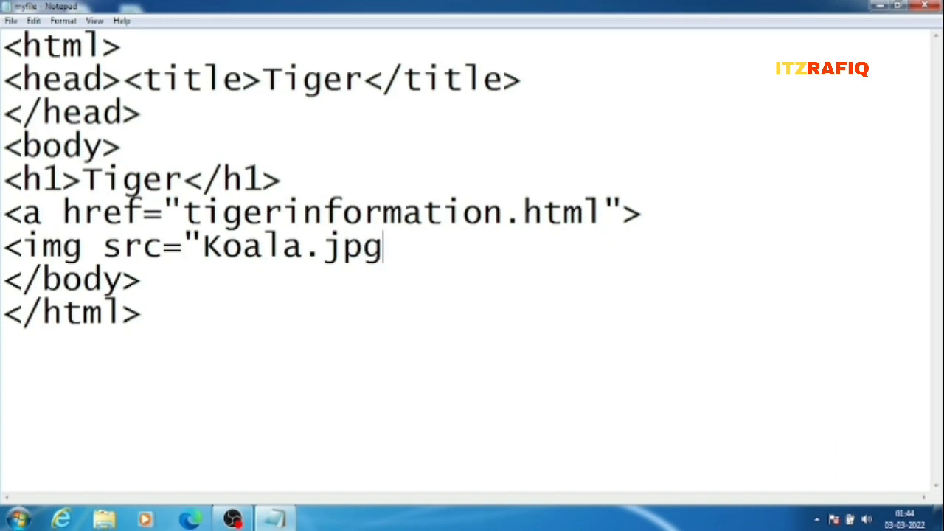
text(")
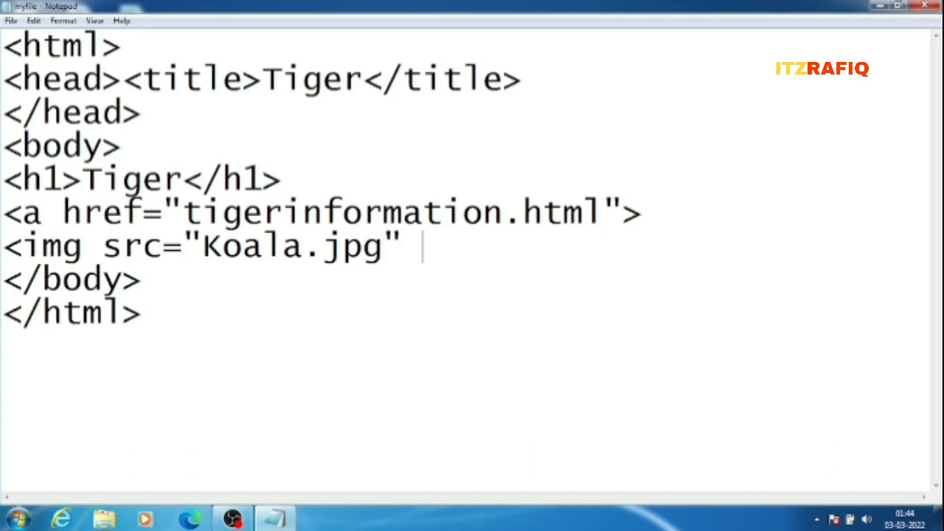
text(height)
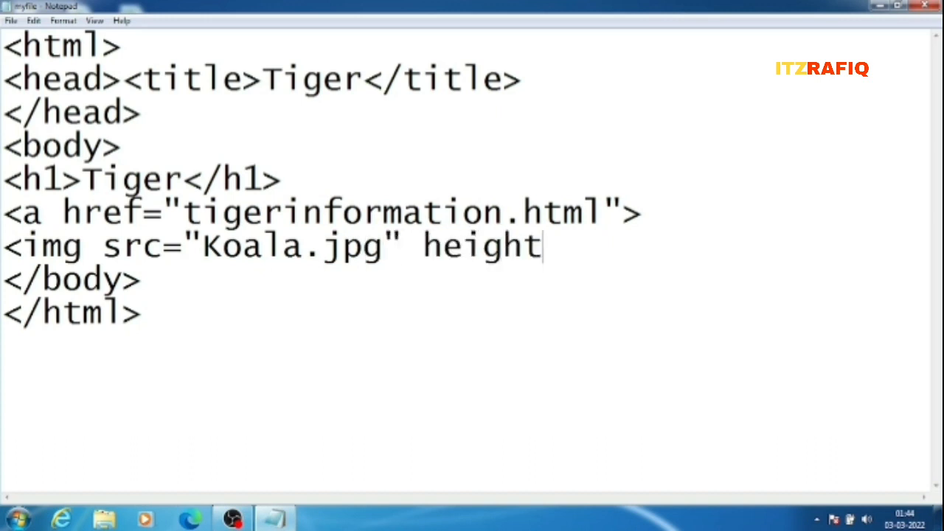
text(="30)
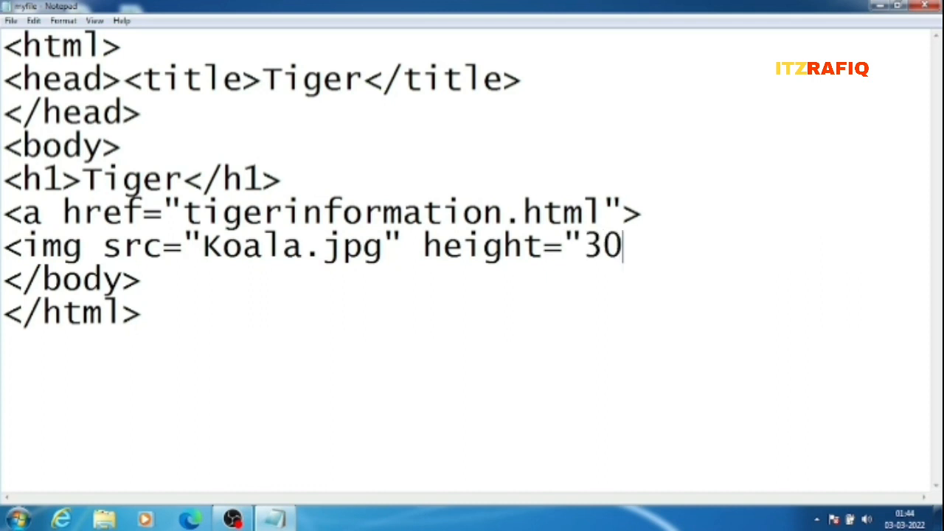
text(0" w)
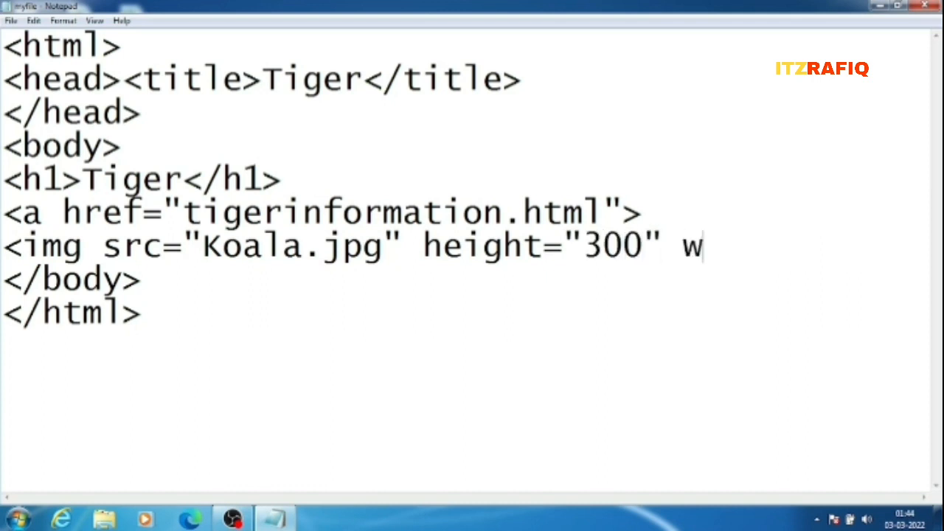
text(ifth=")
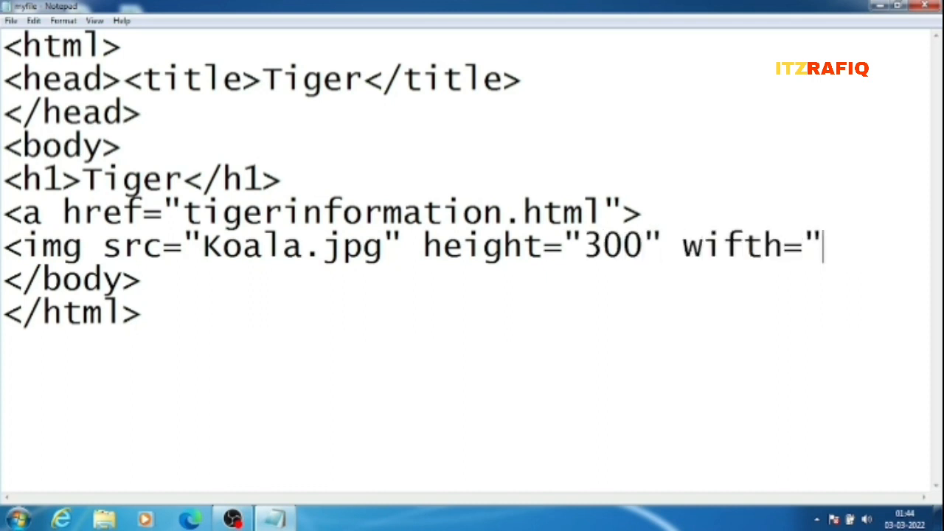
text(400")
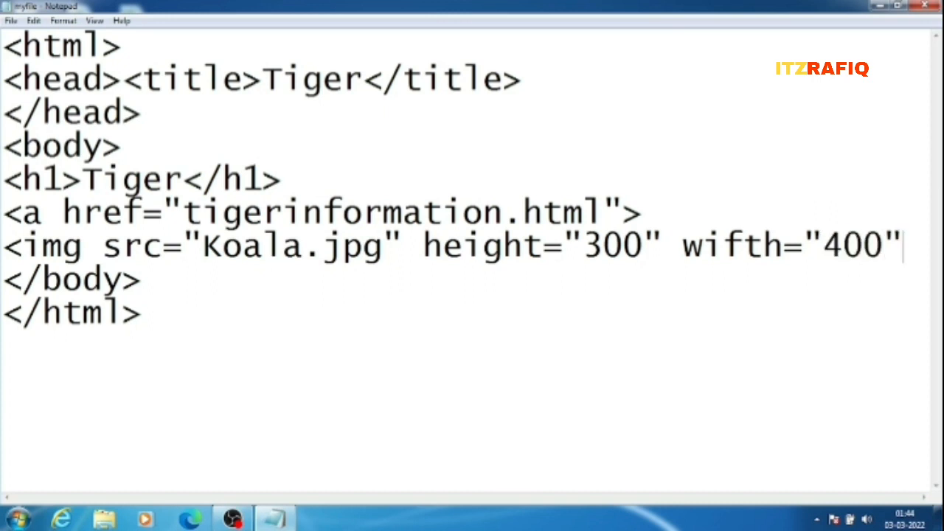
text(>)
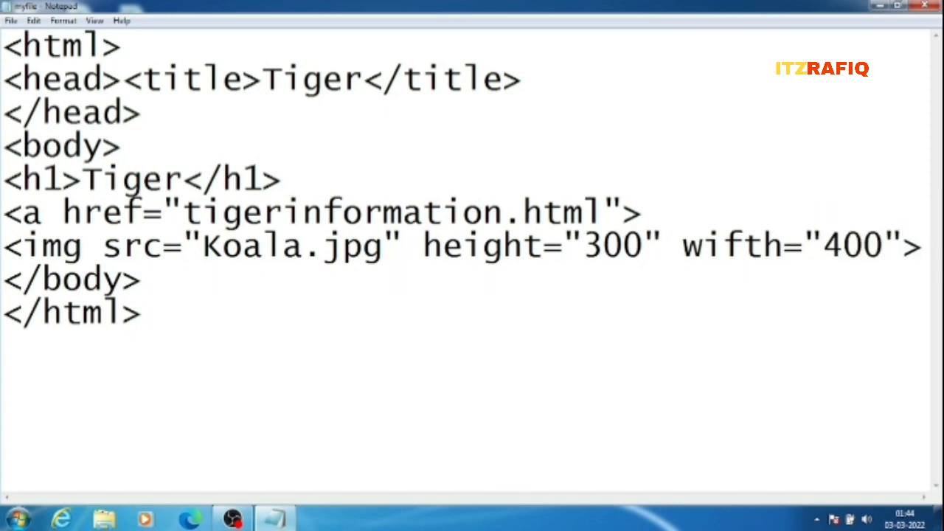
text(</)
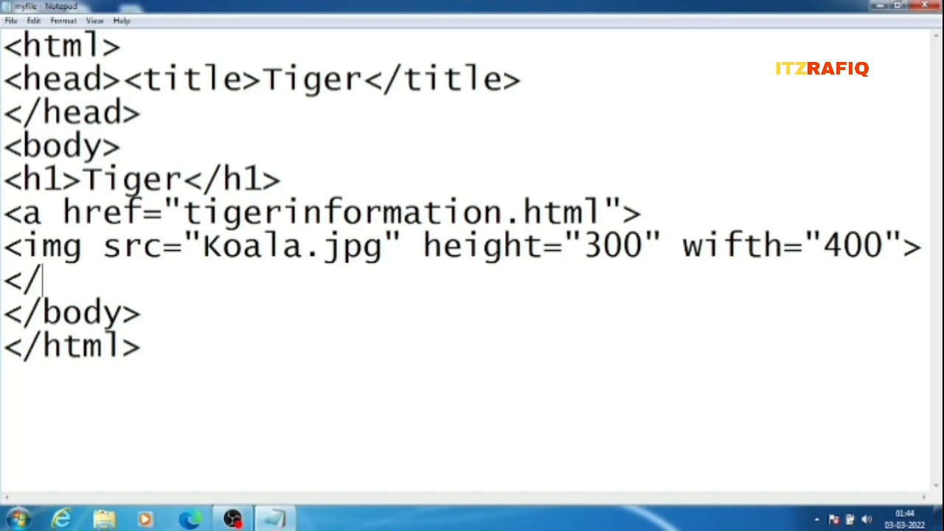
text(a>)
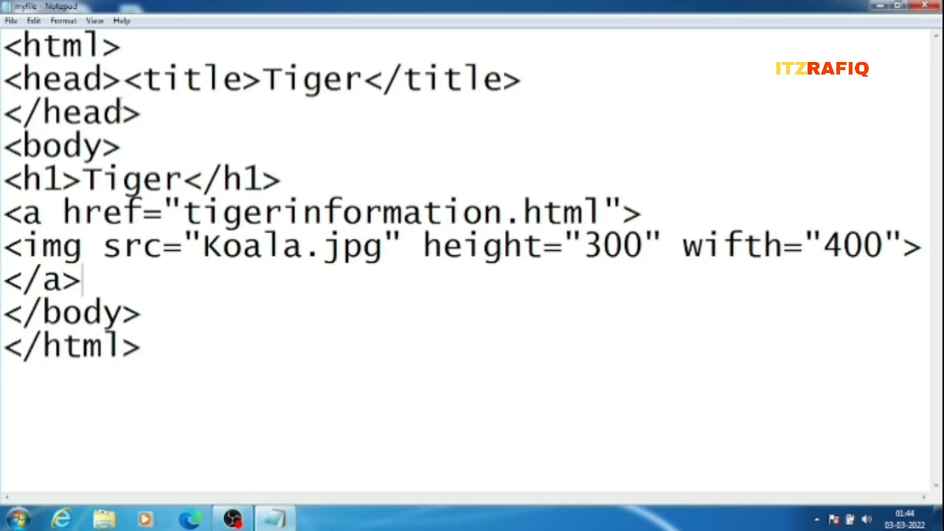
click(10, 20)
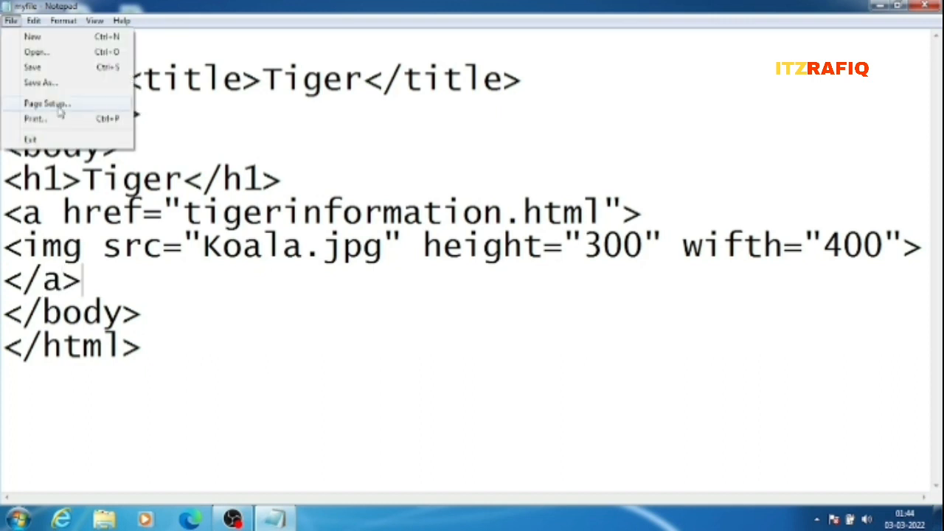
click(39, 82)
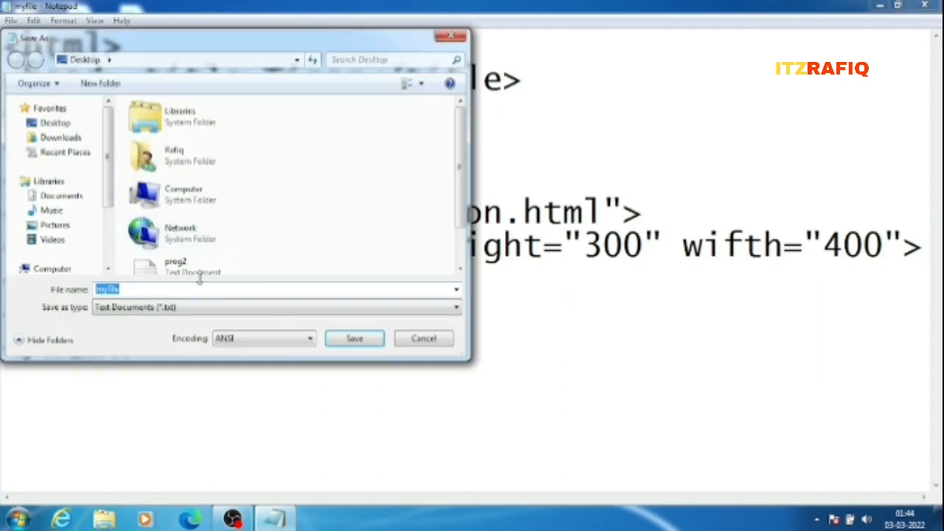
text(tiger.html)
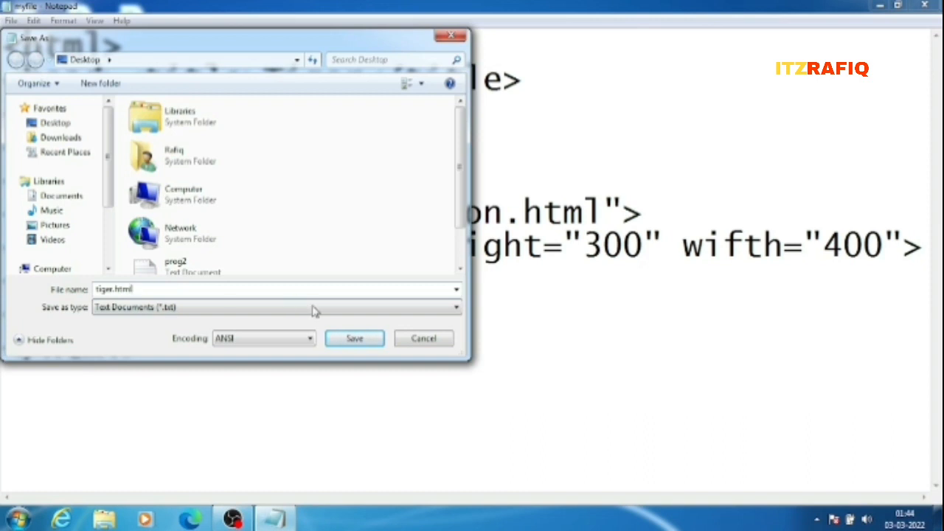
click(354, 338)
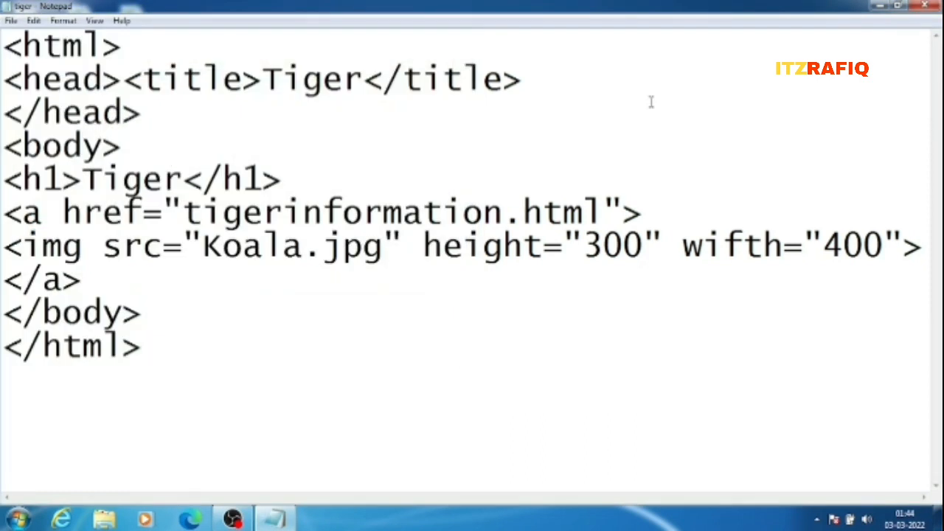
Open tiger.html in Internet Explorer and follow the Koala image link to tigerinformation.html.
click(898, 5)
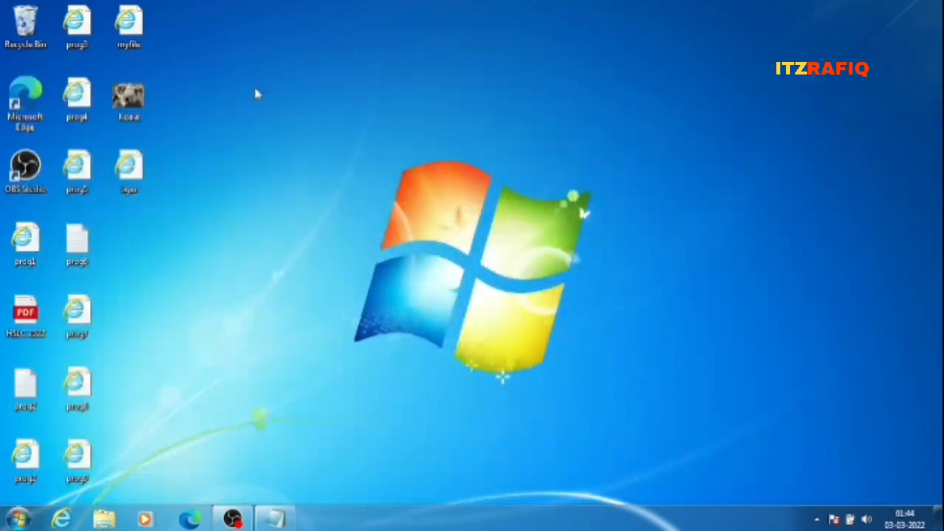
click(128, 166)
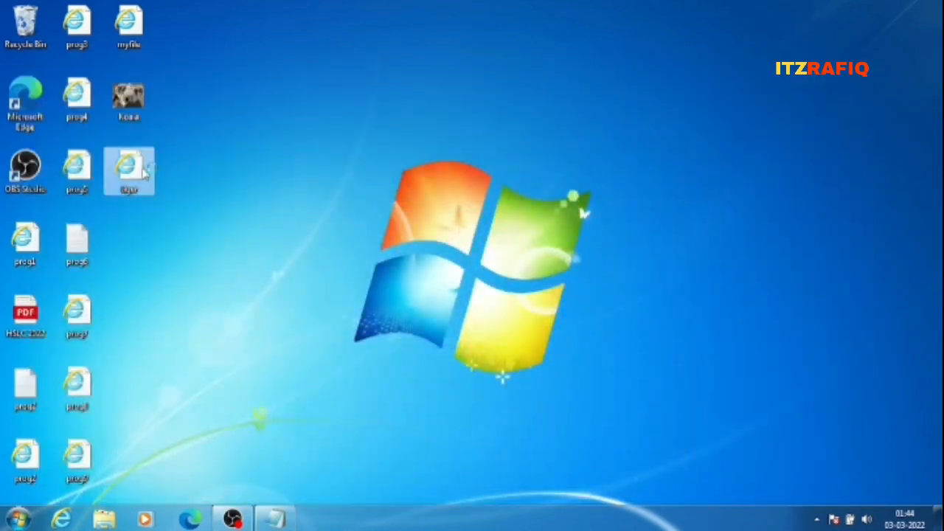
double_click(129, 171)
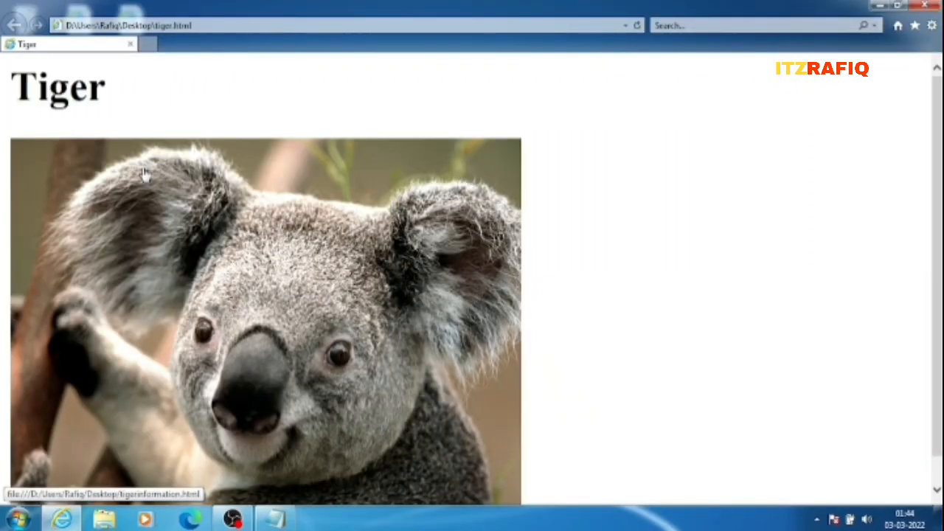
scroll(down, 3)
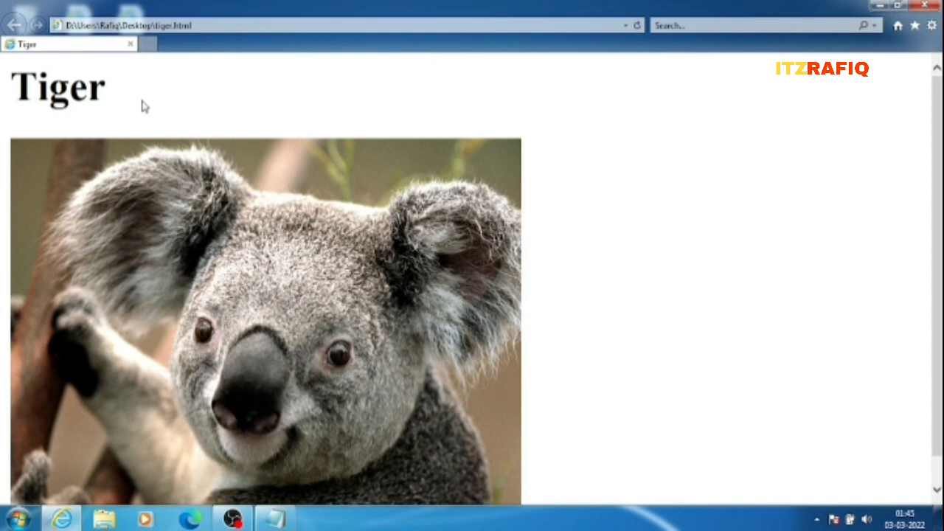
mouse_move(211, 115)
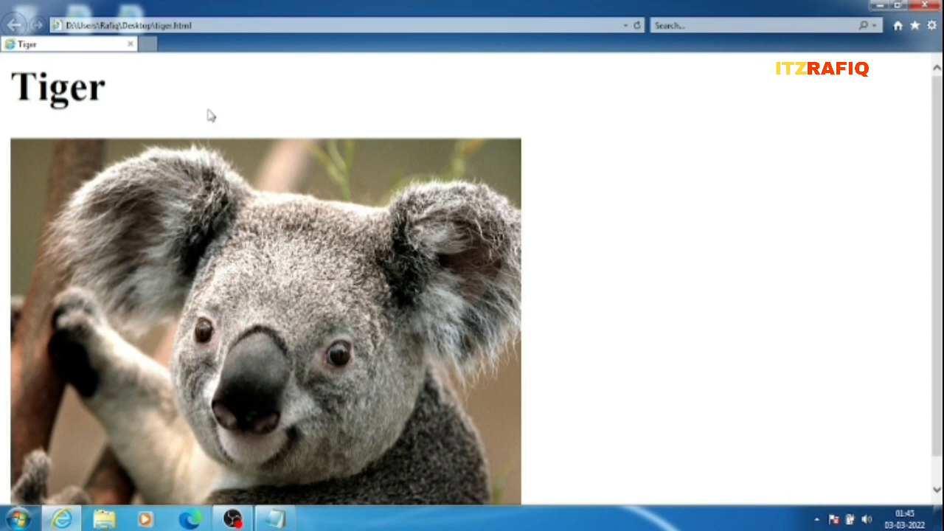
mouse_move(207, 290)
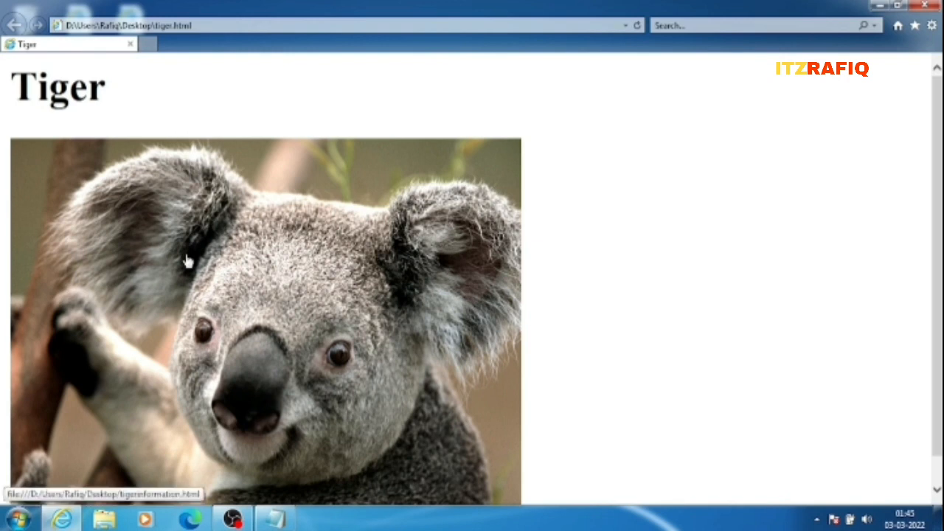
click(266, 317)
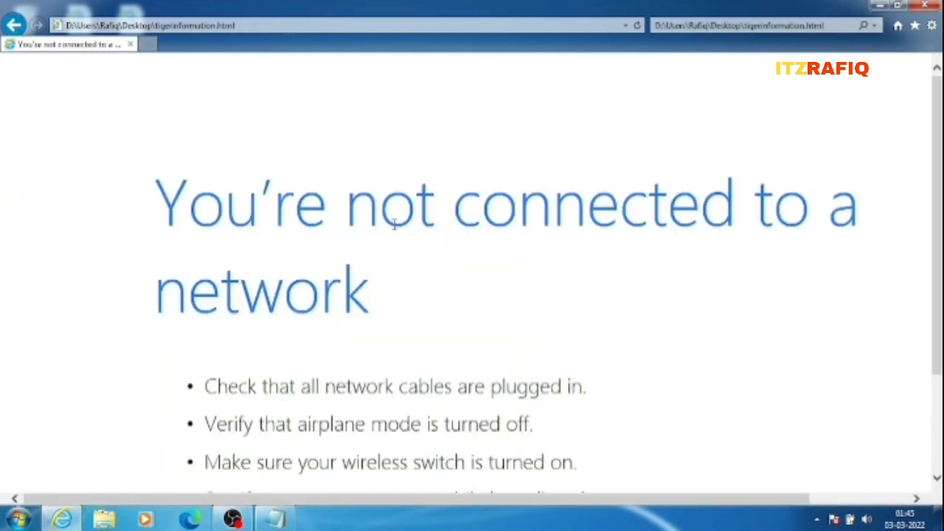
mouse_move(812, 6)
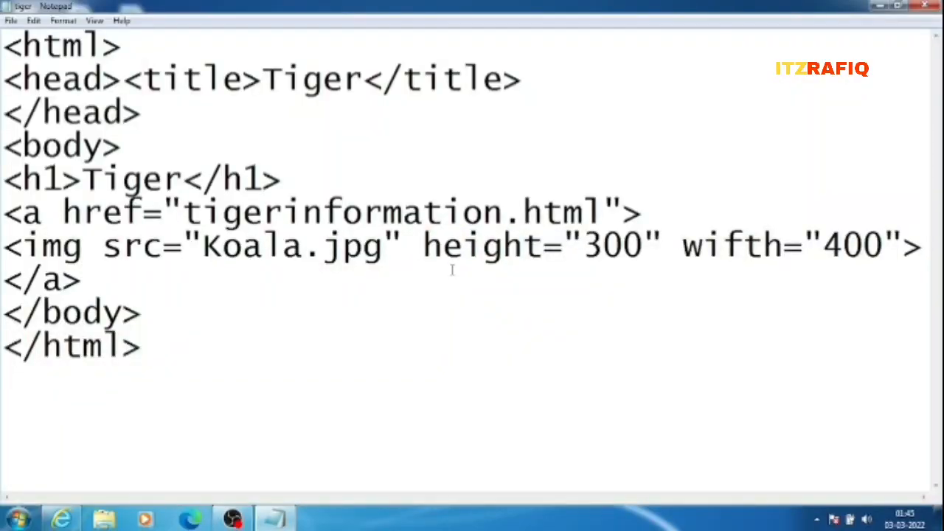
mouse_move(256, 103)
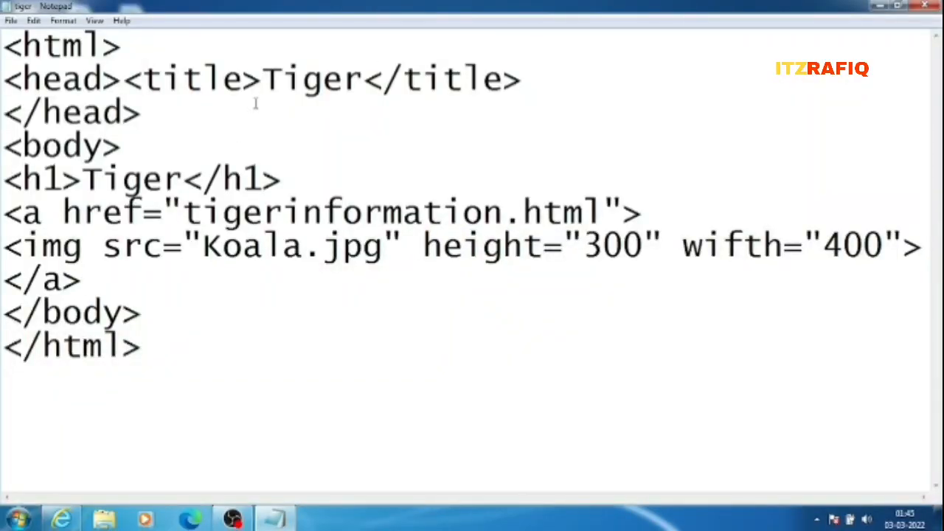
Extend the h1 heading from Tiger to 'Tiger information'.
click(82, 281)
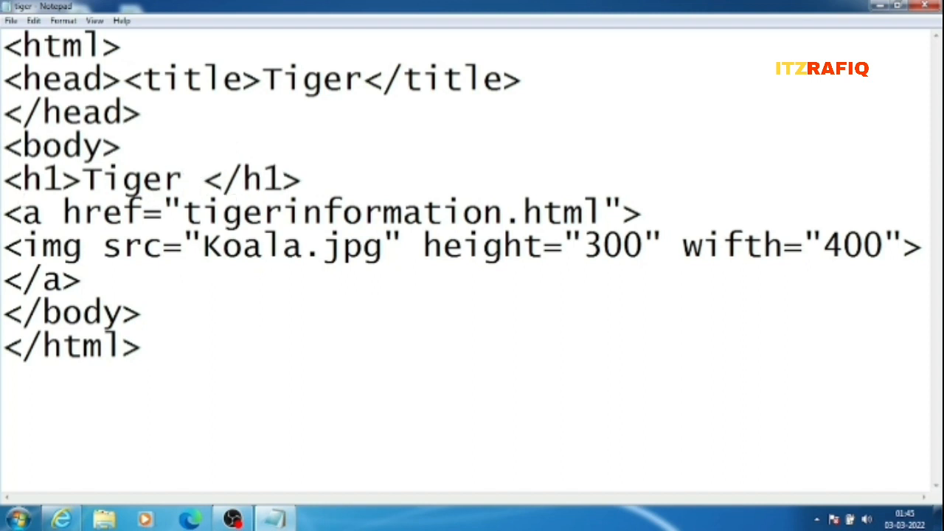
text(info)
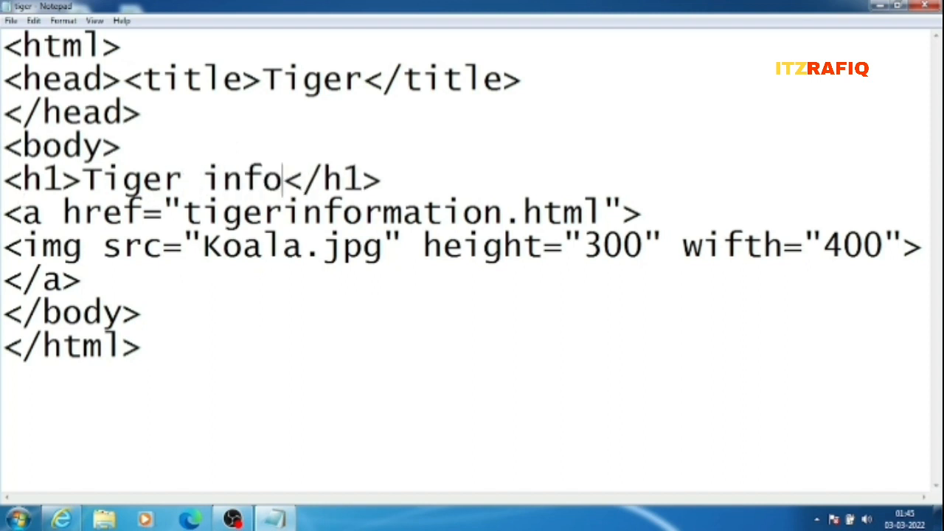
text(rmatio)
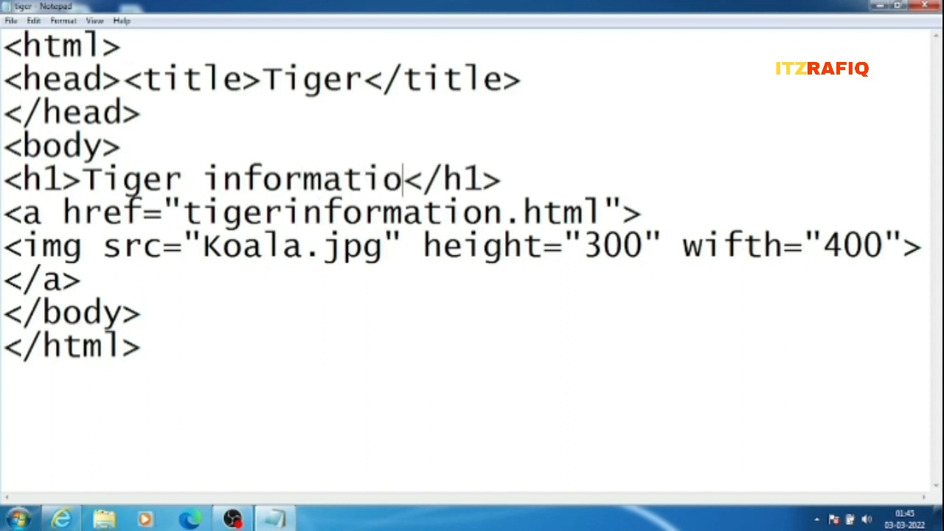
text(n)
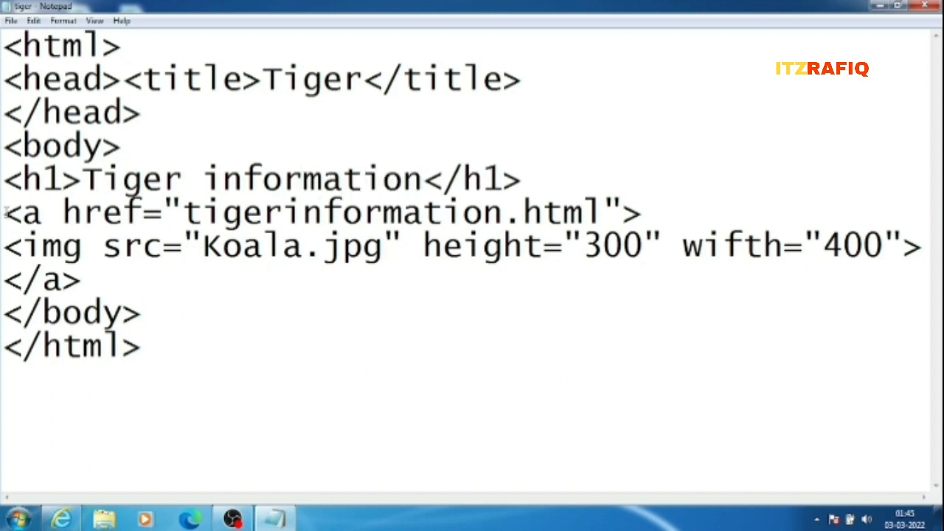
Replace the link and image lines with 'Tiger is our national animal......'.
drag(3, 212, 83, 279)
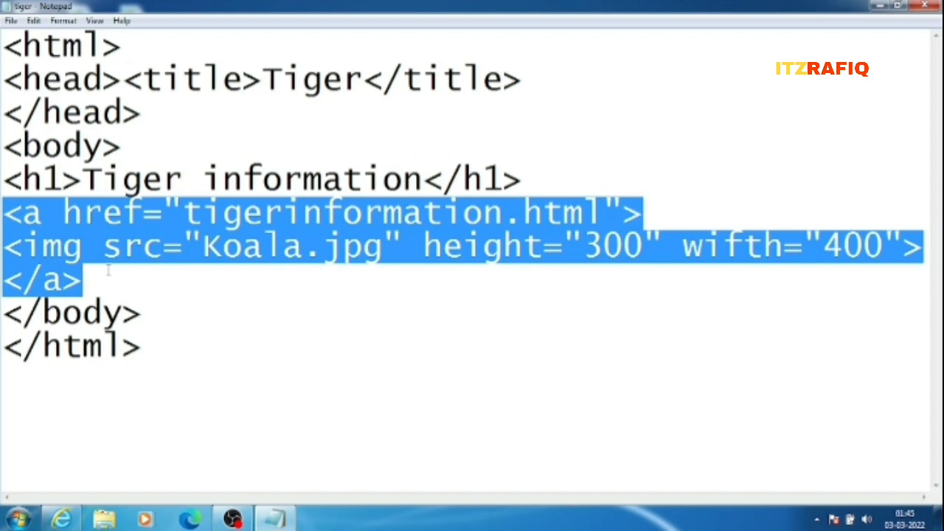
text(Ti)
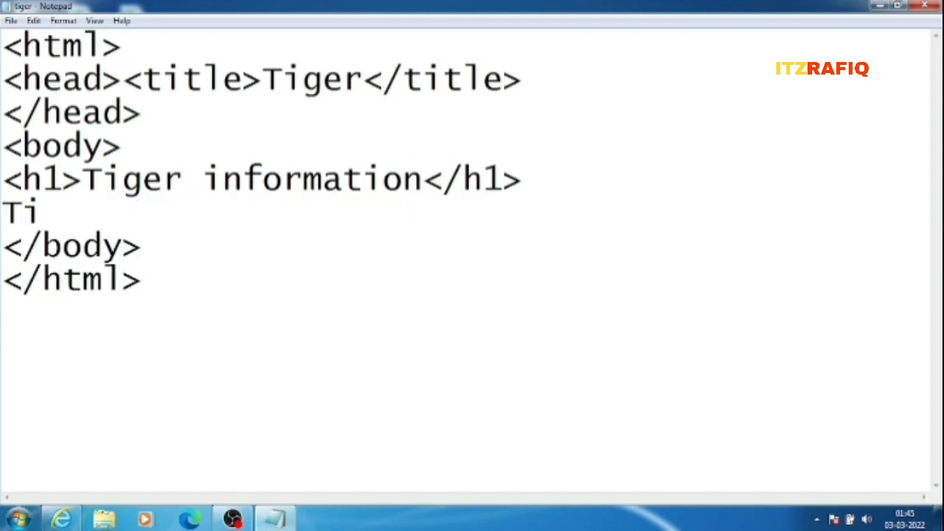
text(ger is ou)
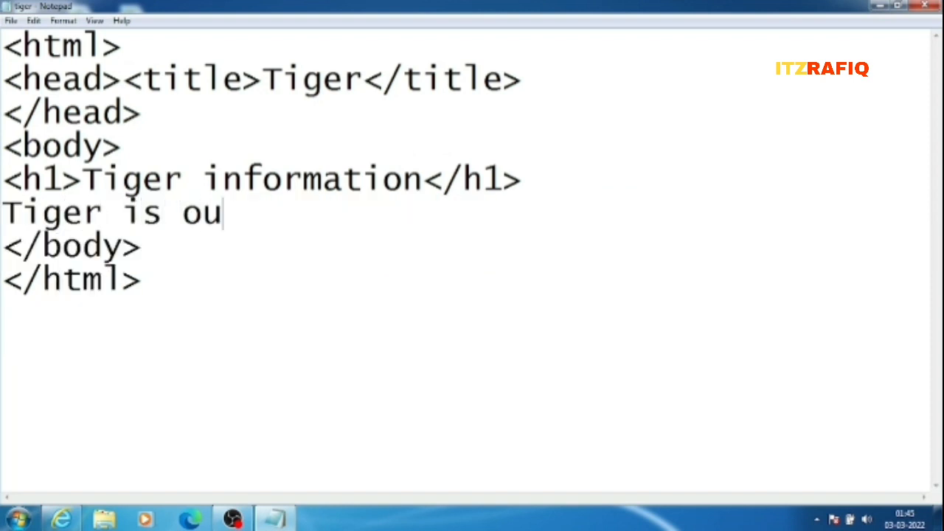
text(r nation)
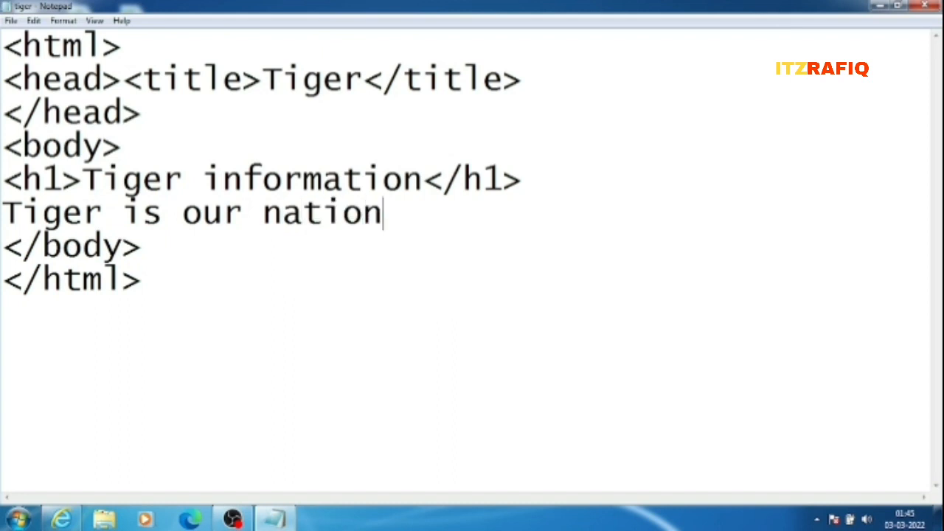
text(al)
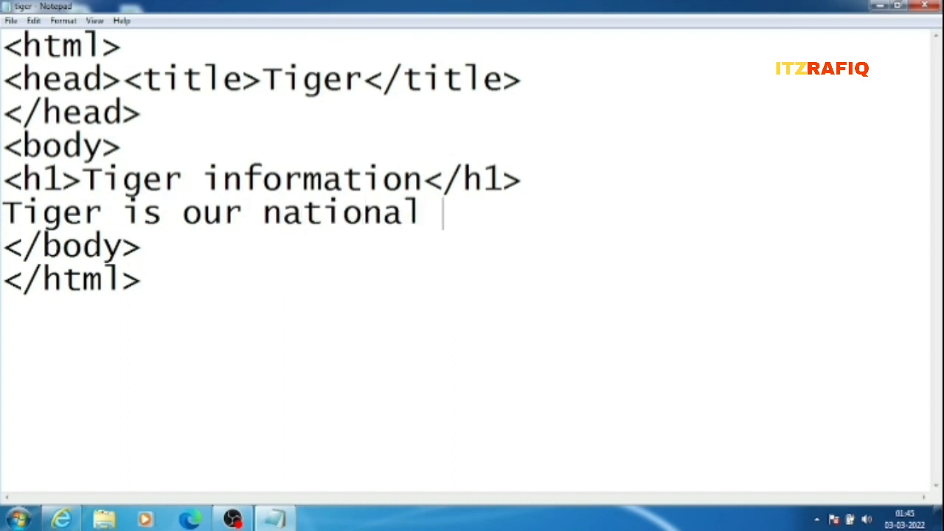
text(anima)
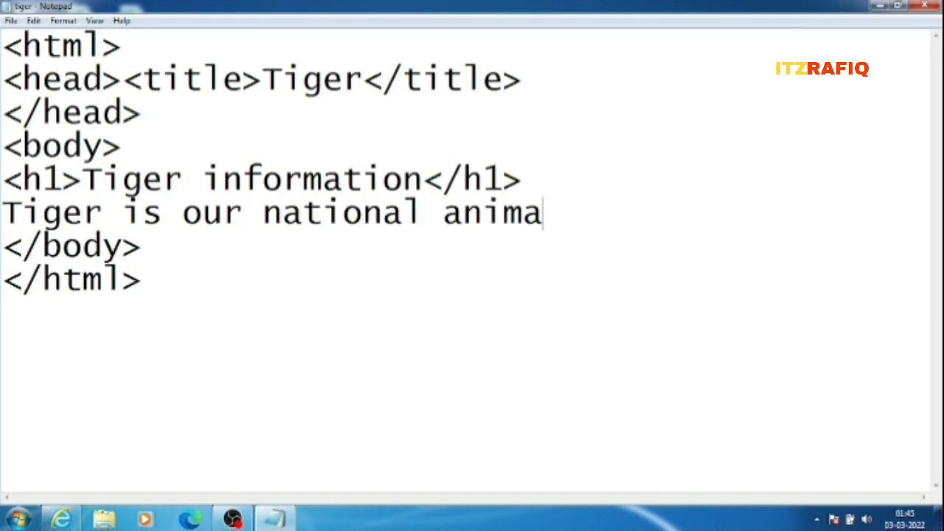
text(l.....)
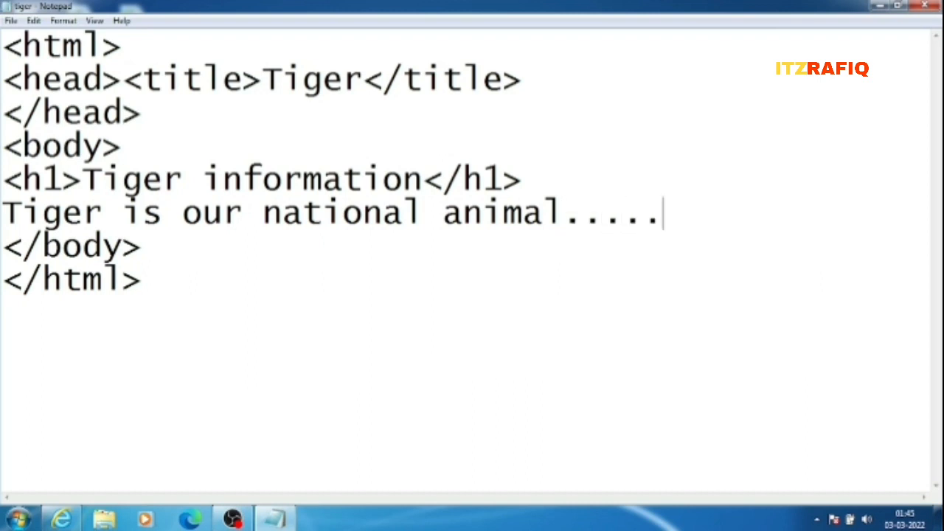
text(.)
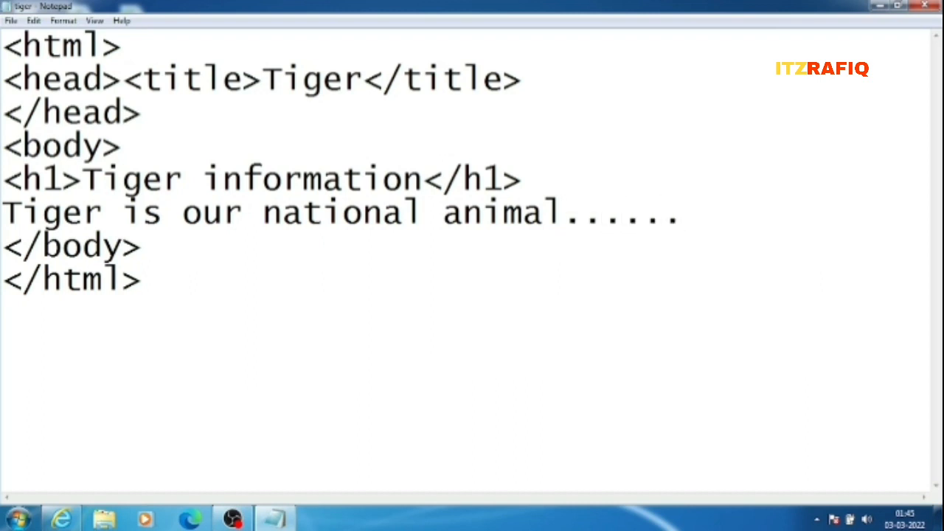
key(Enter)
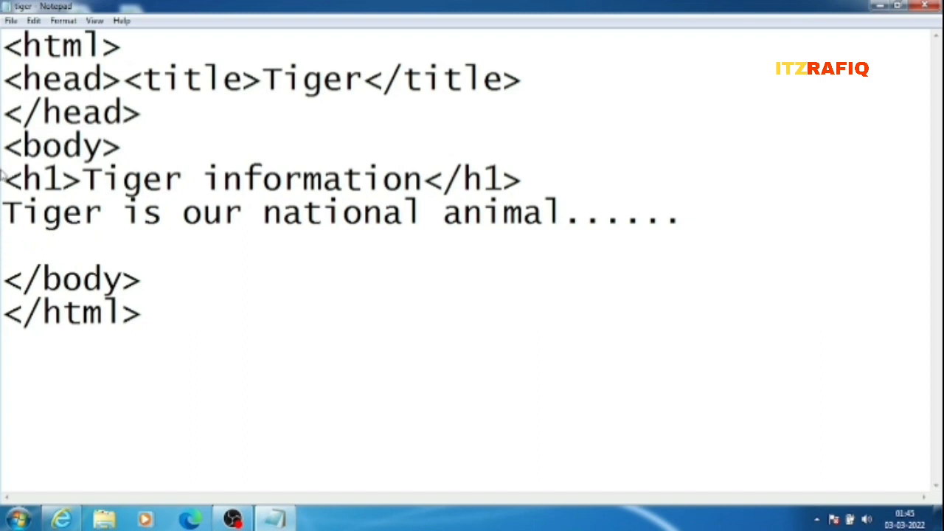
click(10, 20)
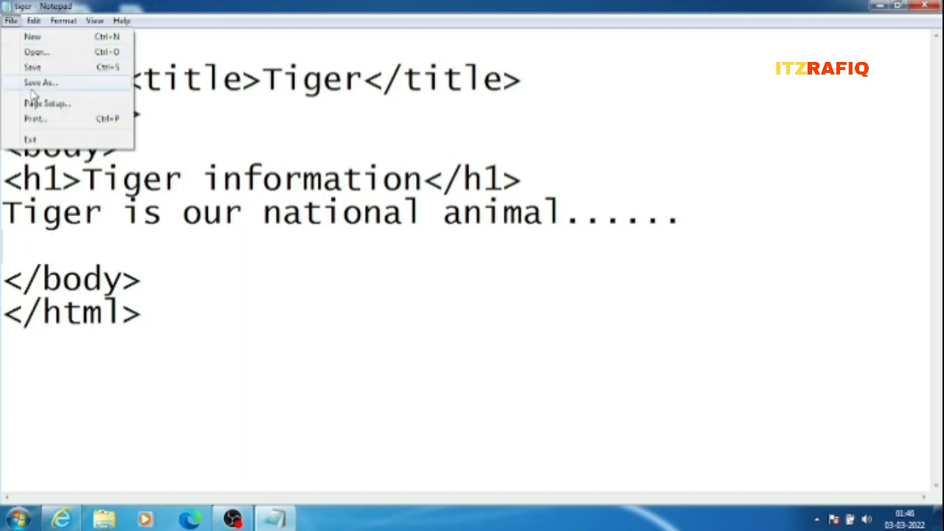
Save the page under the new name tigerinformation.html on the desktop.
click(40, 82)
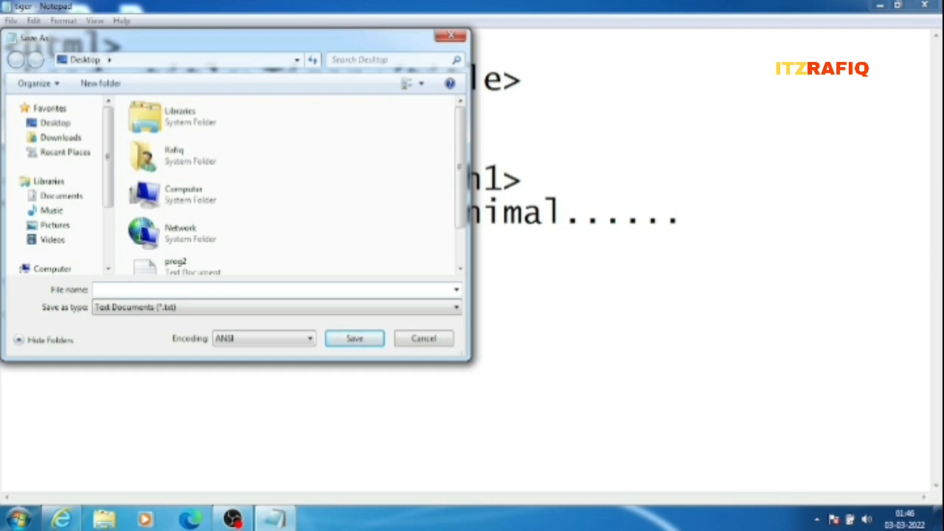
text(tigerinformation.html)
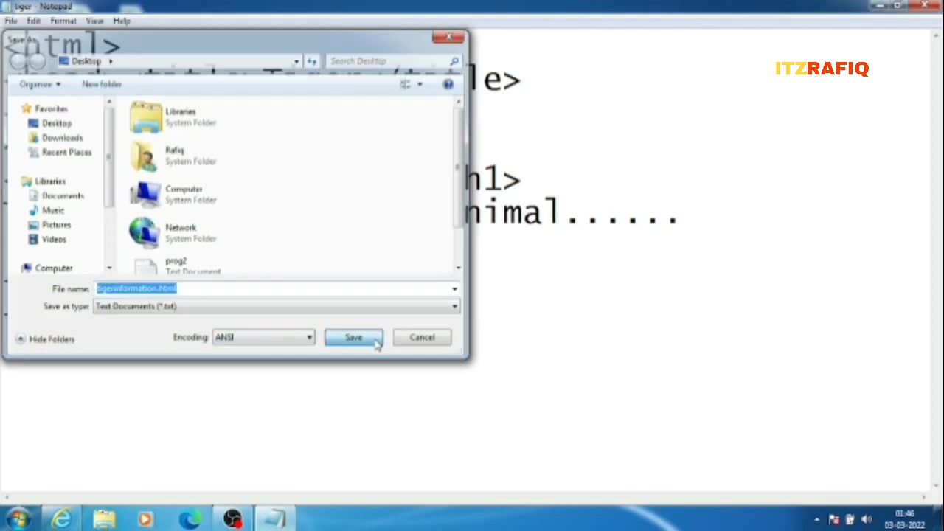
click(353, 337)
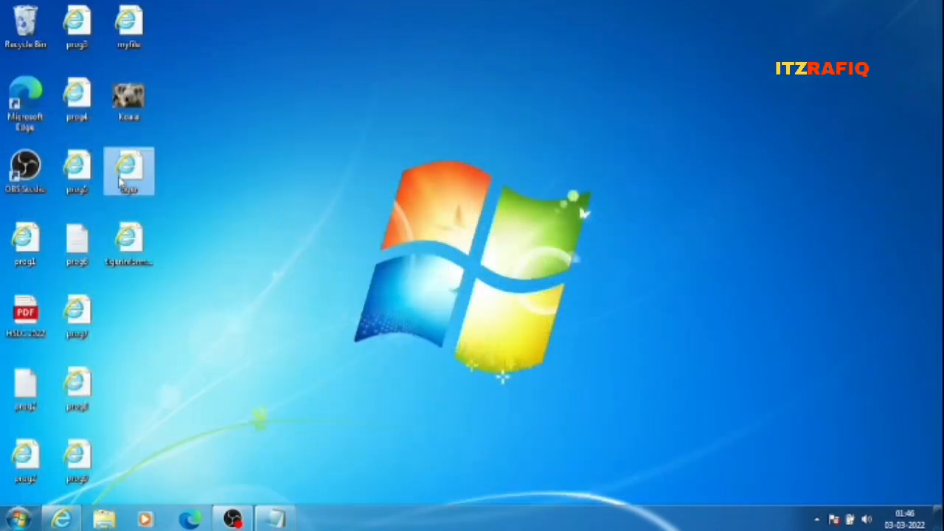
View the page in Internet Explorer, close the browser, and restore the tigerinformation Notepad window.
double_click(128, 170)
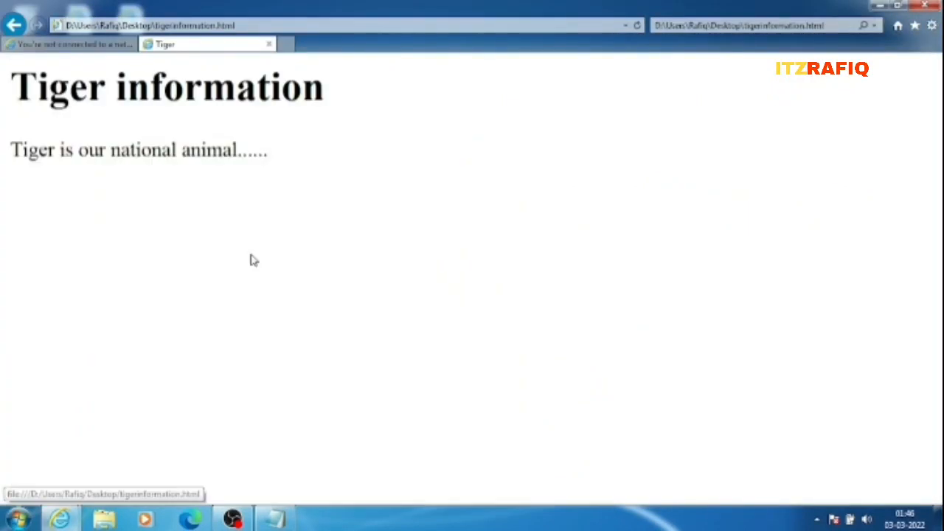
mouse_move(231, 106)
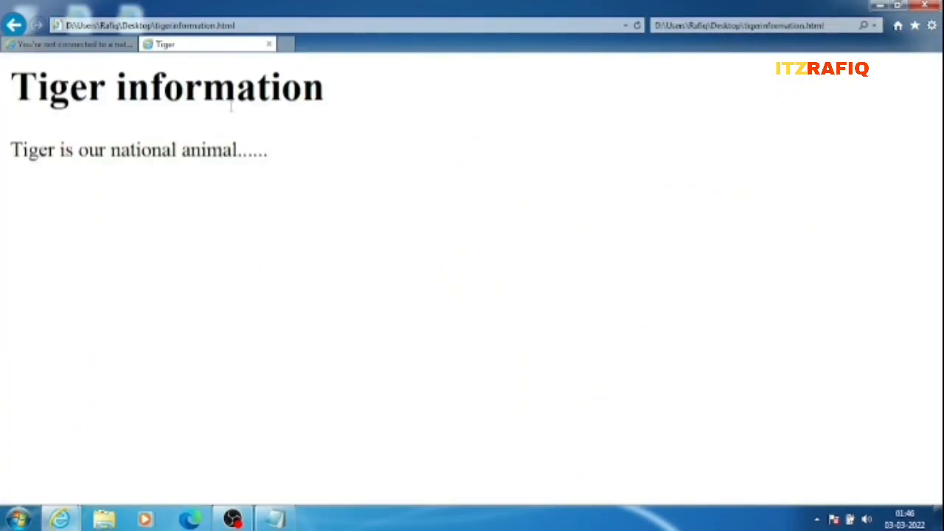
mouse_move(441, 105)
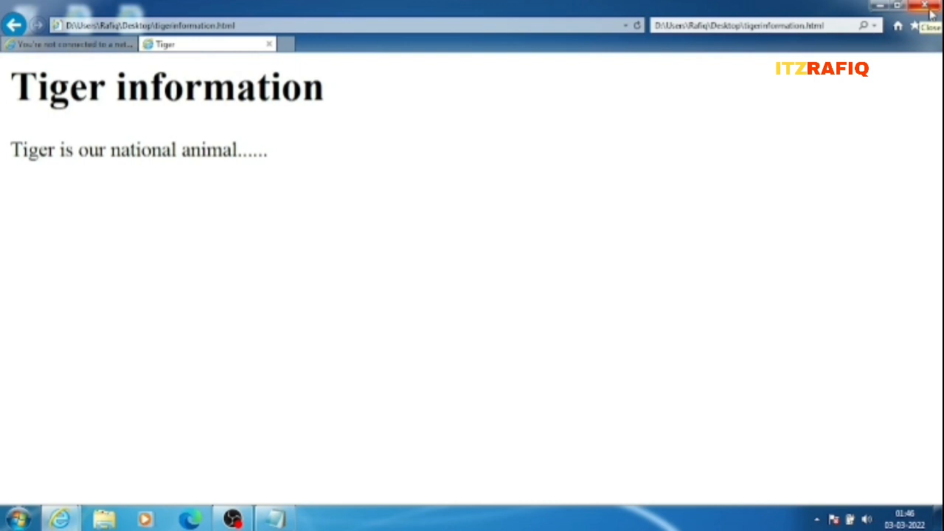
click(928, 6)
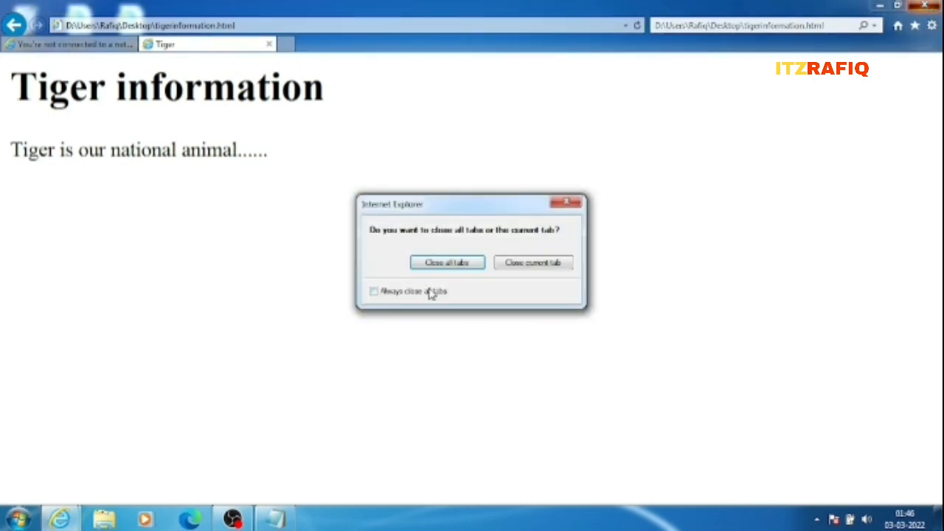
click(446, 263)
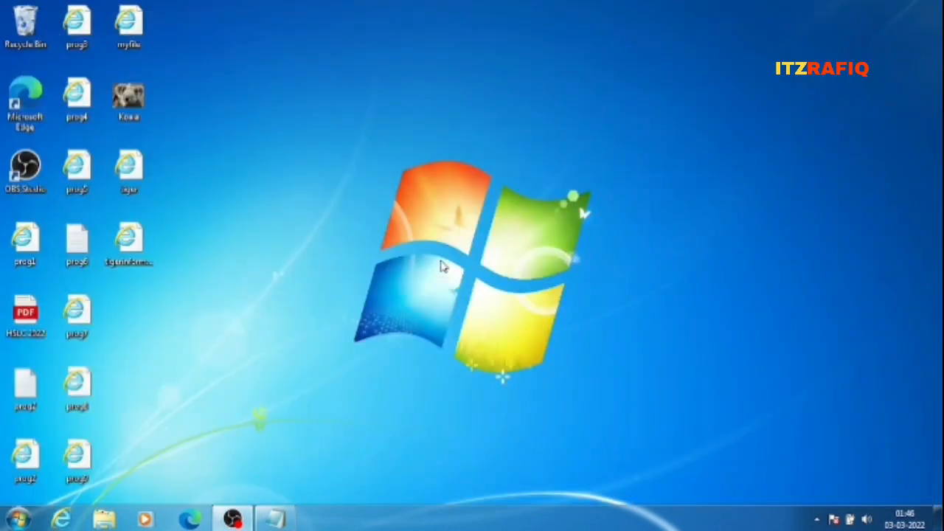
mouse_move(323, 458)
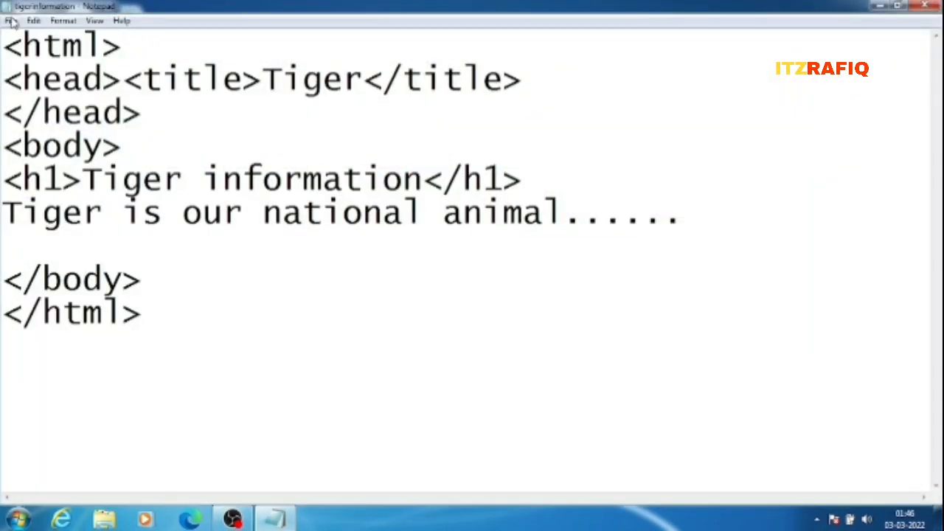
click(11, 20)
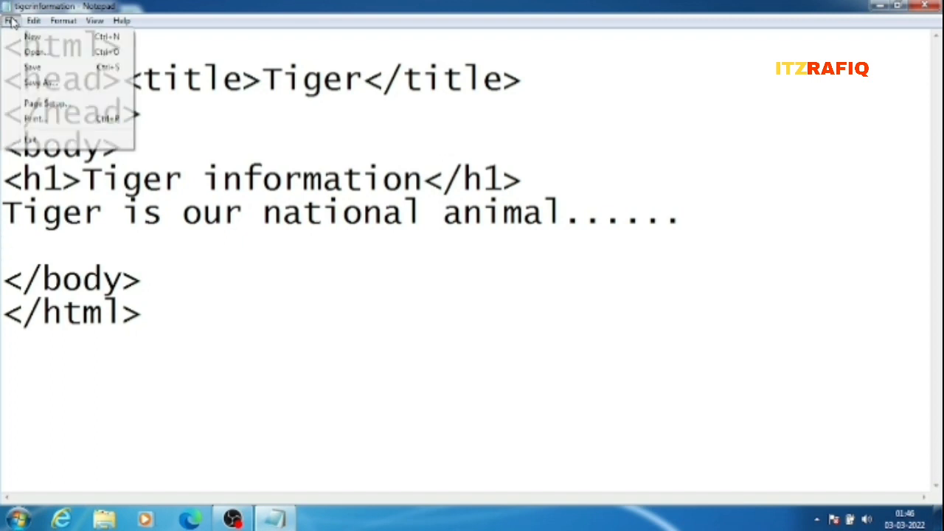
mouse_move(51, 82)
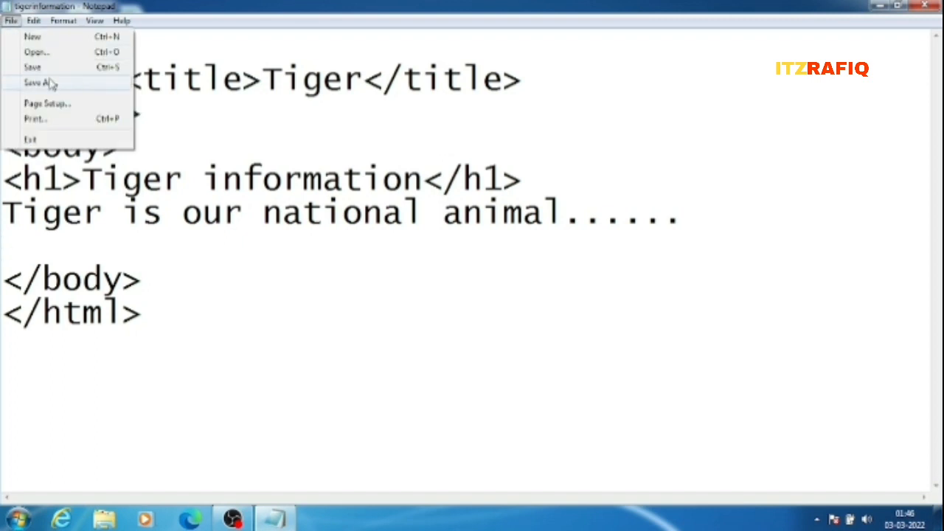
click(40, 82)
text(hgjuhgj.html)
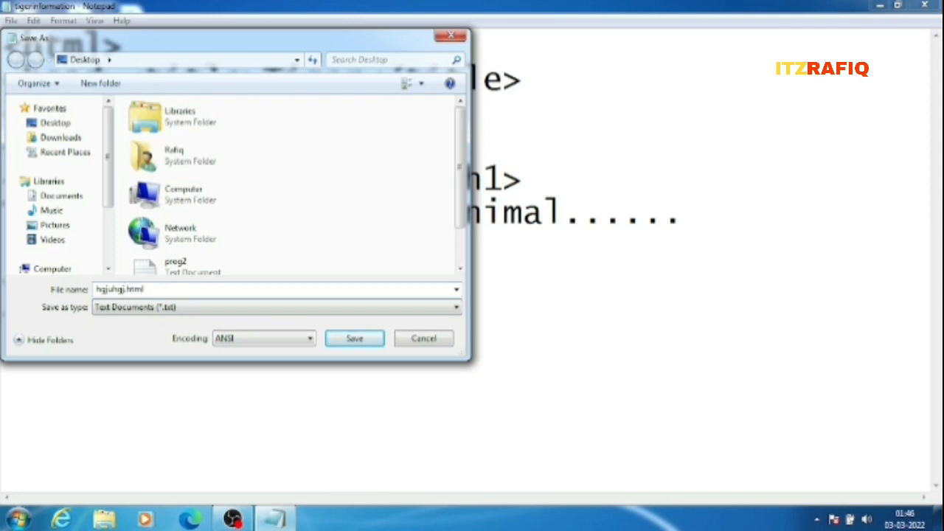
mouse_move(290, 285)
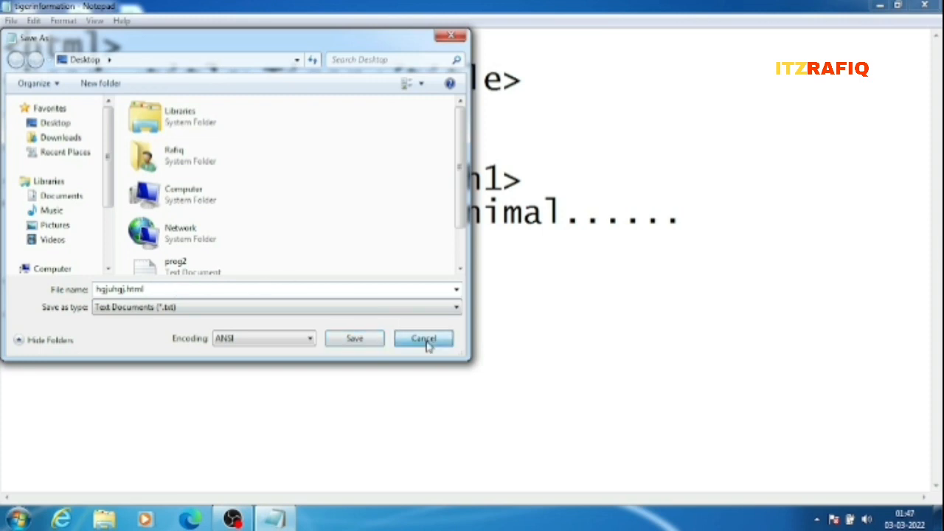
click(423, 339)
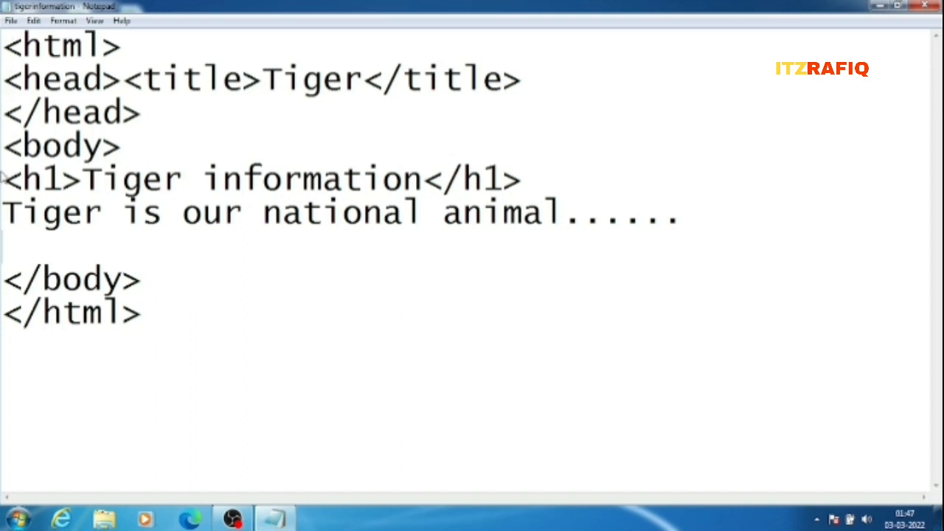
Delete the heading and tiger sentence, leaving blank lines in the body.
drag(4, 180, 195, 213)
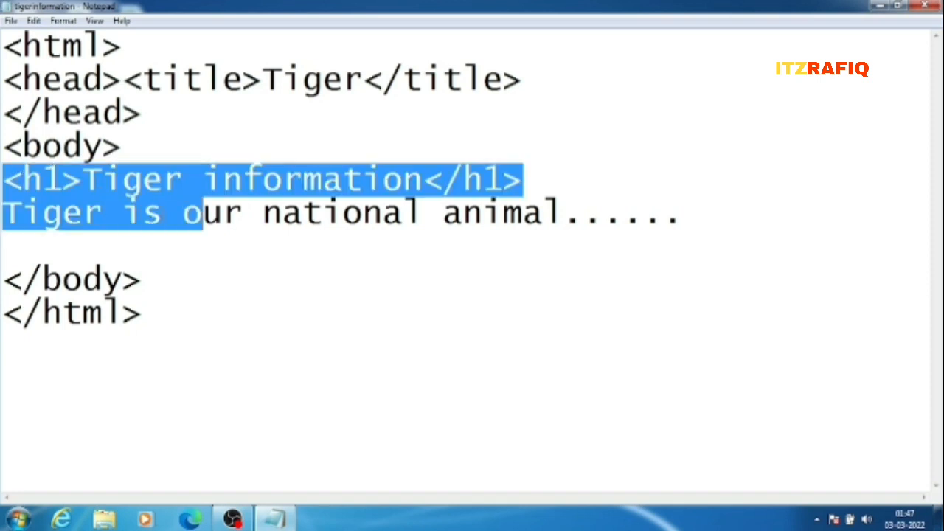
key(Delete)
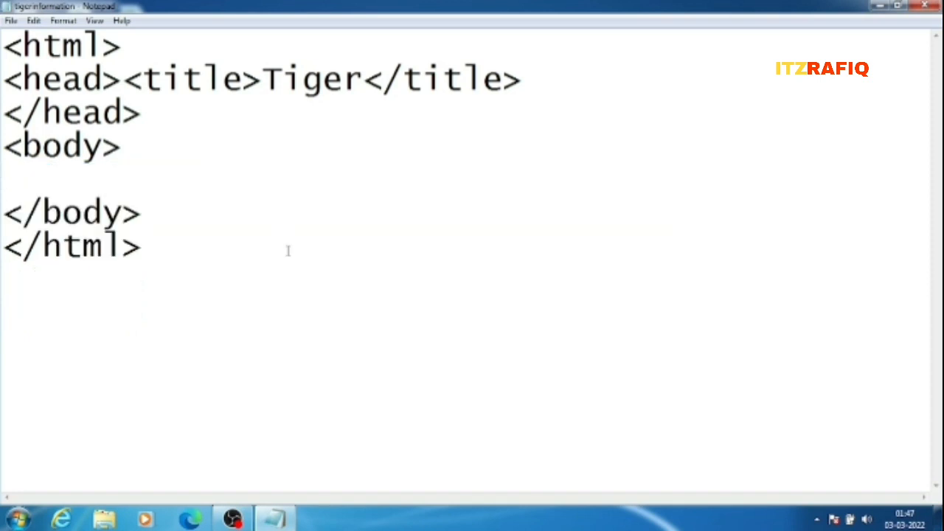
key(enter)
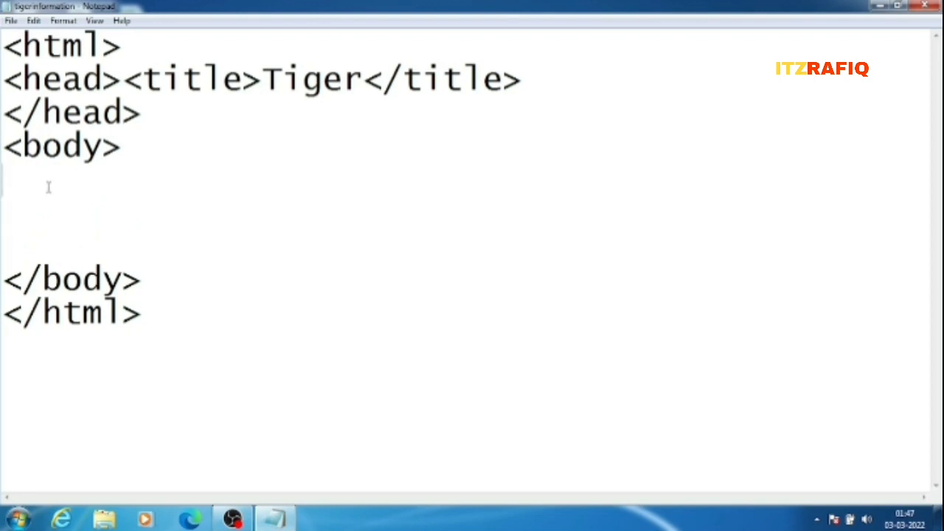
Type the opening script tag with language="javascript" and type="text/javascript" attributes.
text(<)
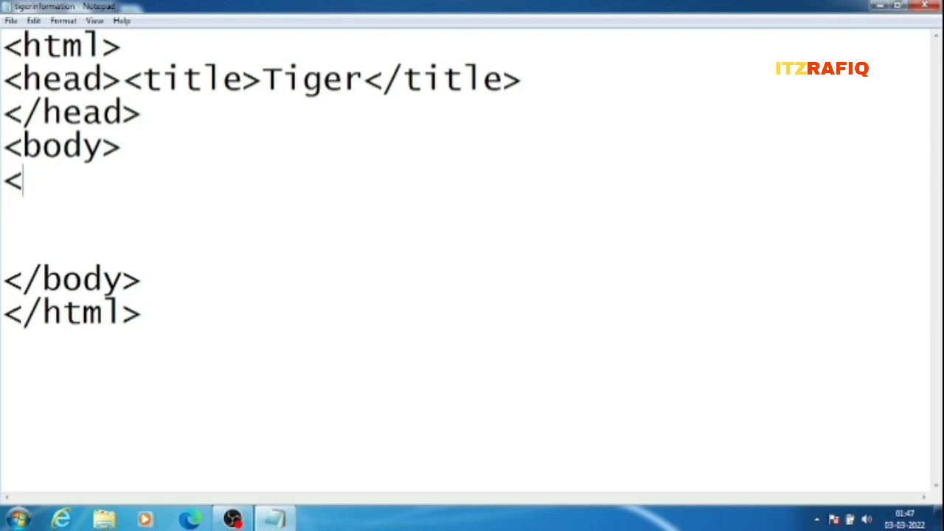
text(scrip)
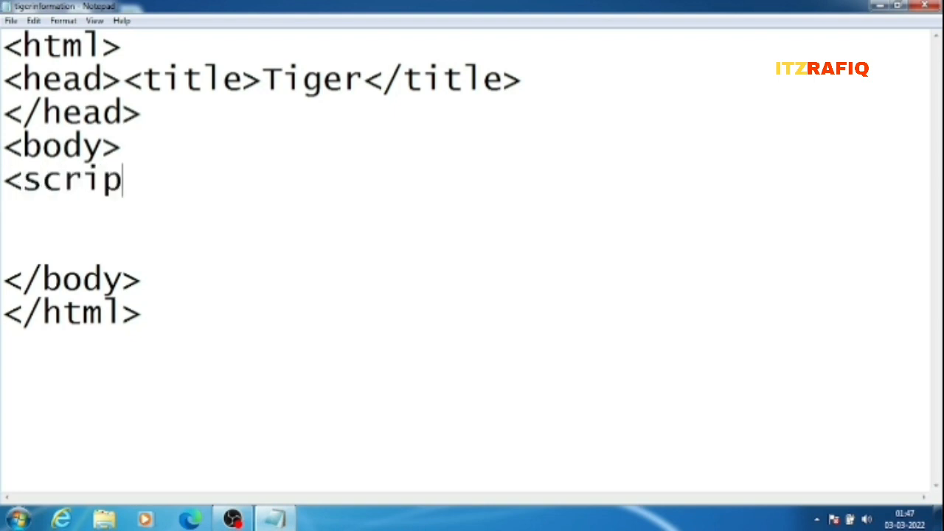
text(langu)
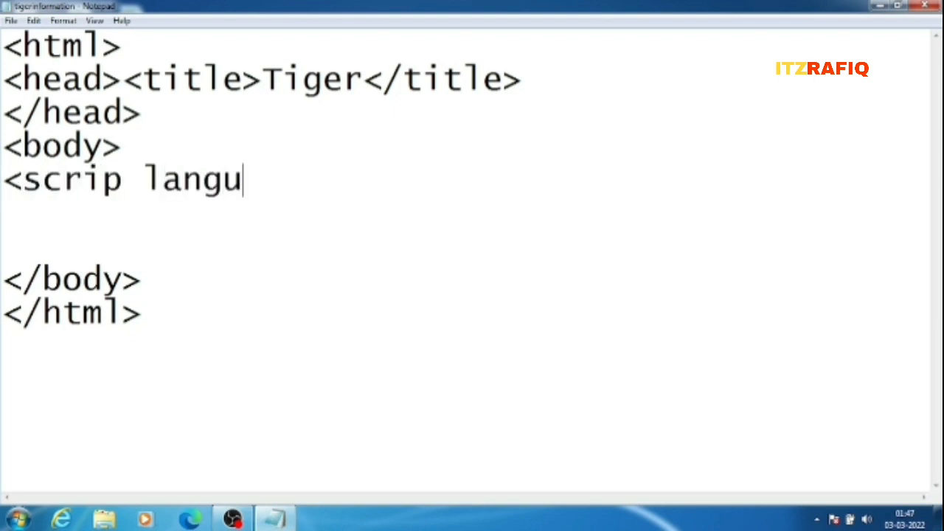
text(age=")
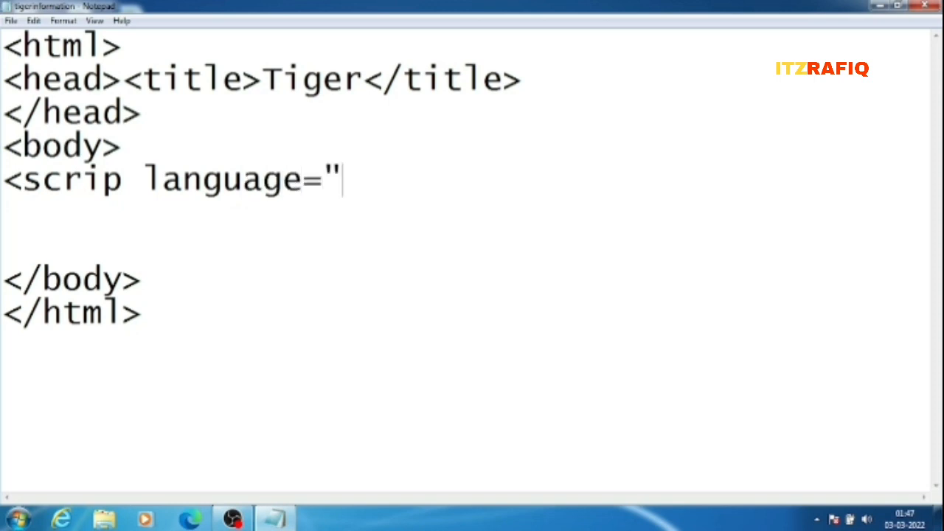
text(javasd)
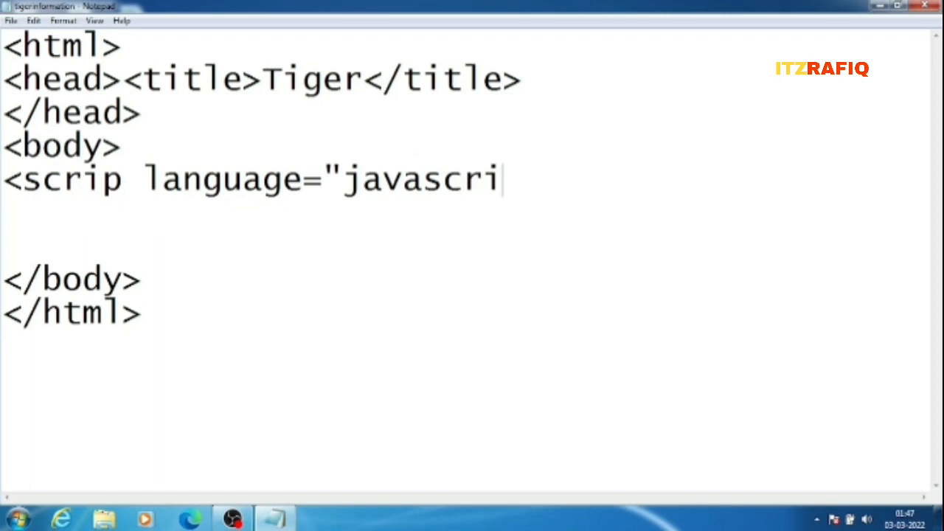
text(pt)
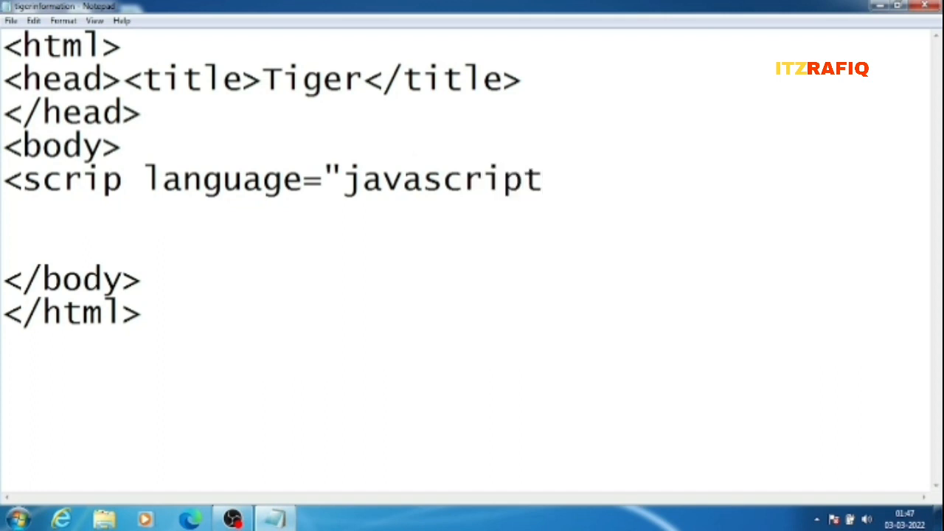
text(" tec)
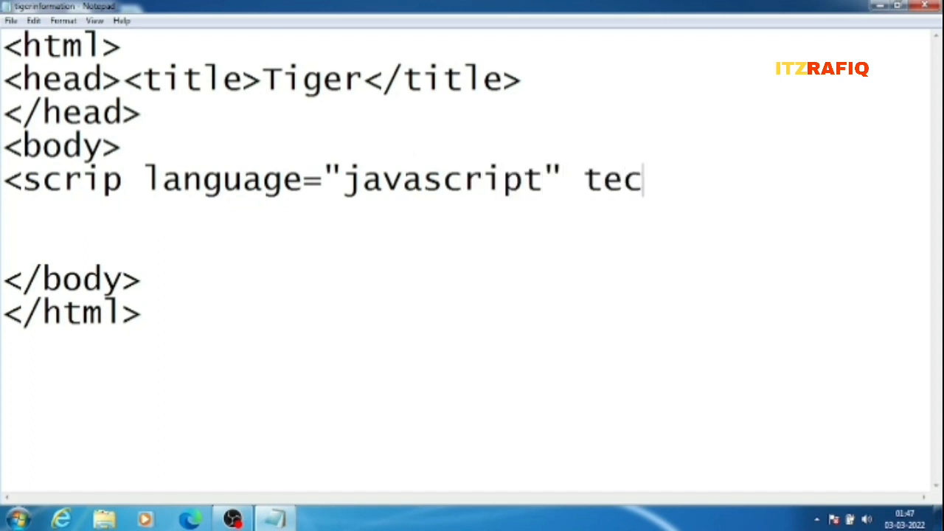
text(yp)
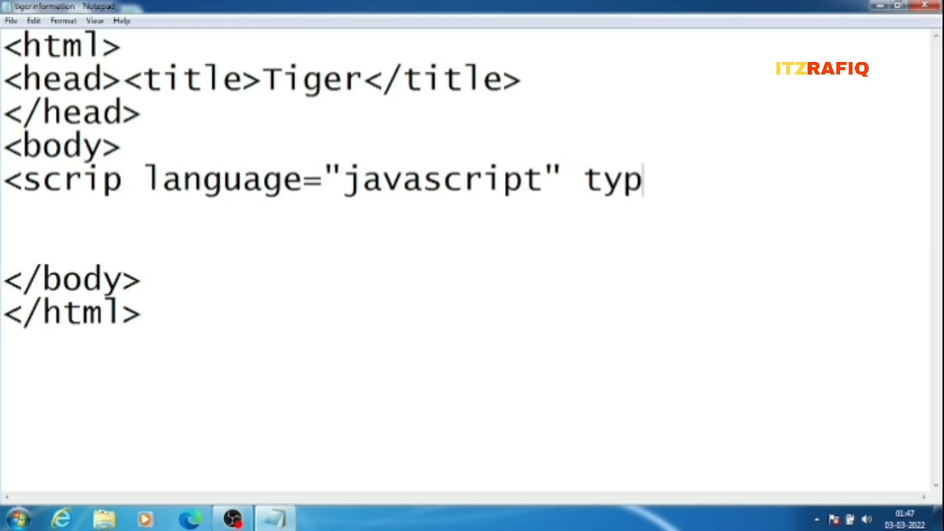
text(e="t)
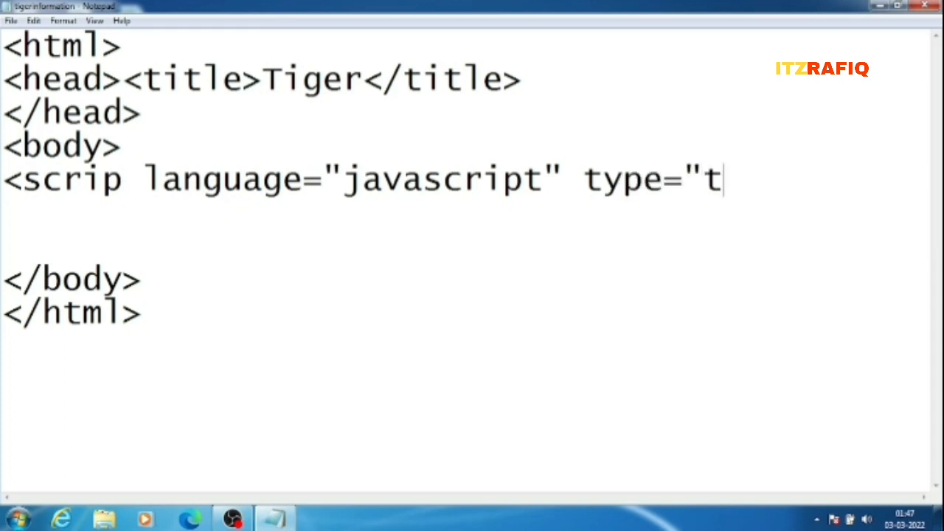
text(ext/javascript">)
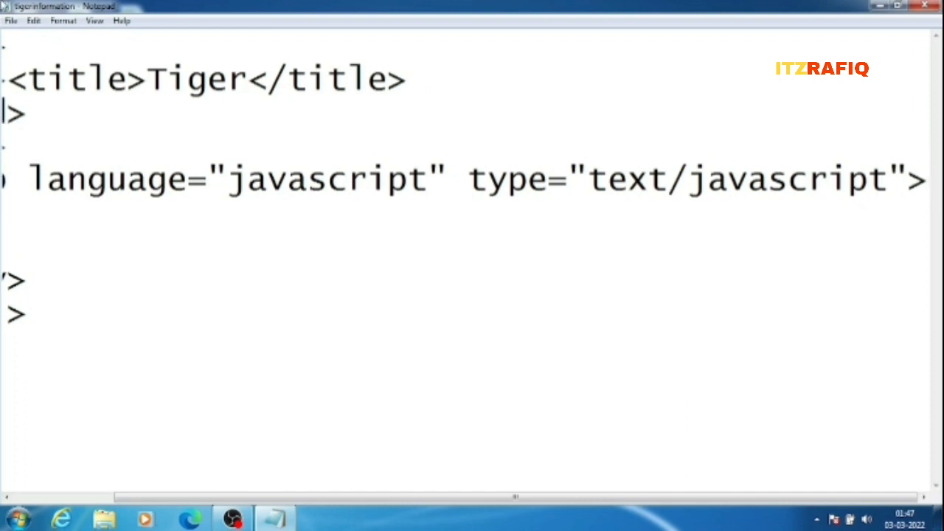
Choose a smaller font size under Format > Font so the script line fits.
click(62, 20)
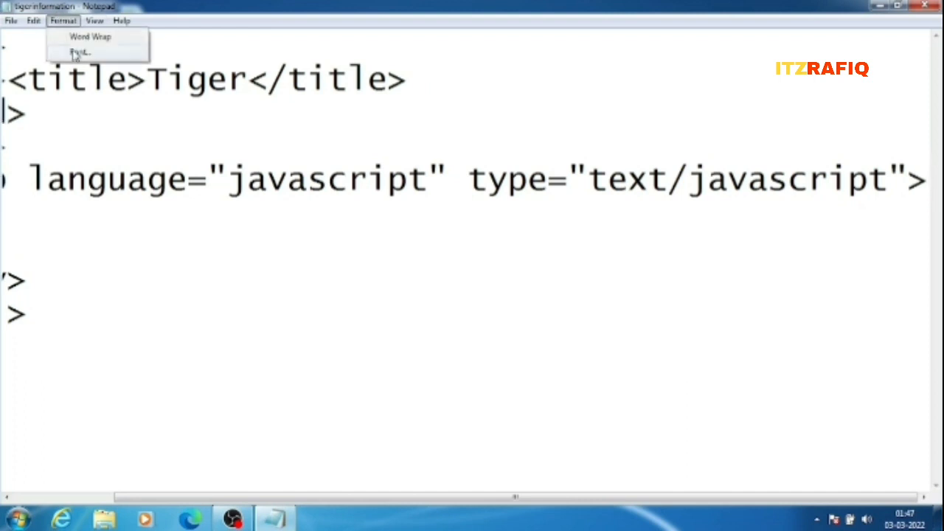
click(79, 52)
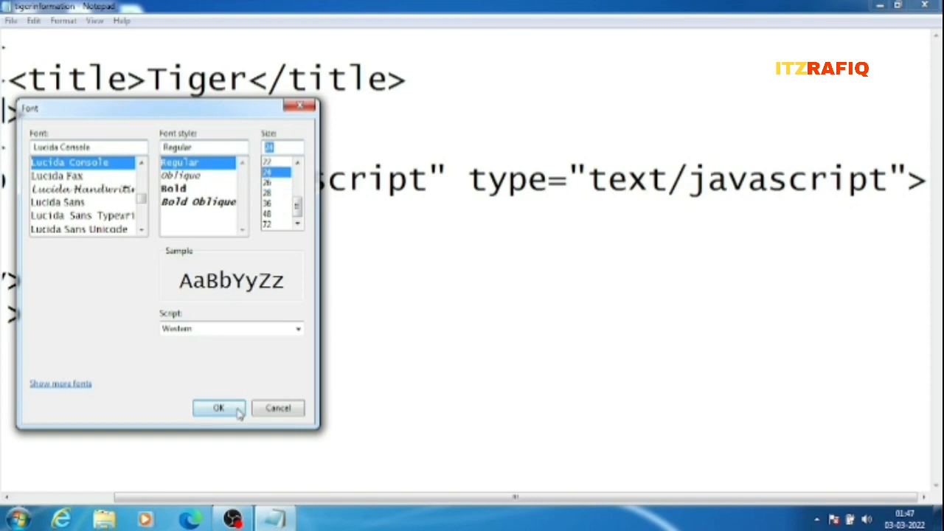
click(218, 408)
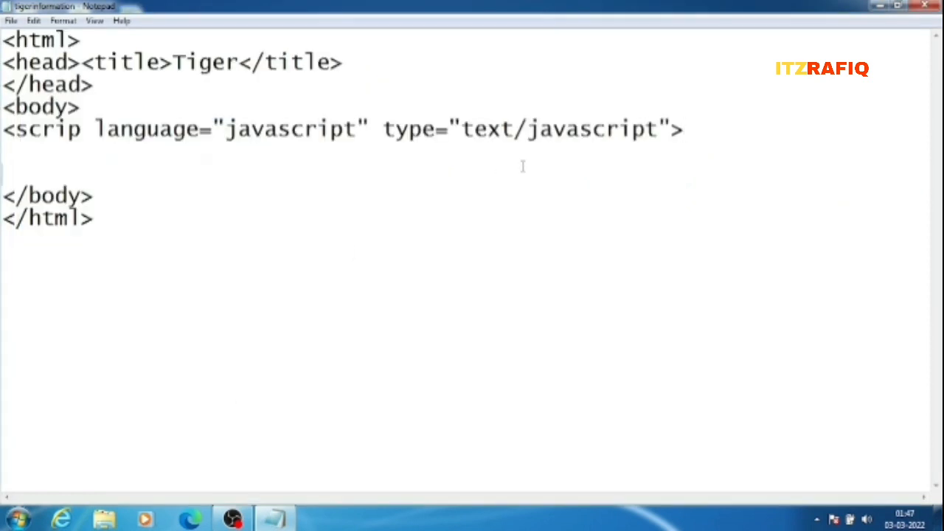
mouse_move(178, 147)
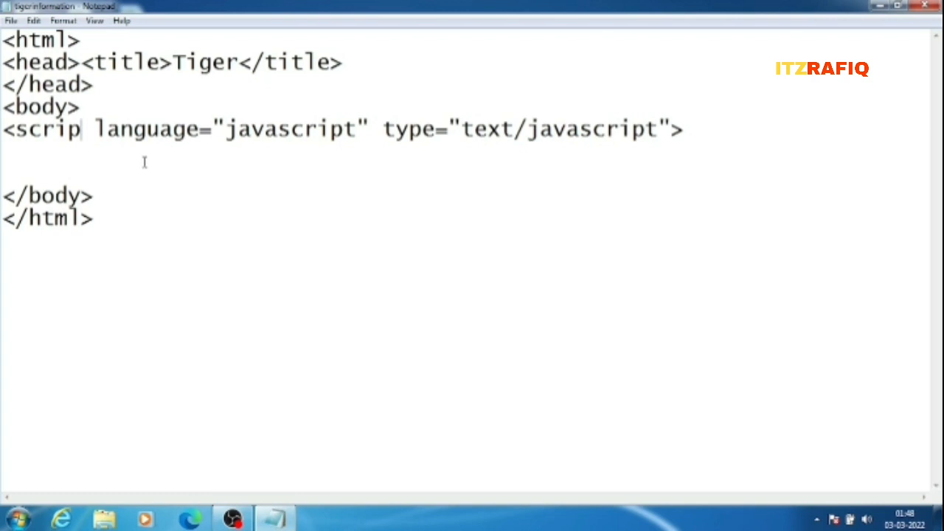
Add a closing </script> tag after a blank line below the opening script tag.
text(t)
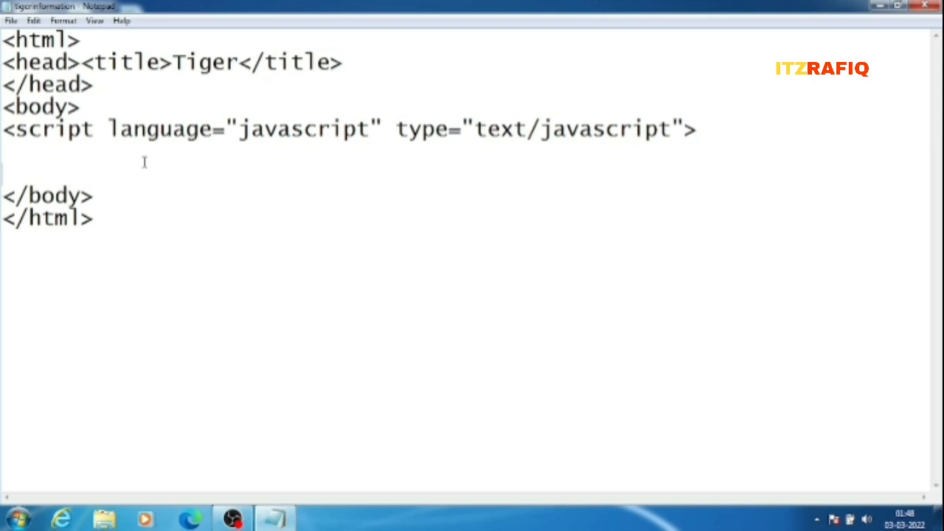
text(<)
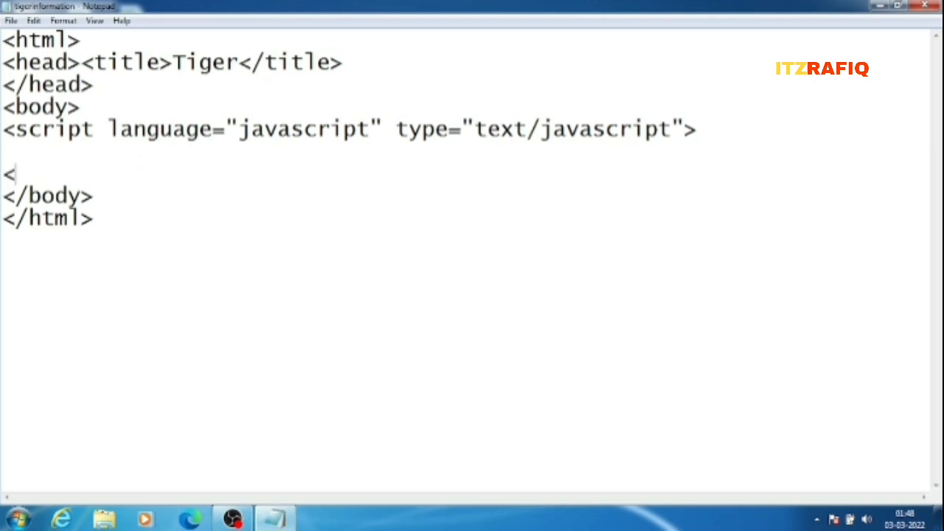
text(/)
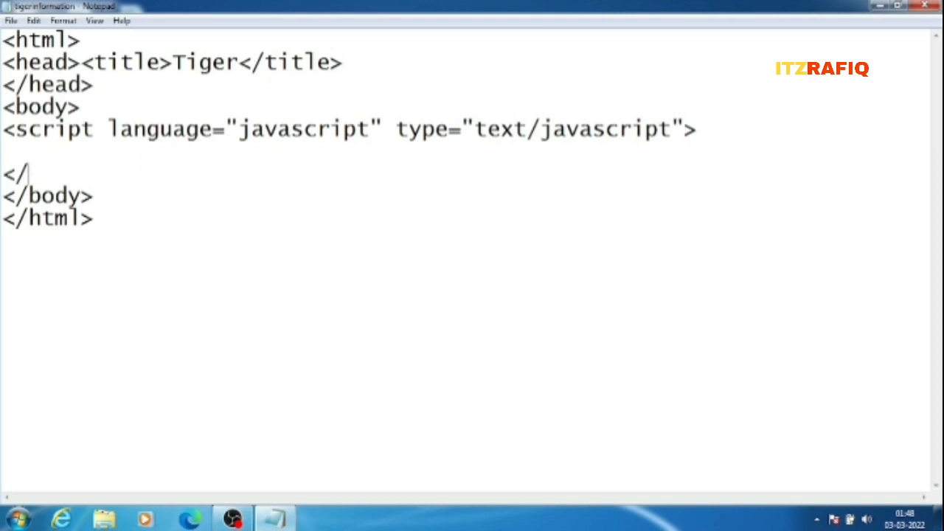
text(scip)
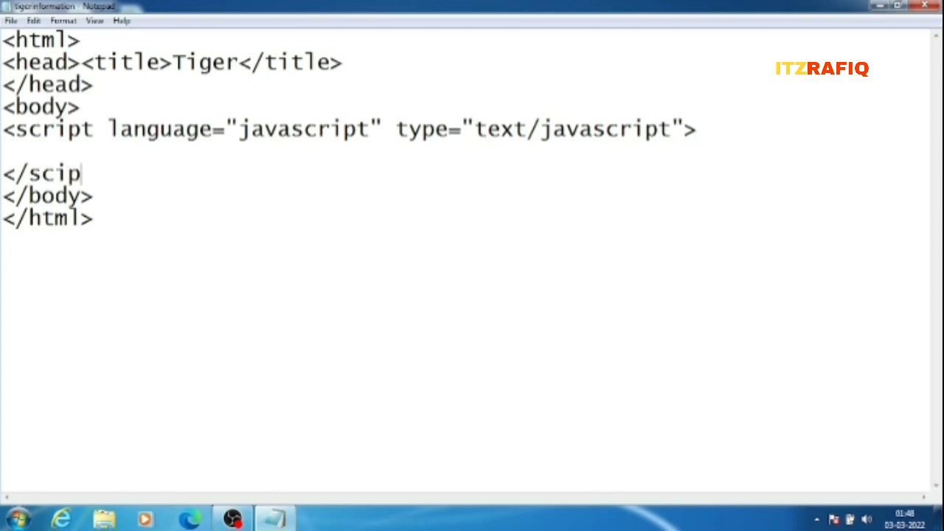
key(BackSpace)
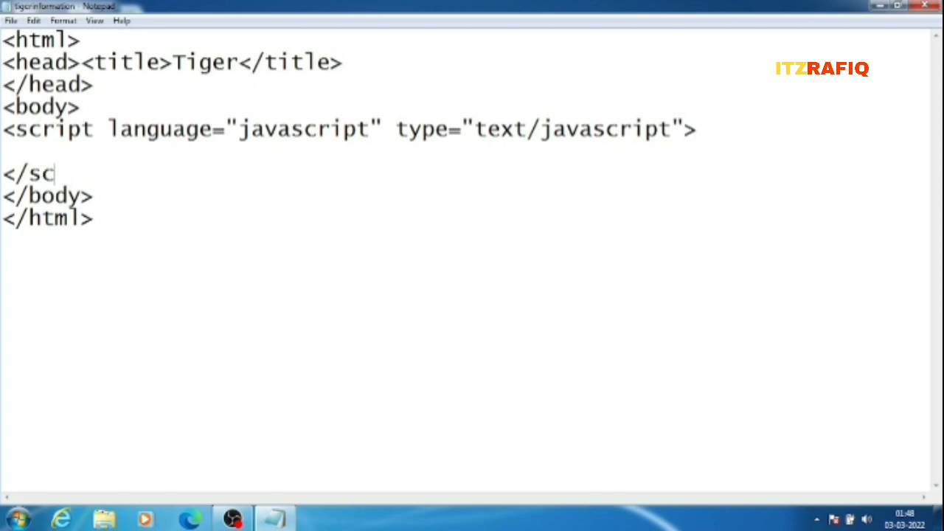
text(ript)
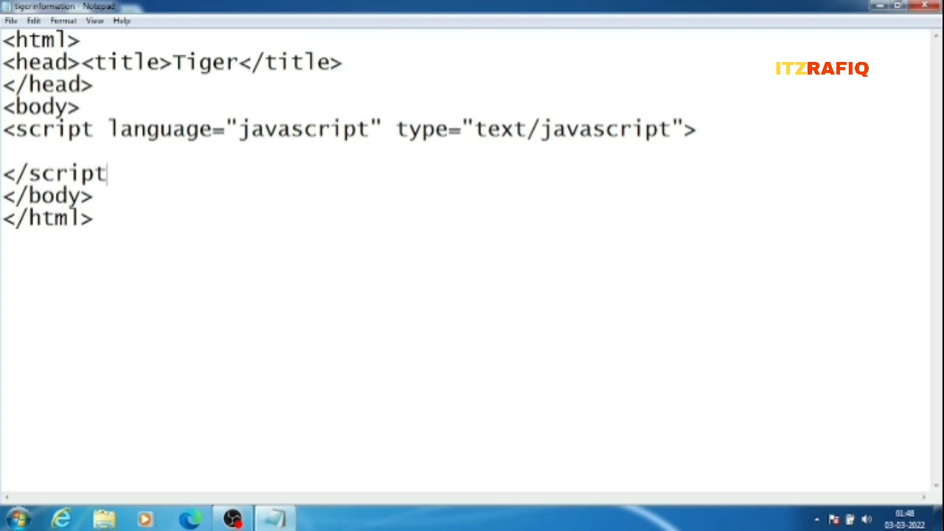
text(>)
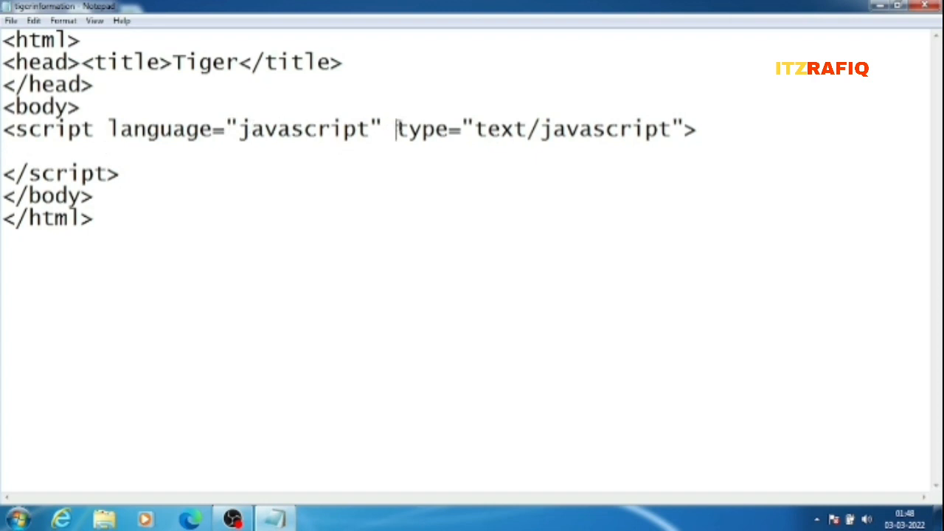
key(Backspace)
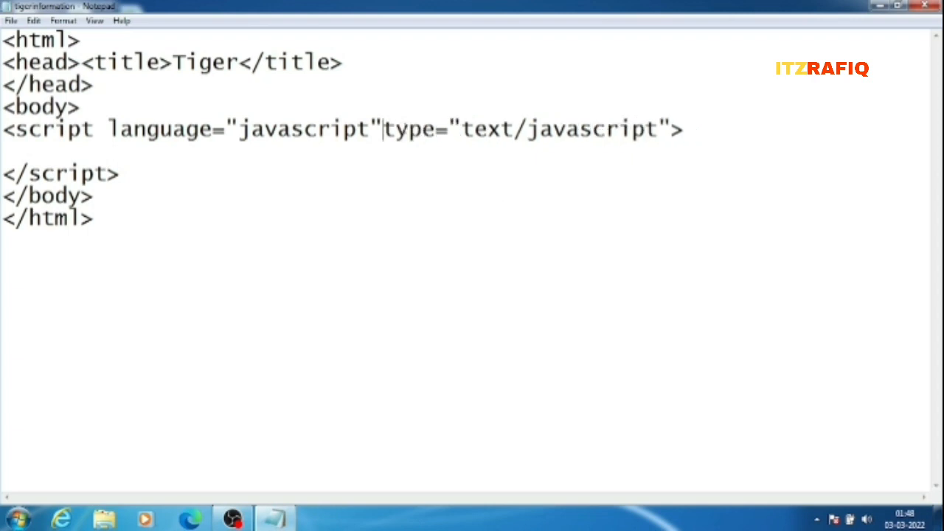
mouse_move(520, 198)
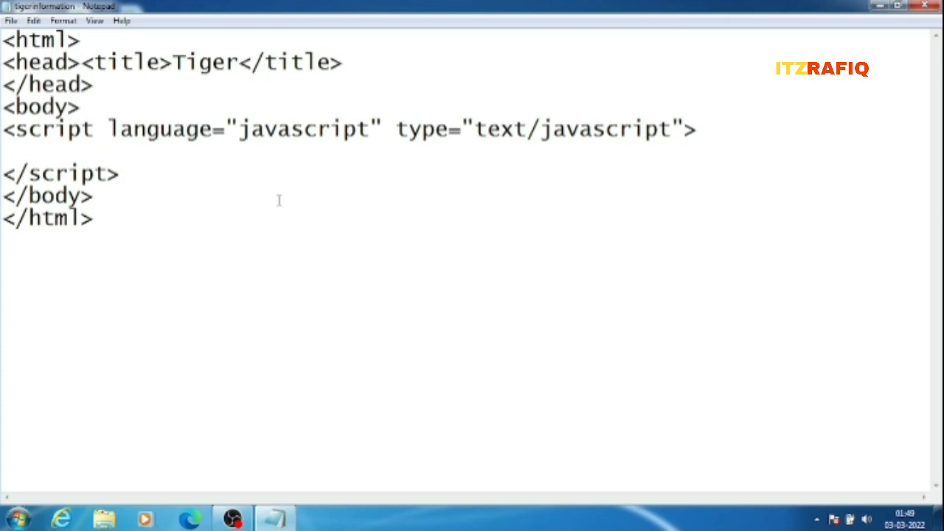
Put a space between the language and type attributes in the script tag.
click(462, 129)
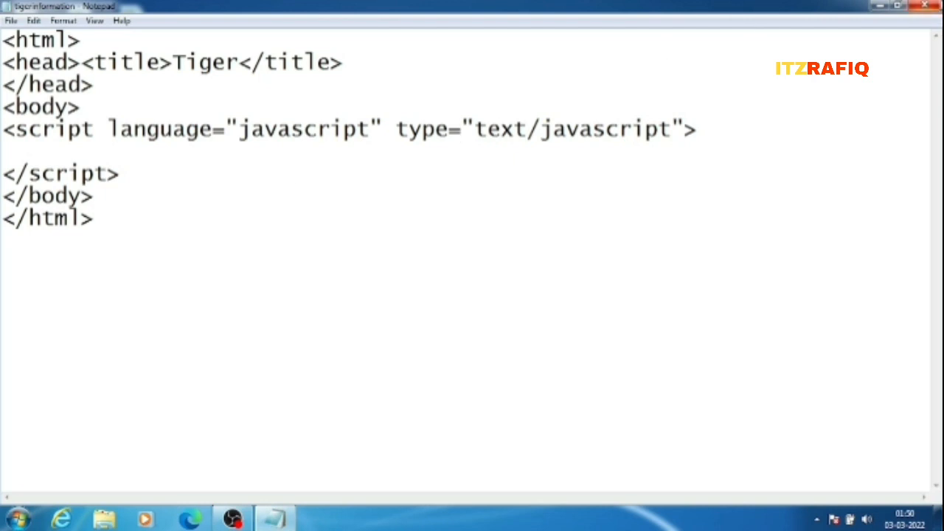
Close tigerinformation.html, saving the changes at the prompt.
click(925, 5)
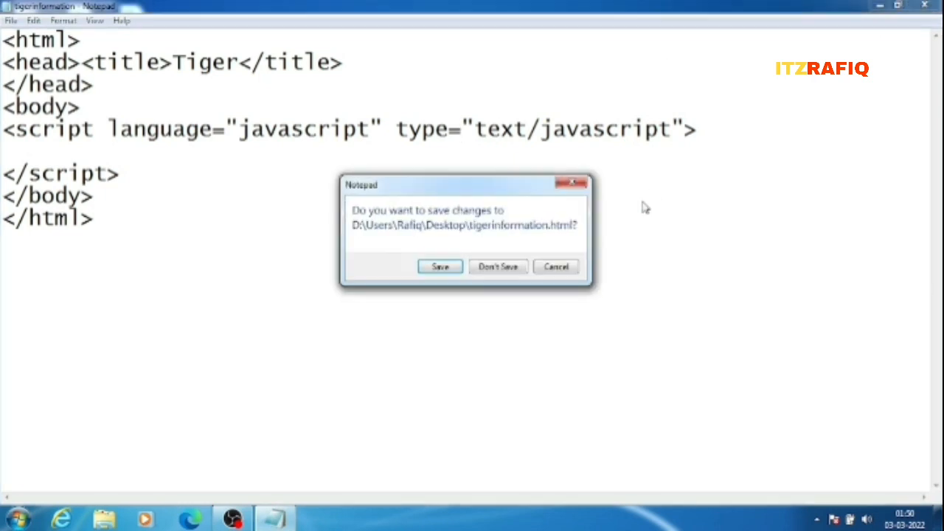
click(440, 267)
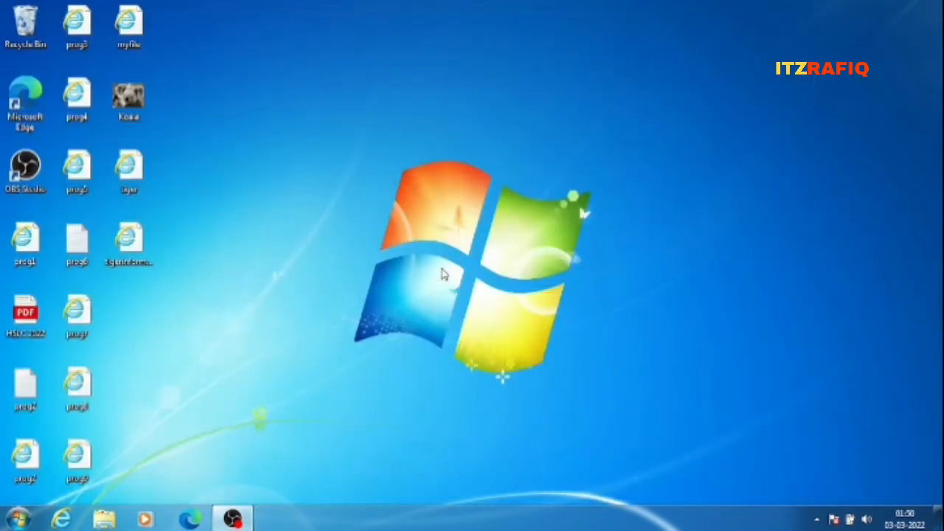
mouse_move(114, 398)
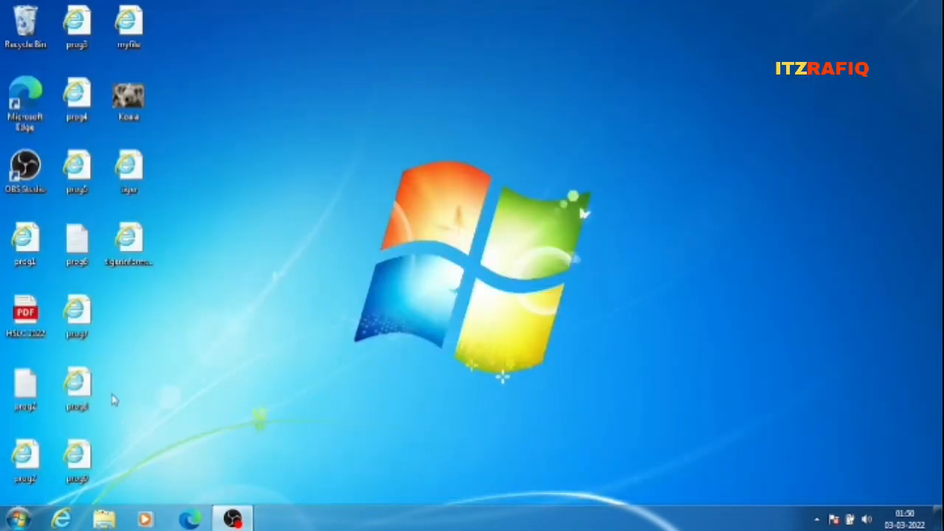
click(16, 518)
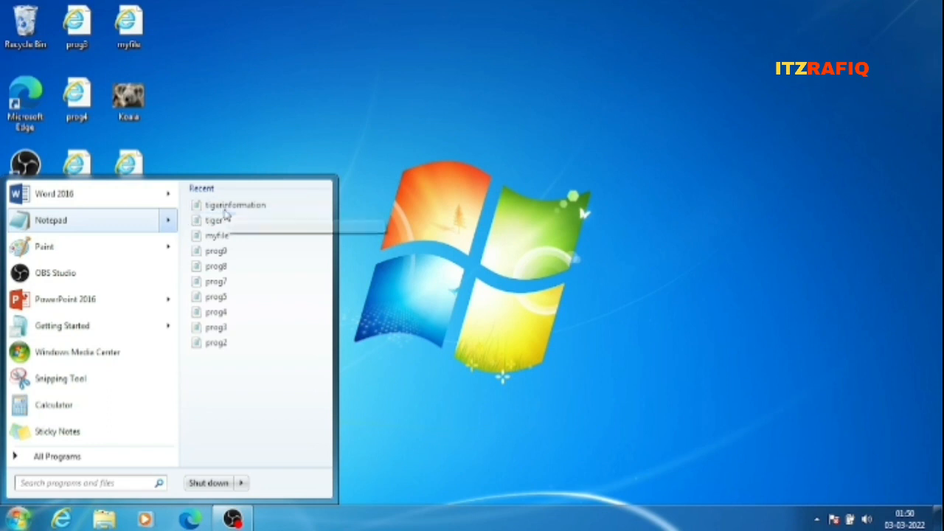
mouse_move(214, 220)
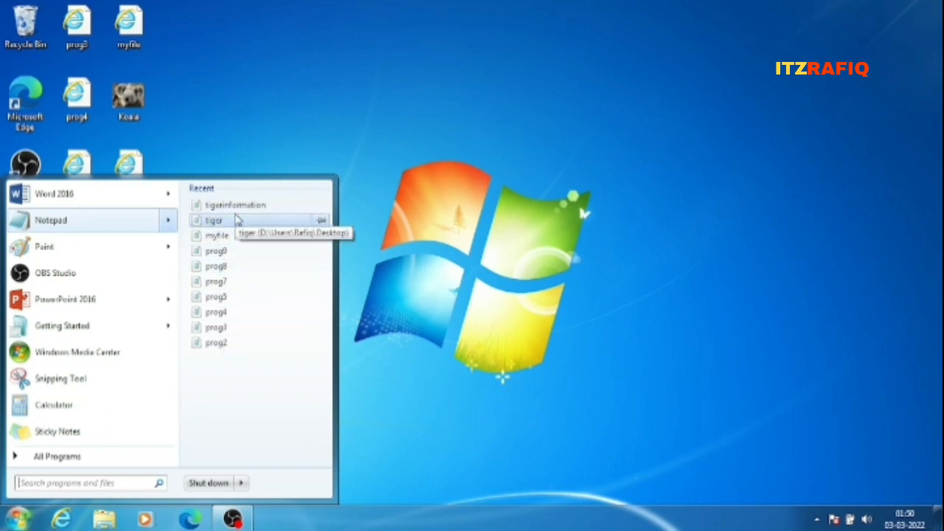
mouse_move(237, 205)
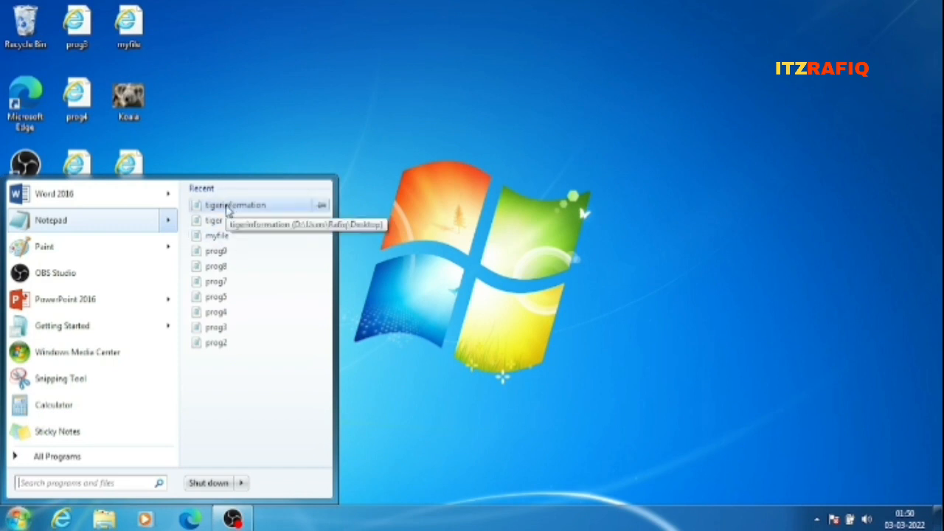
click(234, 205)
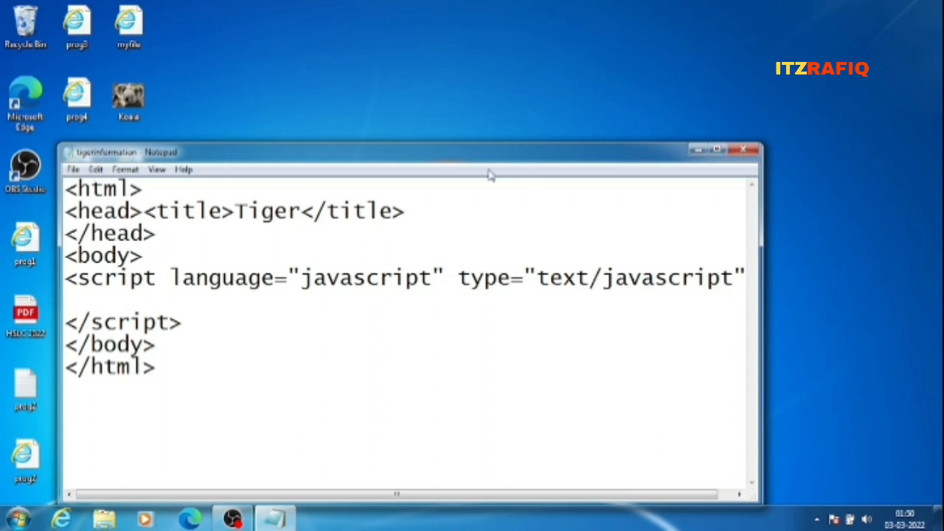
mouse_move(743, 151)
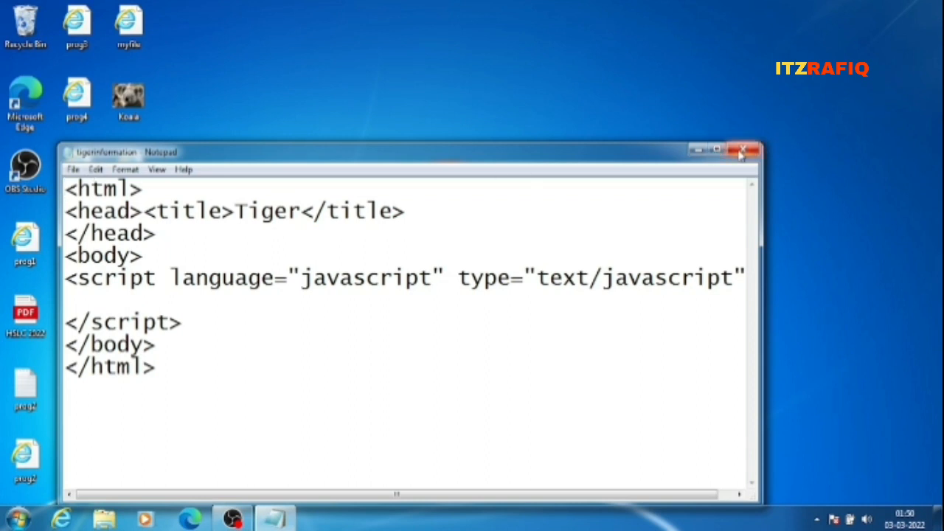
click(743, 151)
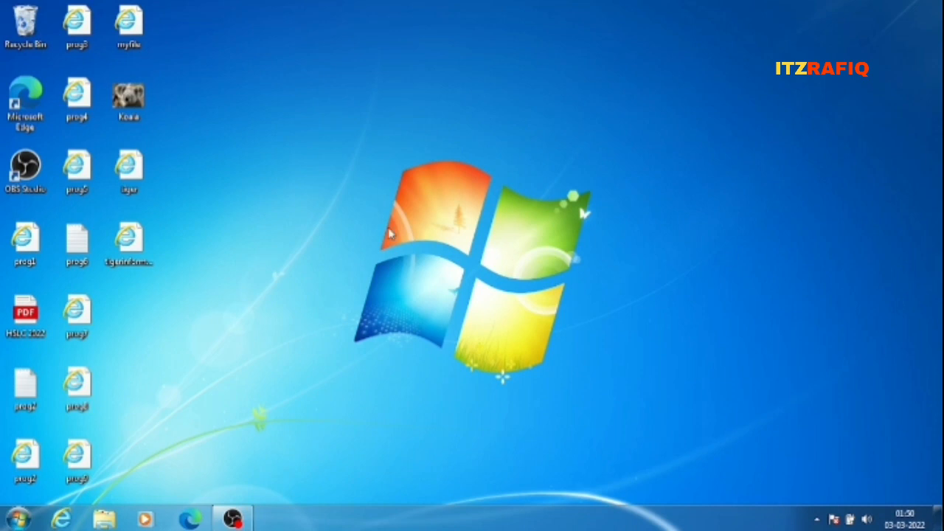
mouse_move(217, 310)
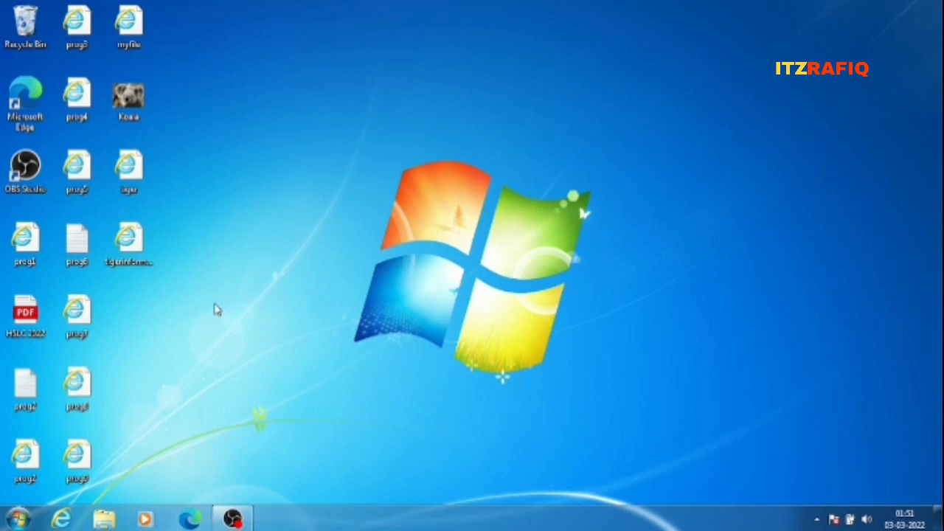
mouse_move(203, 259)
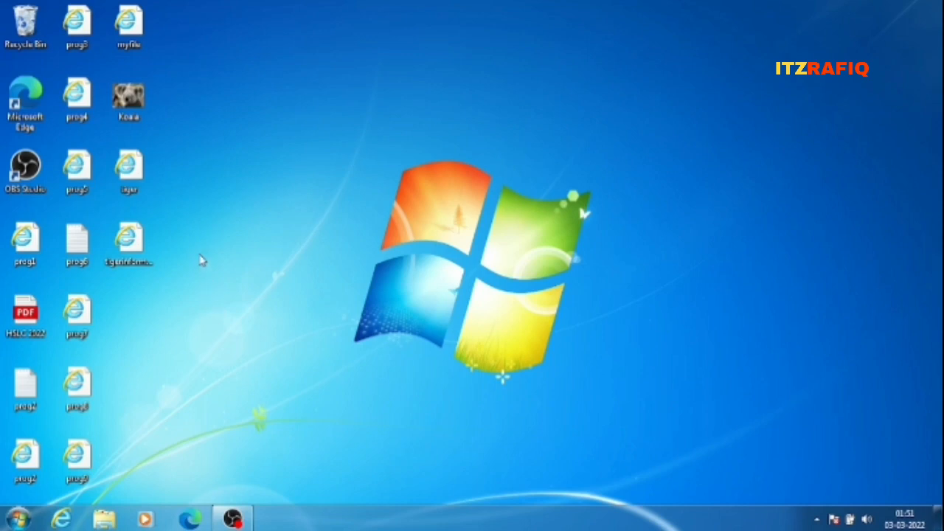
mouse_move(206, 352)
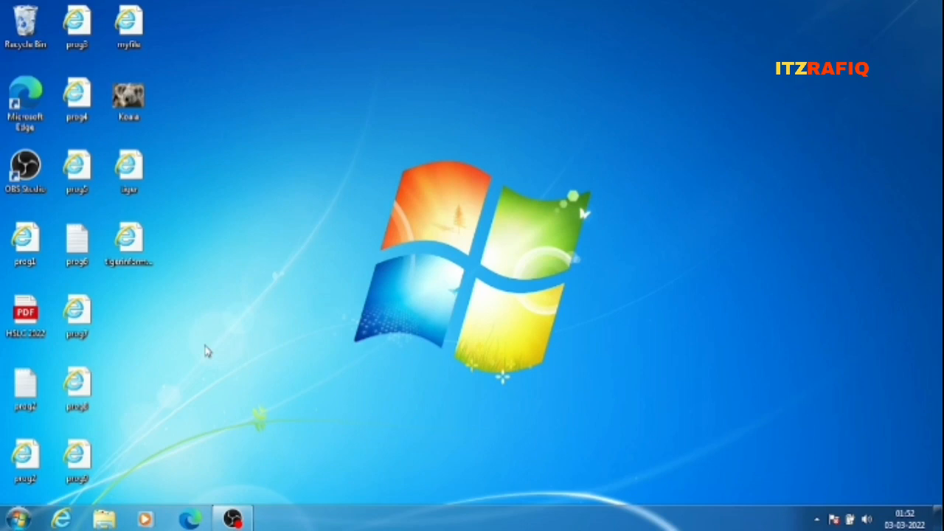
click(128, 170)
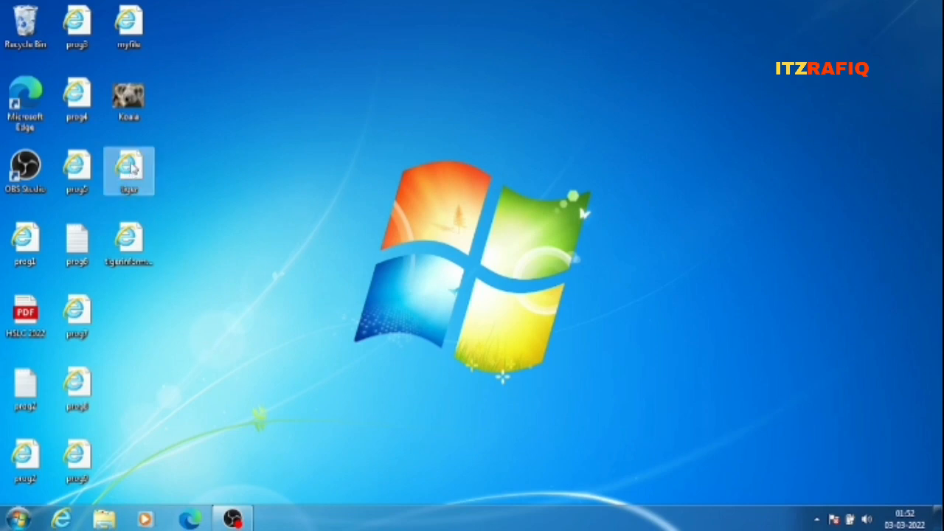
right_click(128, 171)
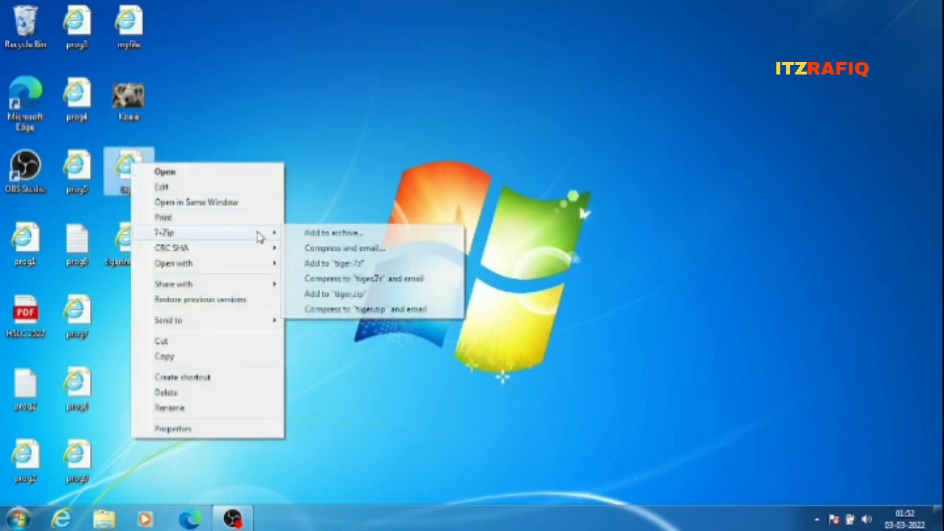
mouse_move(174, 264)
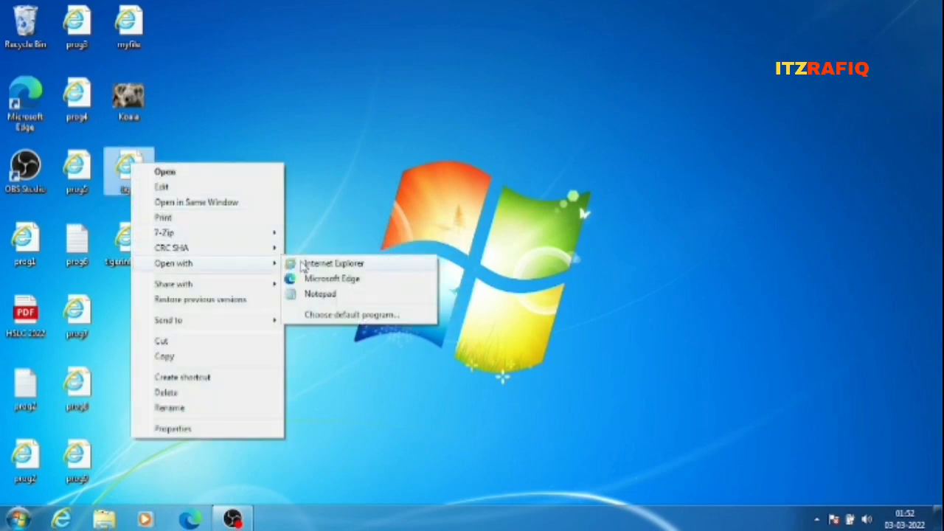
click(332, 263)
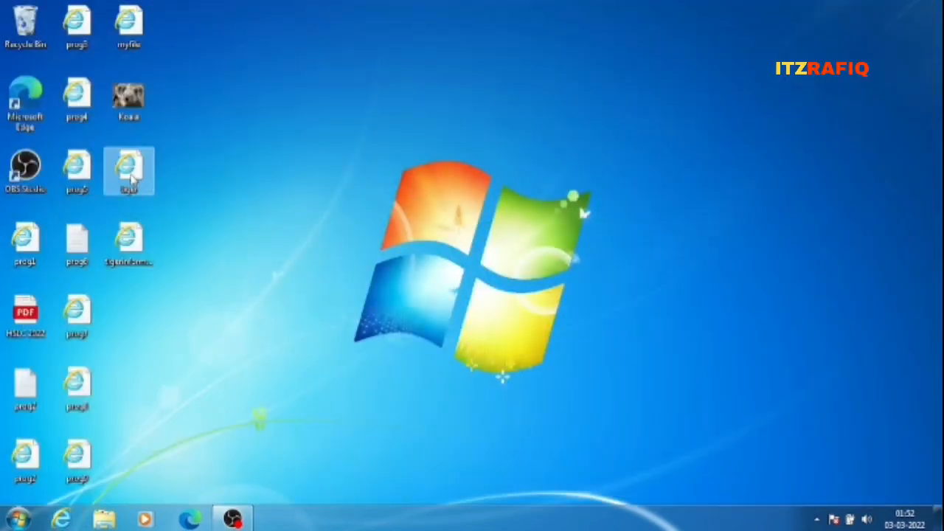
right_click(129, 171)
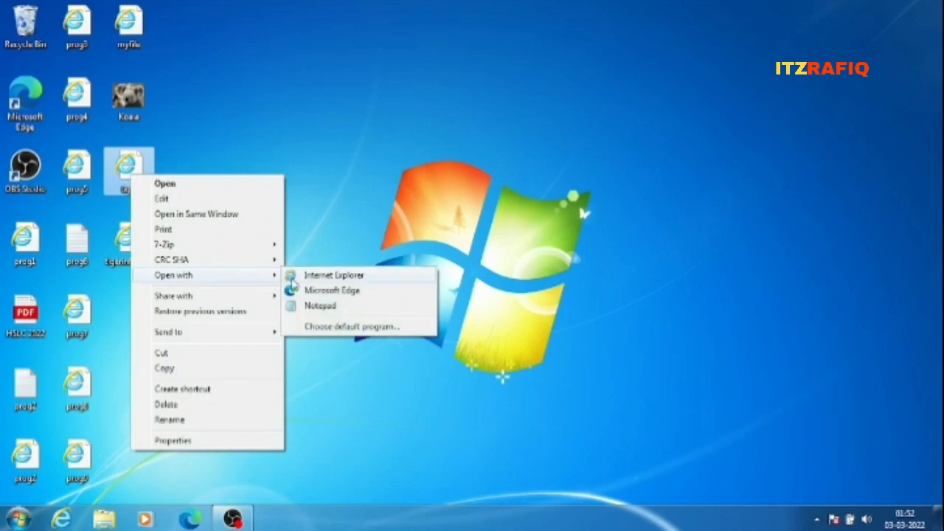
click(319, 306)
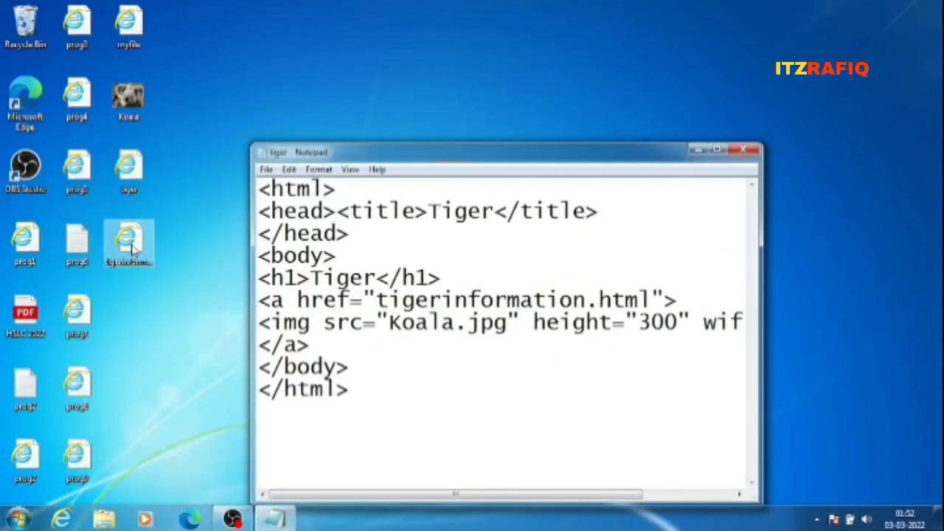
right_click(129, 244)
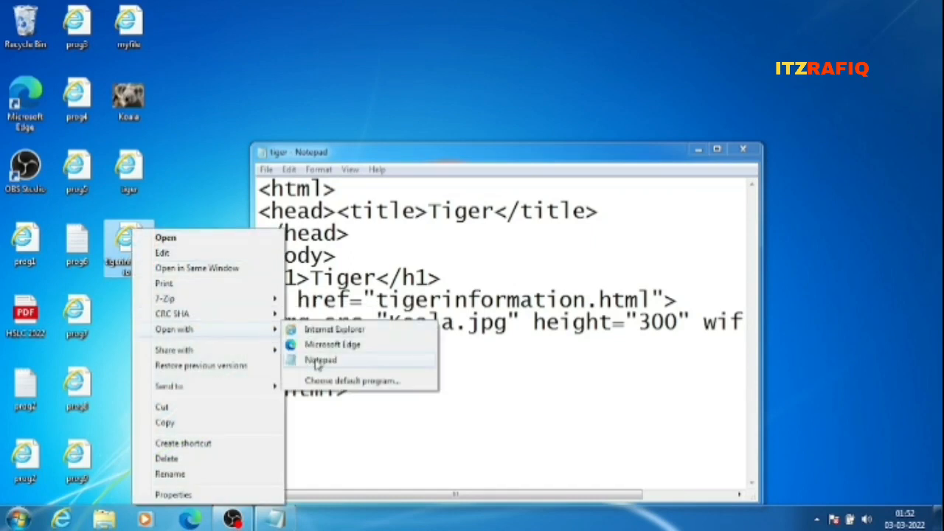
click(320, 360)
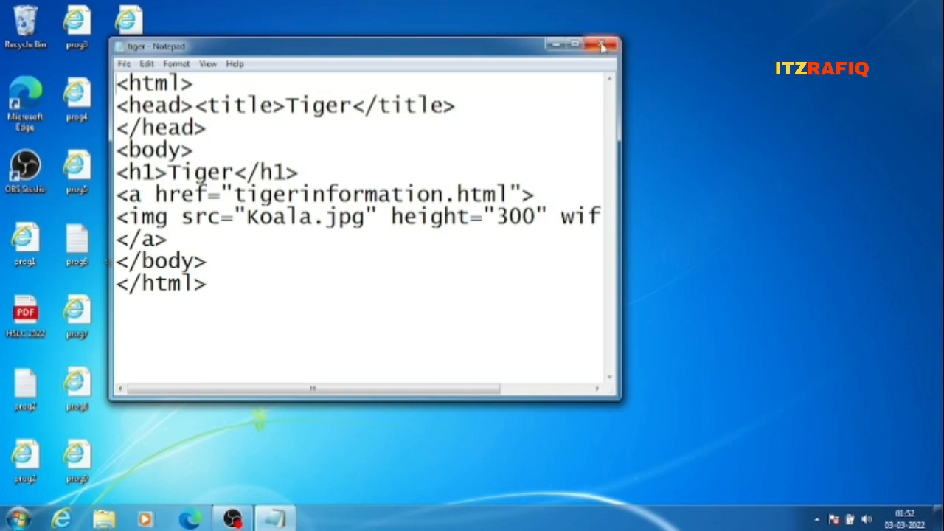
click(603, 46)
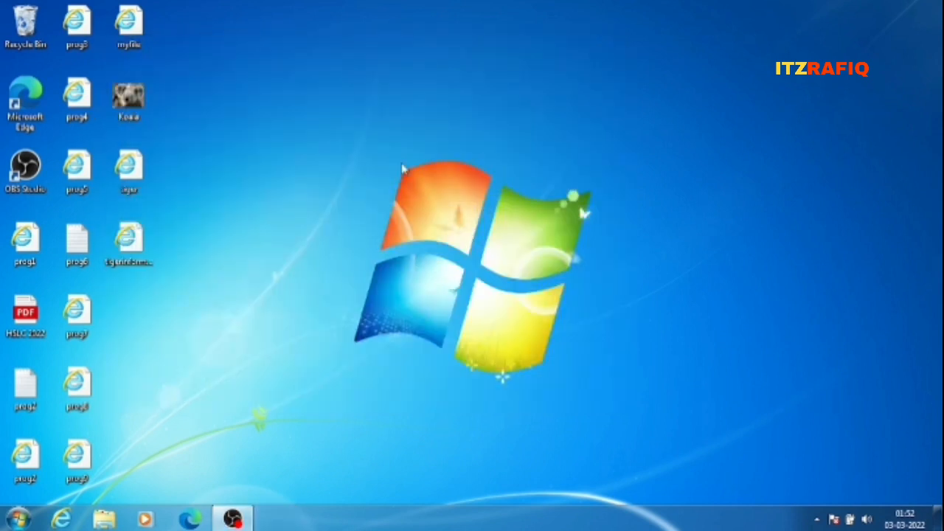
mouse_move(404, 196)
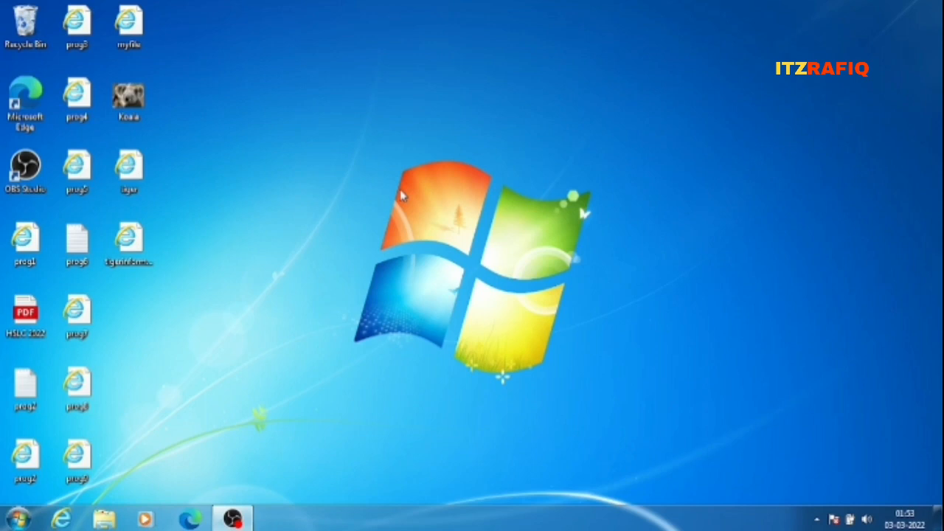
mouse_move(417, 225)
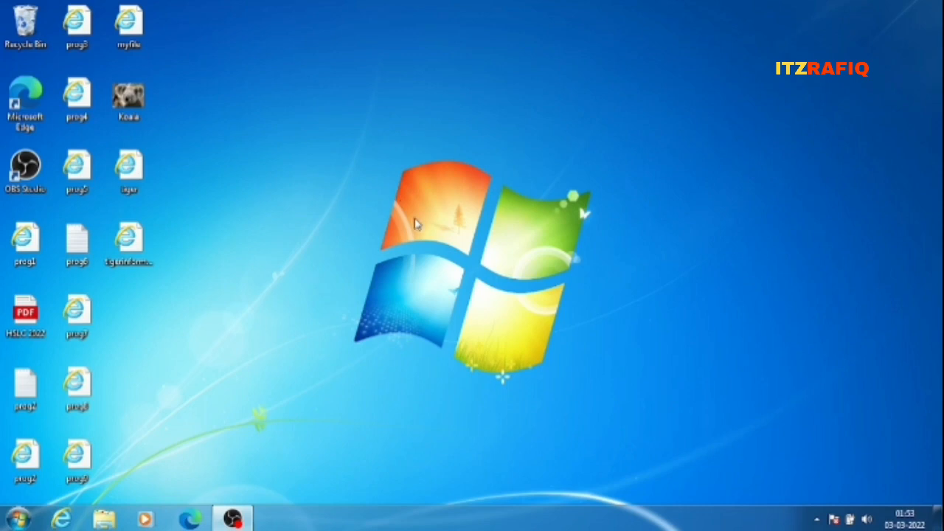
mouse_move(369, 311)
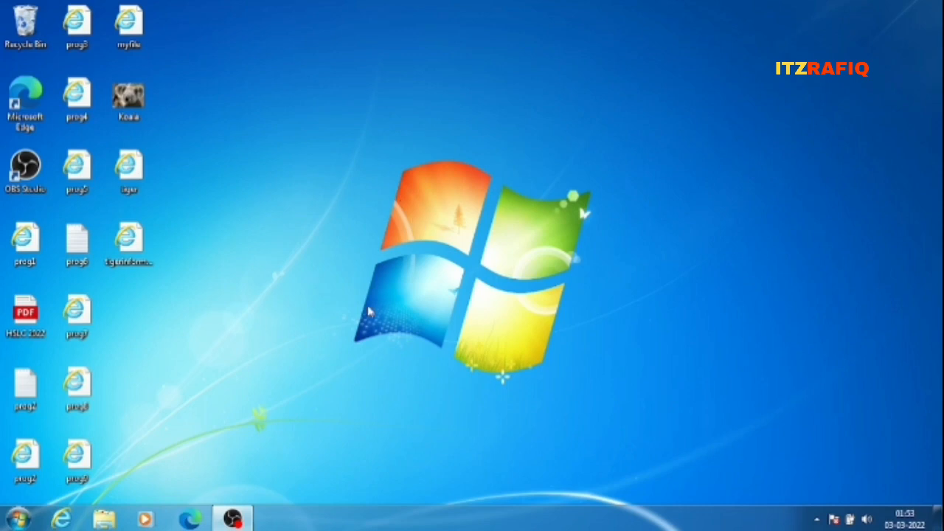